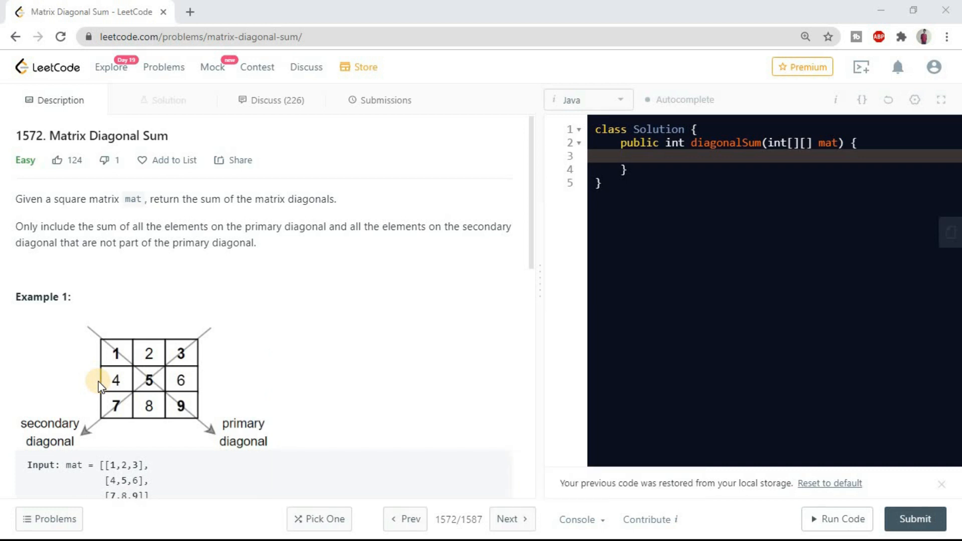
{"action": "mouse_move", "coordinate": [252, 295]}
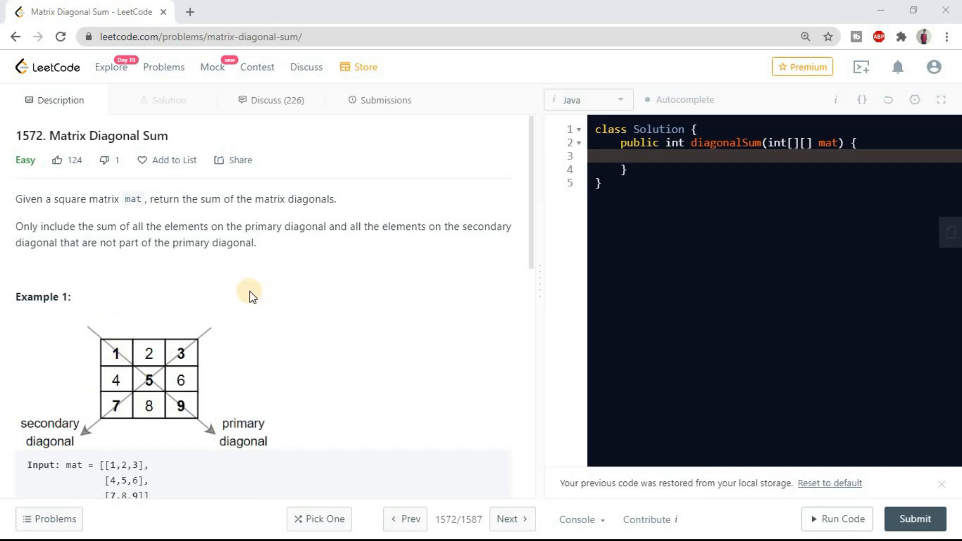
{"action": "mouse_move", "coordinate": [154, 273]}
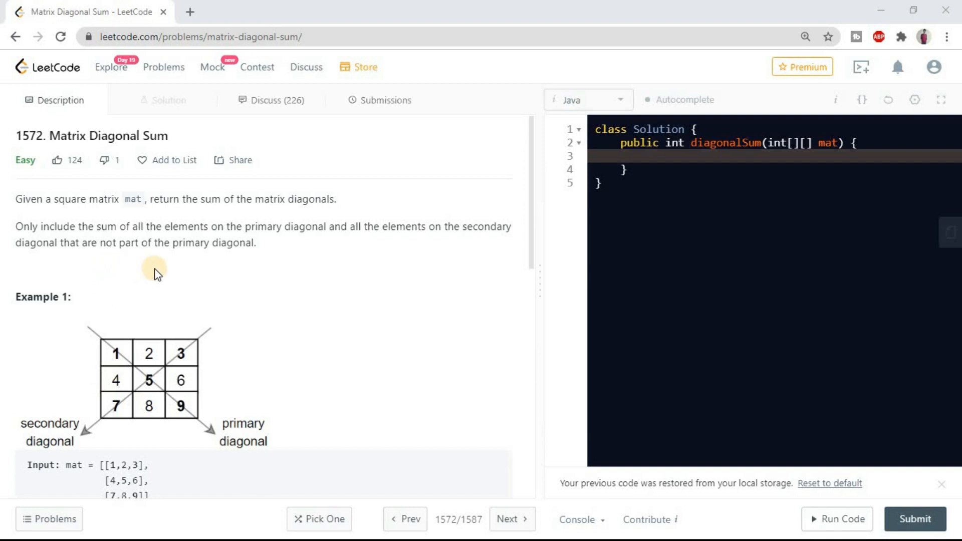
{"action": "mouse_move", "coordinate": [190, 406]}
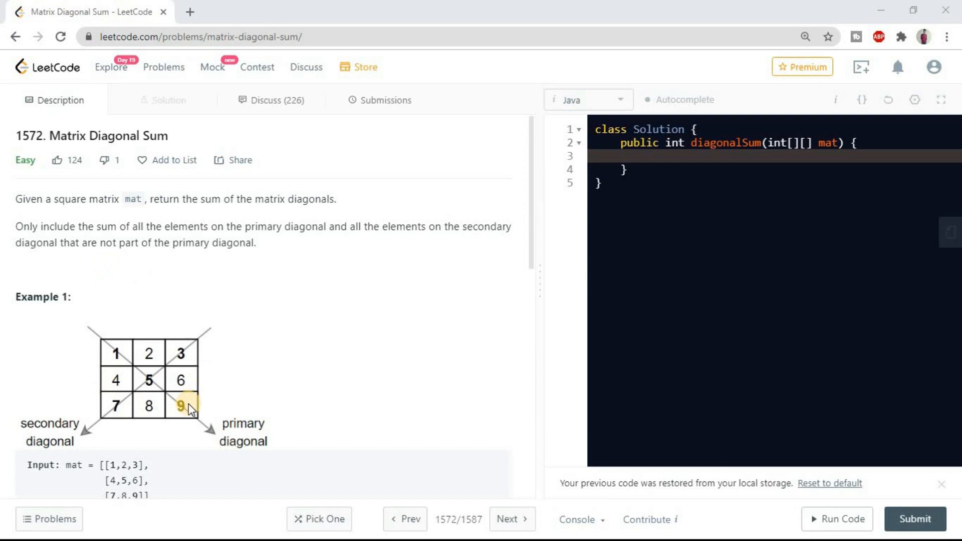
{"action": "mouse_move", "coordinate": [535, 403]}
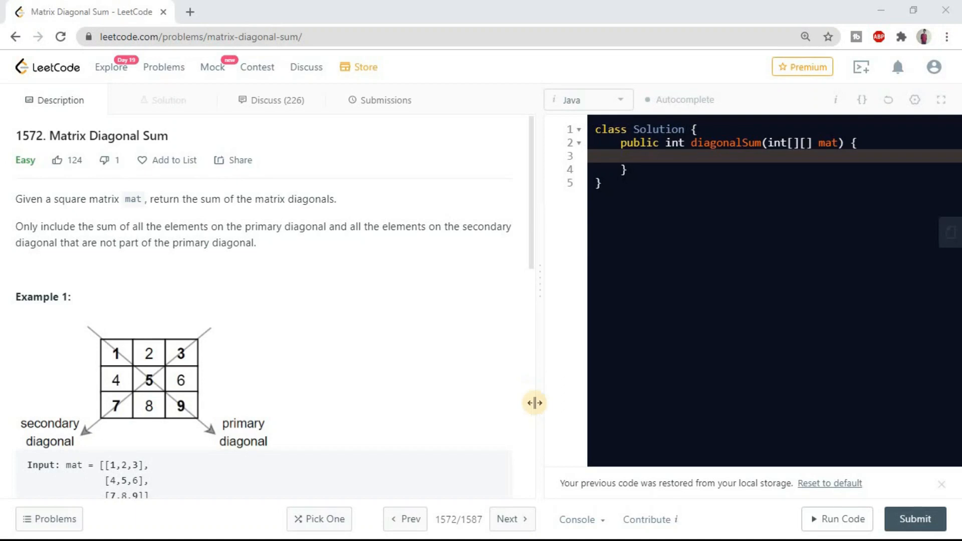
{"action": "mouse_move", "coordinate": [77, 212]}
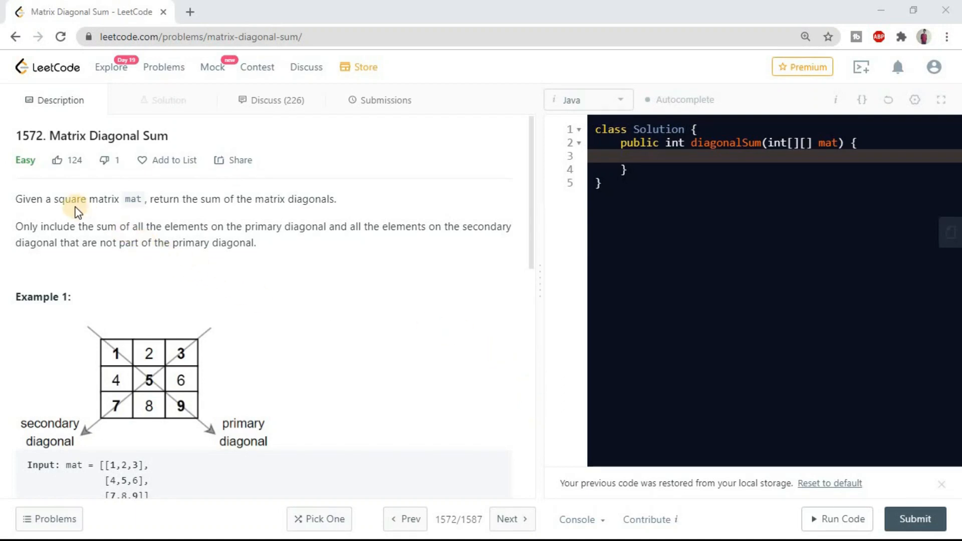
{"action": "mouse_move", "coordinate": [152, 196]}
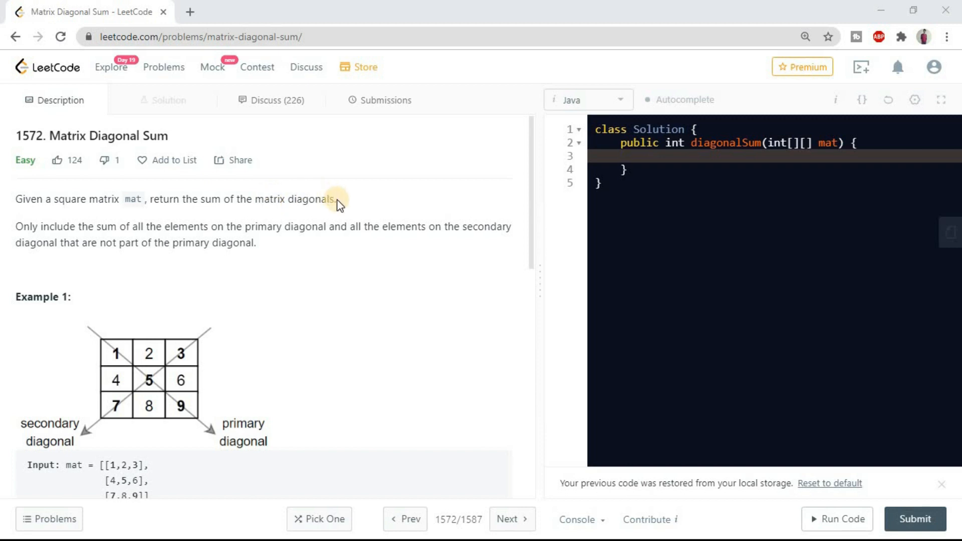
{"action": "mouse_move", "coordinate": [218, 236]}
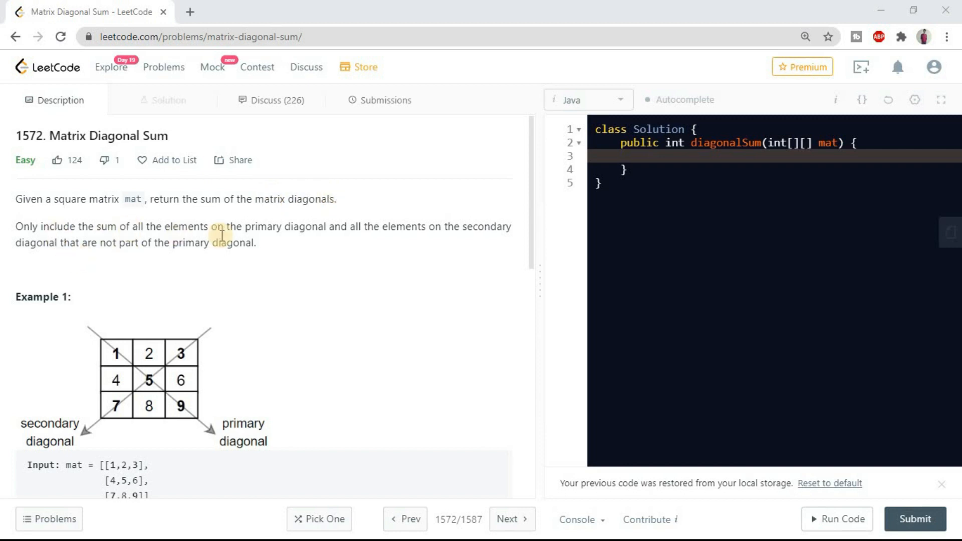
{"action": "mouse_move", "coordinate": [279, 226]}
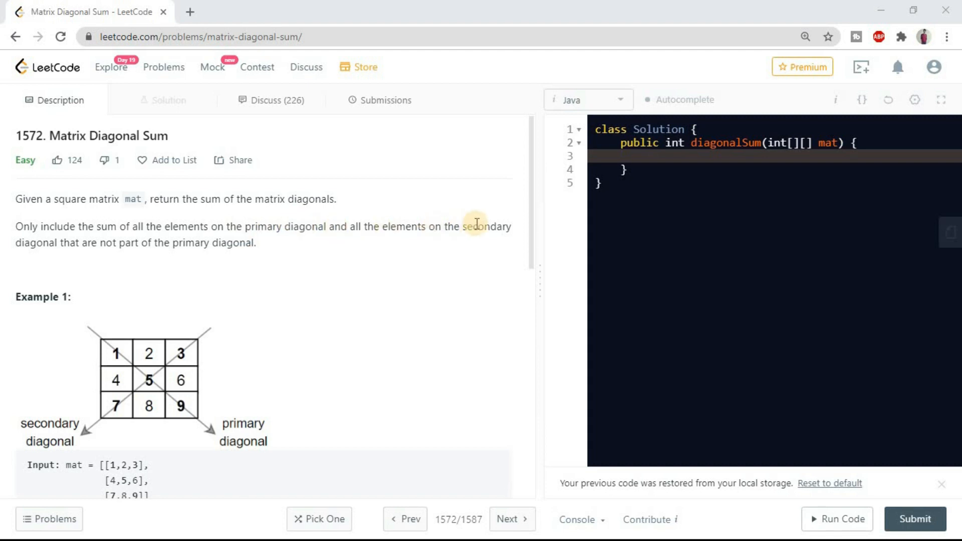
{"action": "mouse_move", "coordinate": [127, 244]}
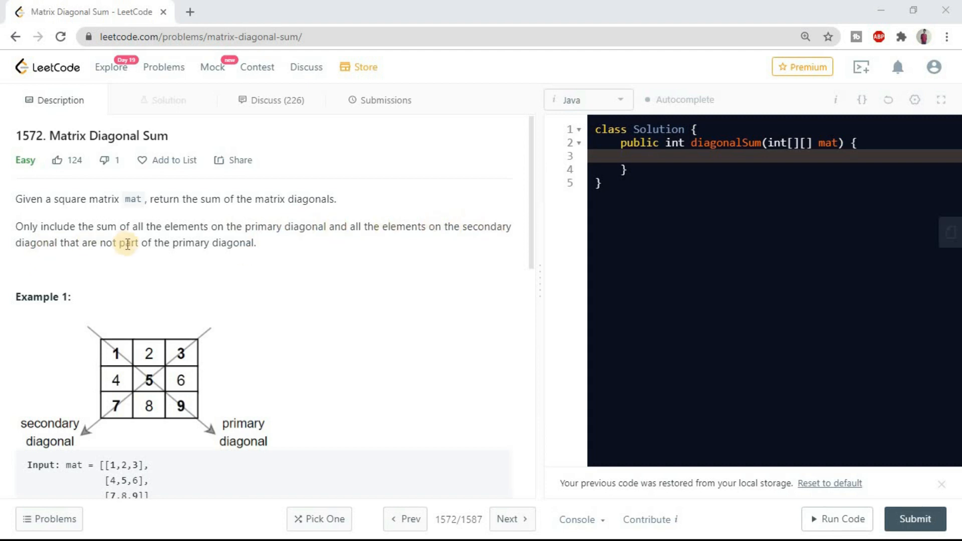
{"action": "mouse_move", "coordinate": [159, 254]}
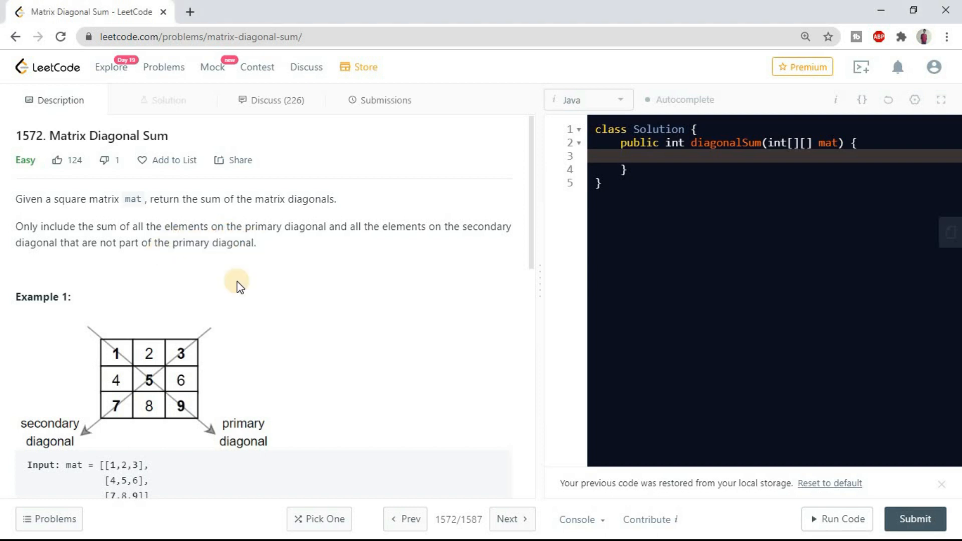
{"action": "mouse_move", "coordinate": [284, 252]}
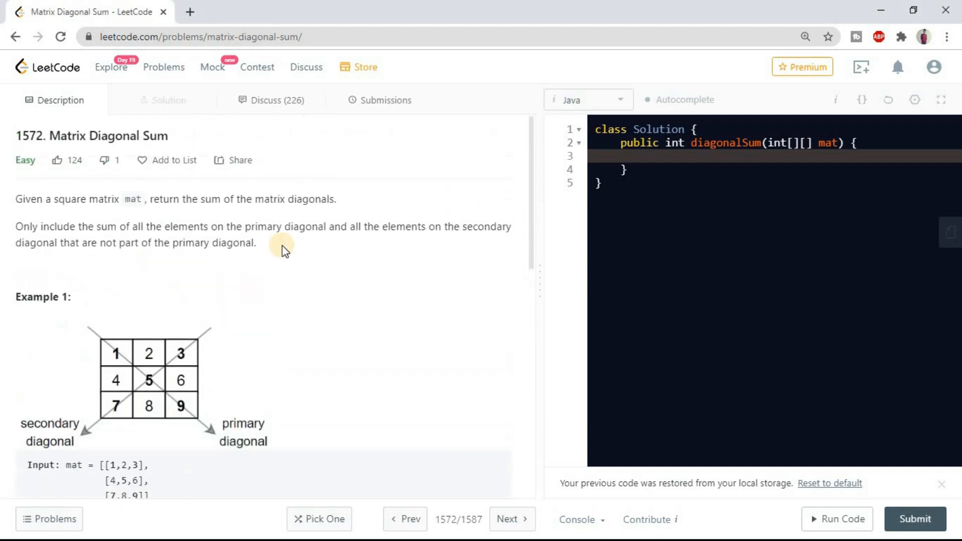
Highlight the diagonal-counting rule, the centre-counted-once note and the total 25 while scrolling through Examples 2, 3 and constraints.
{"action": "left_click_drag", "start_coordinate": [15, 226], "coordinate": [194, 227]}
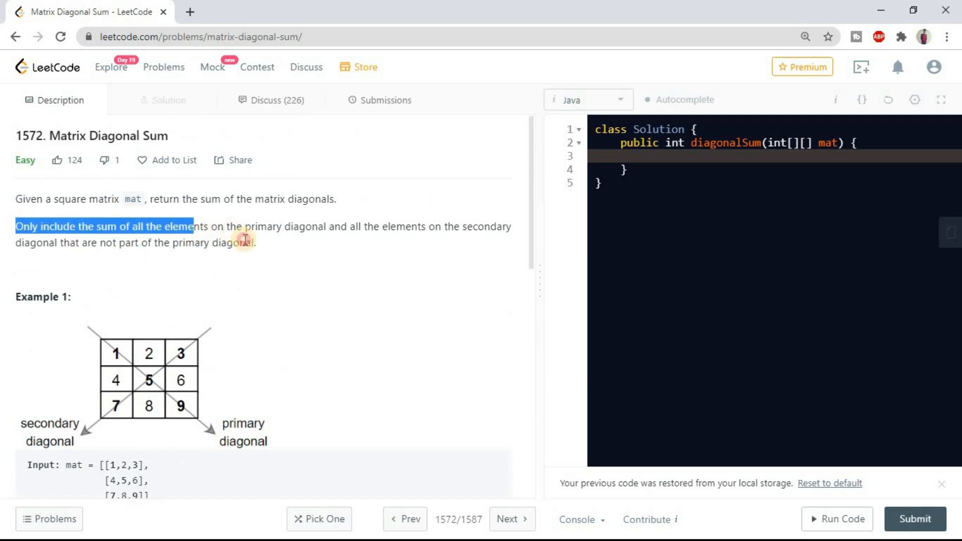
{"action": "scroll", "scroll_direction": "down", "scroll_amount": 3}
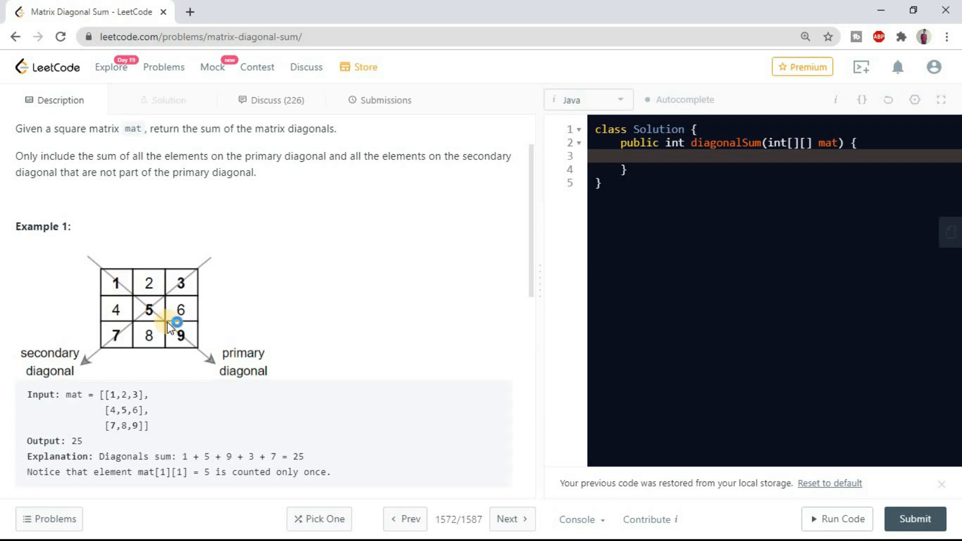
{"action": "mouse_move", "coordinate": [274, 269]}
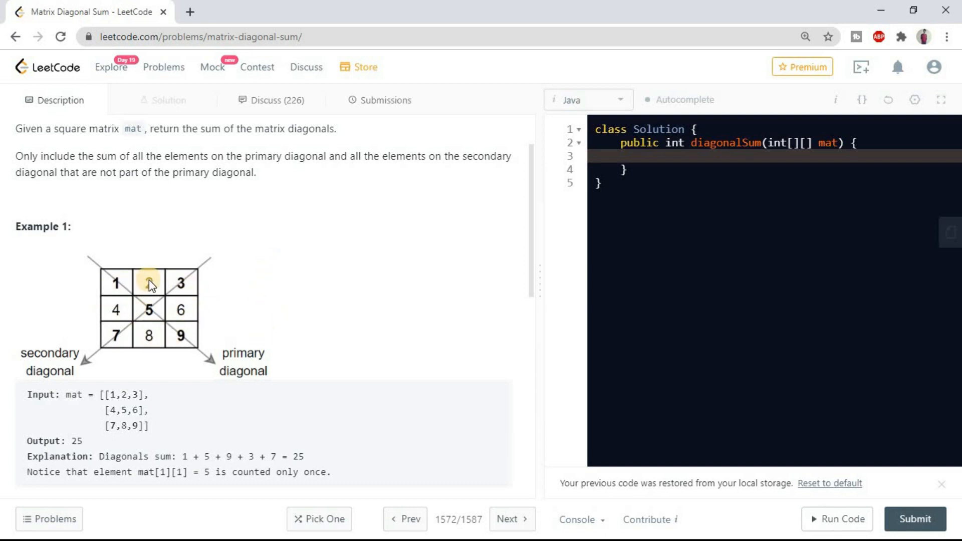
{"action": "mouse_move", "coordinate": [132, 300]}
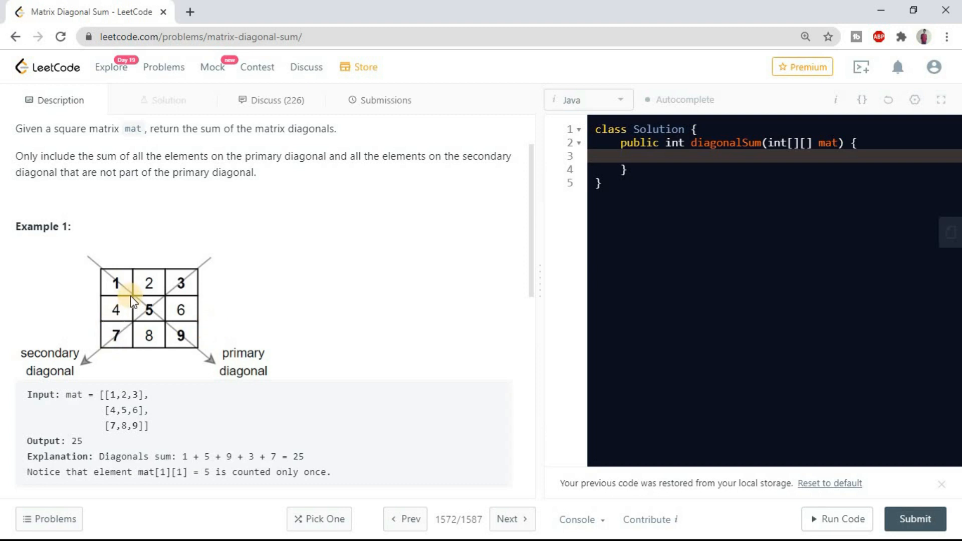
{"action": "mouse_move", "coordinate": [93, 259]}
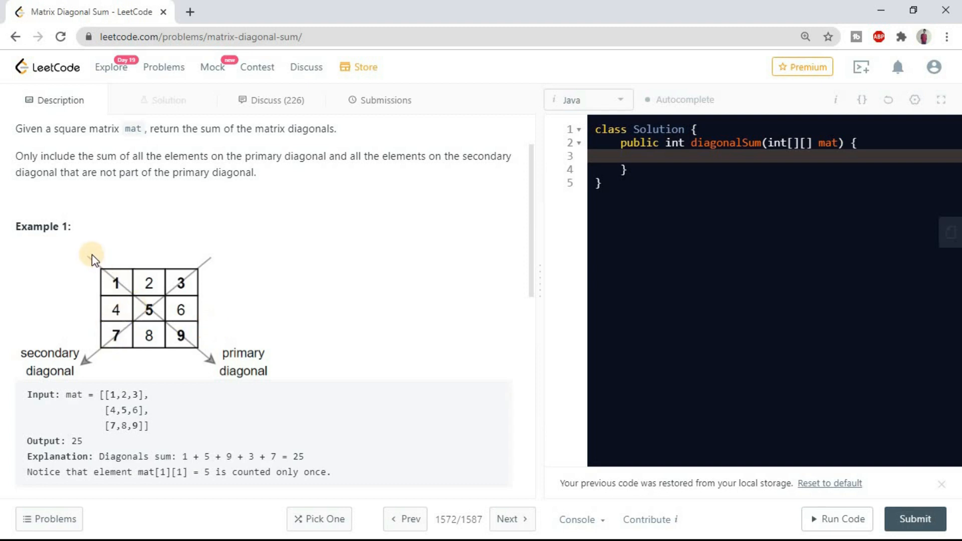
{"action": "mouse_move", "coordinate": [181, 338]}
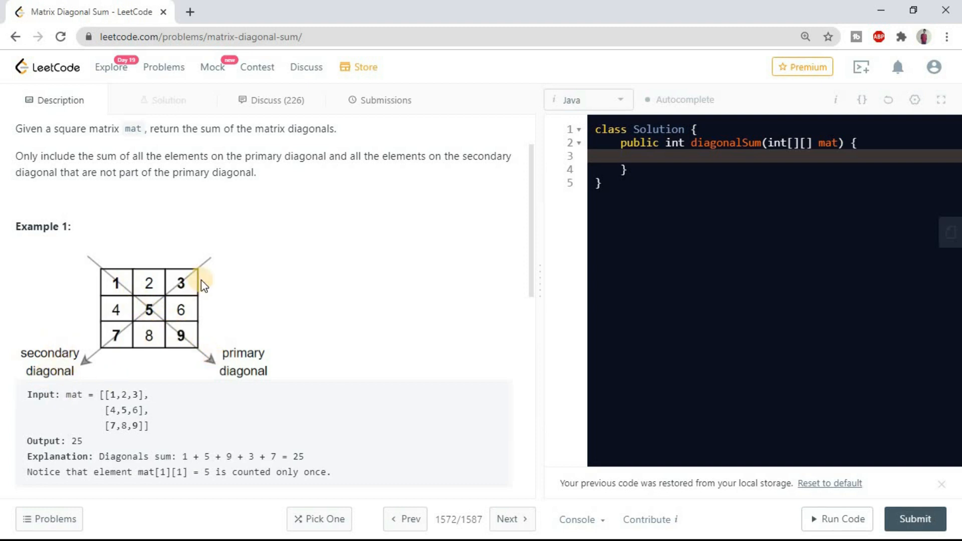
{"action": "mouse_move", "coordinate": [116, 340]}
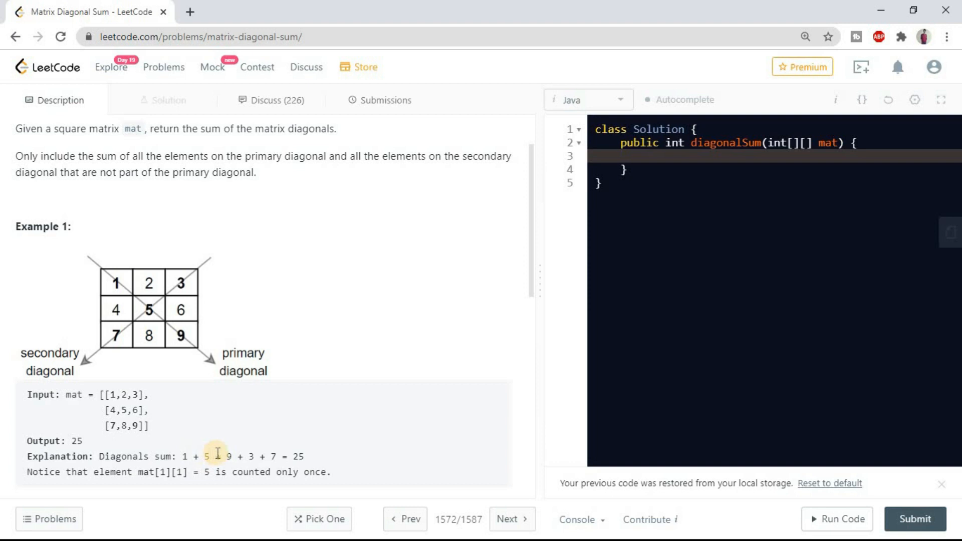
{"action": "mouse_move", "coordinate": [149, 310]}
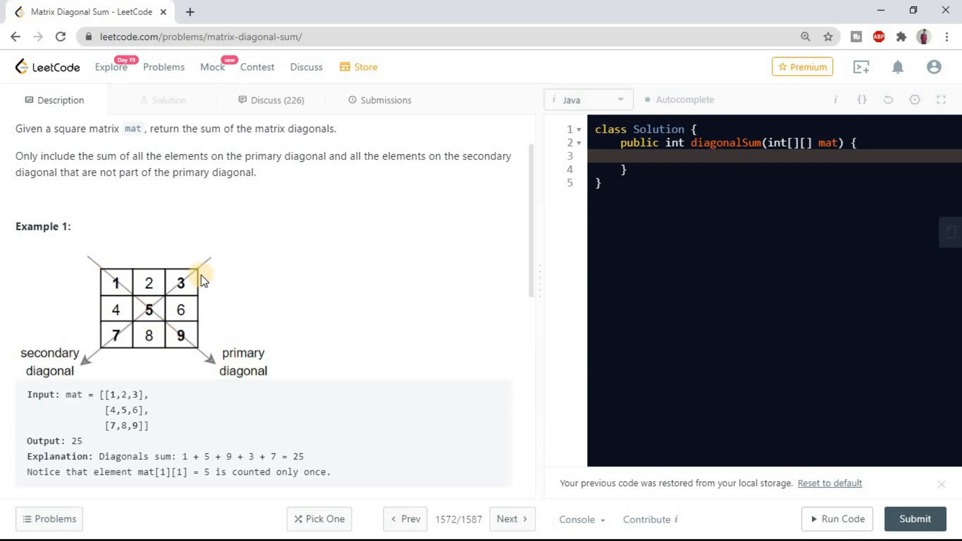
{"action": "mouse_move", "coordinate": [148, 304]}
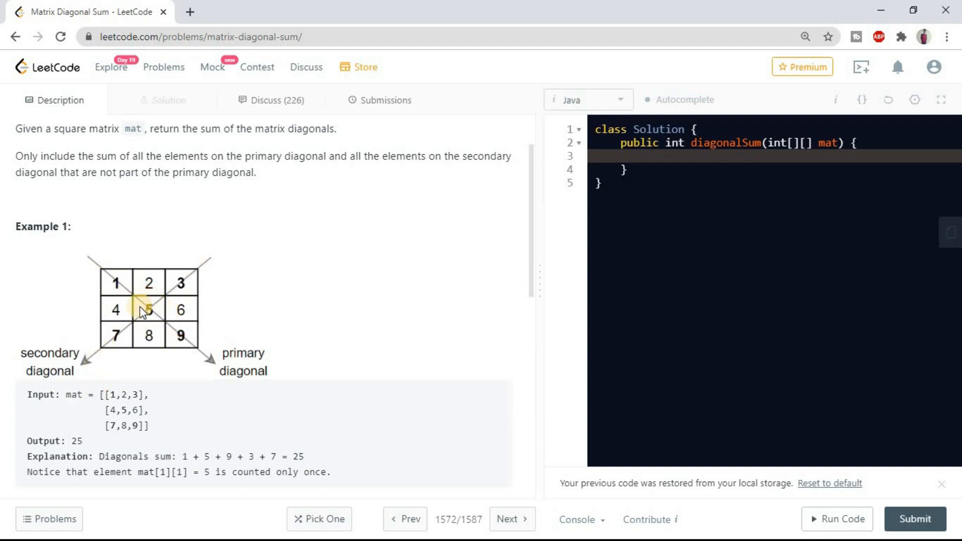
{"action": "mouse_move", "coordinate": [170, 320]}
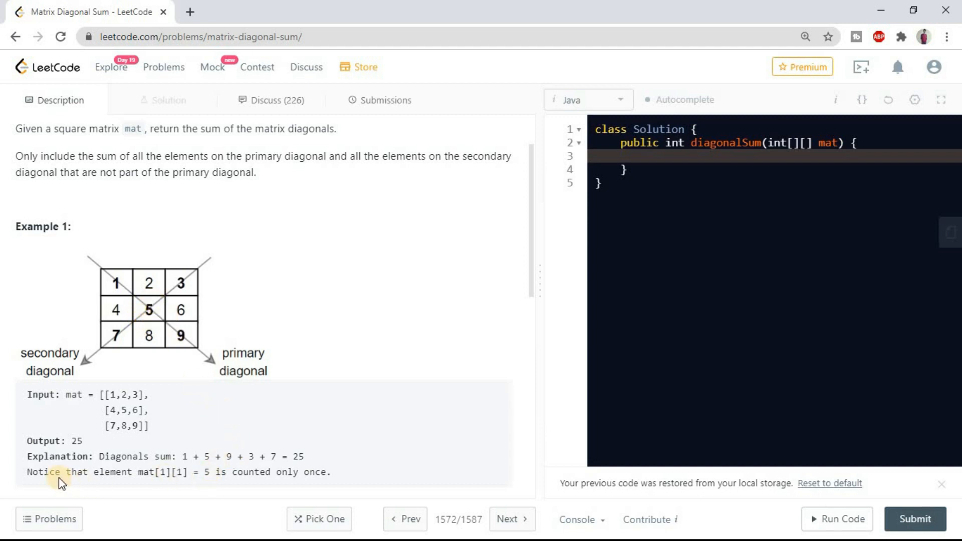
{"action": "left_click_drag", "start_coordinate": [44, 472], "coordinate": [228, 472]}
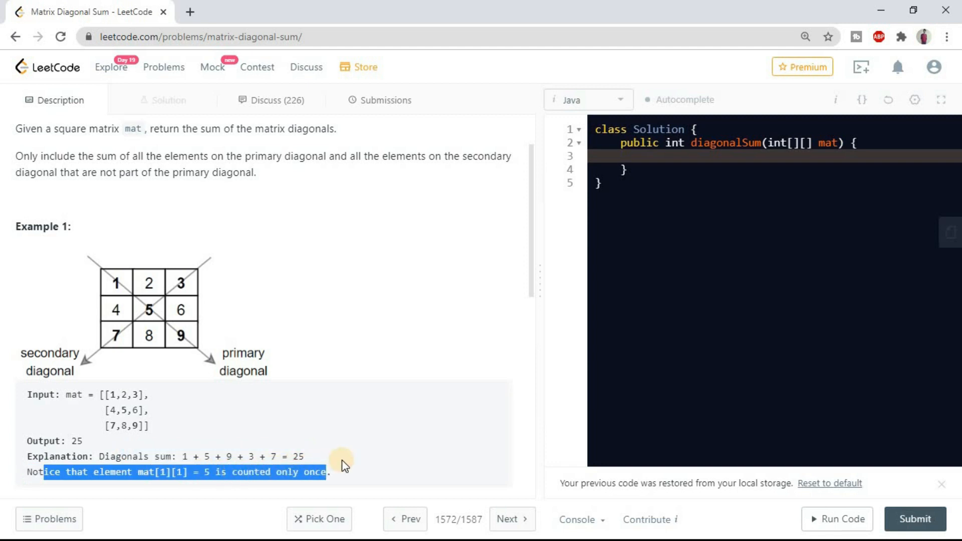
{"action": "scroll", "scroll_direction": "down", "scroll_amount": 3}
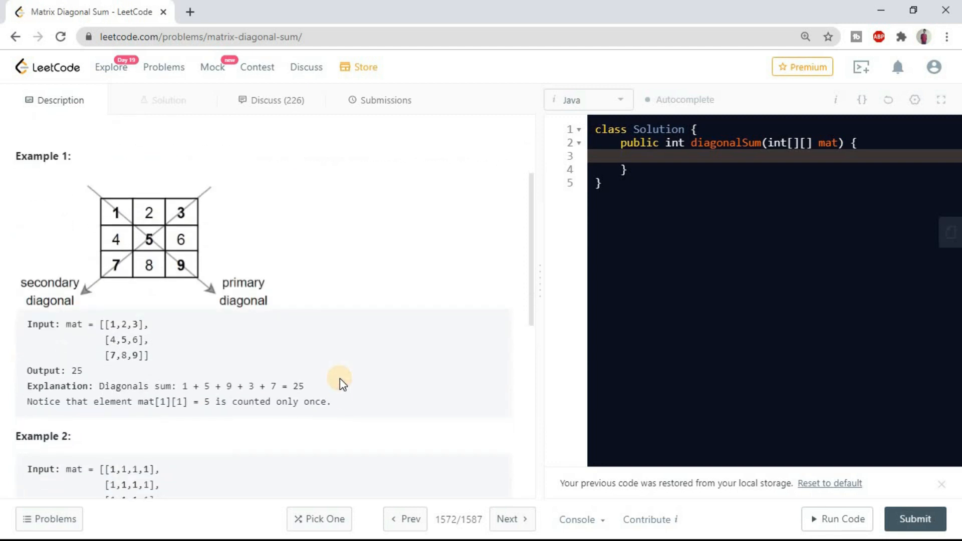
{"action": "scroll", "scroll_direction": "down", "scroll_amount": 3}
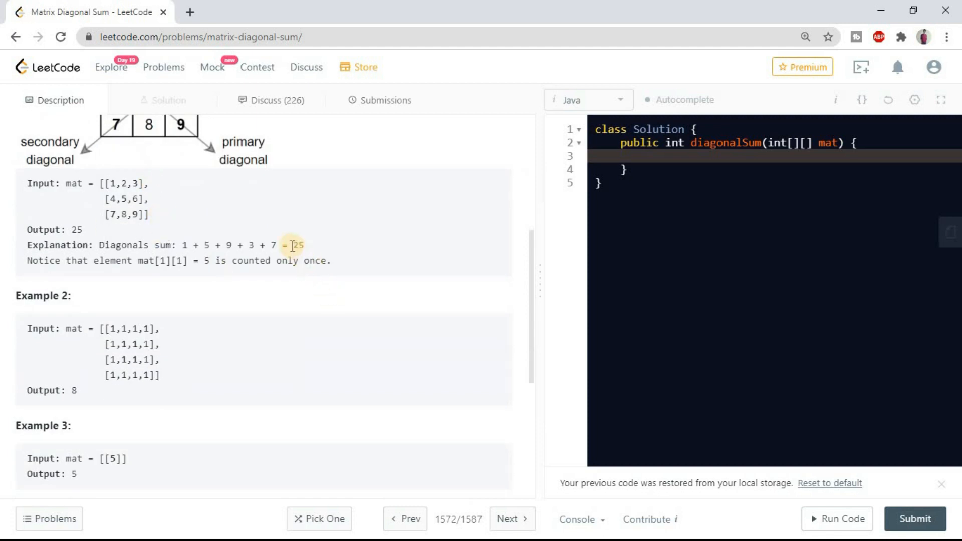
{"action": "double_click", "coordinate": [297, 246]}
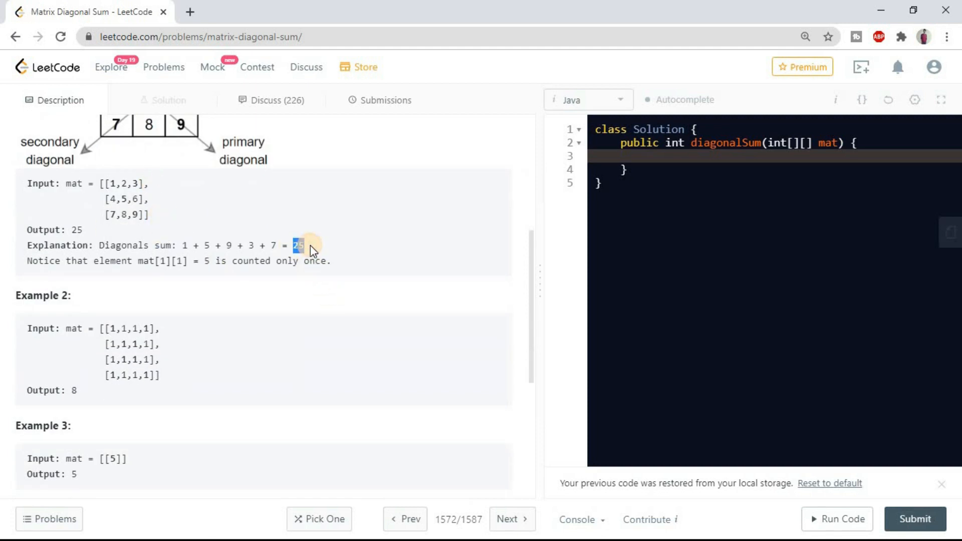
{"action": "scroll", "scroll_direction": "down", "scroll_amount": 3}
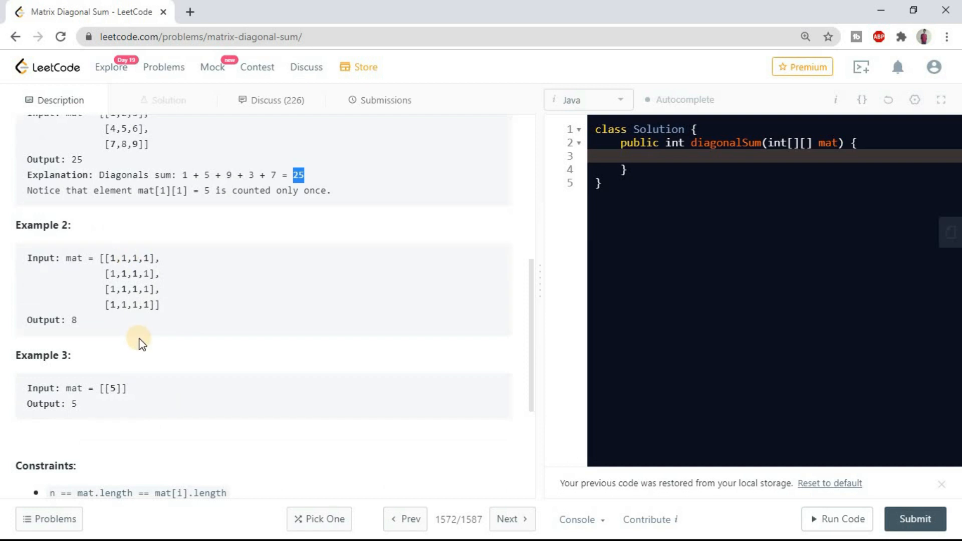
{"action": "scroll", "scroll_direction": "down", "scroll_amount": 3}
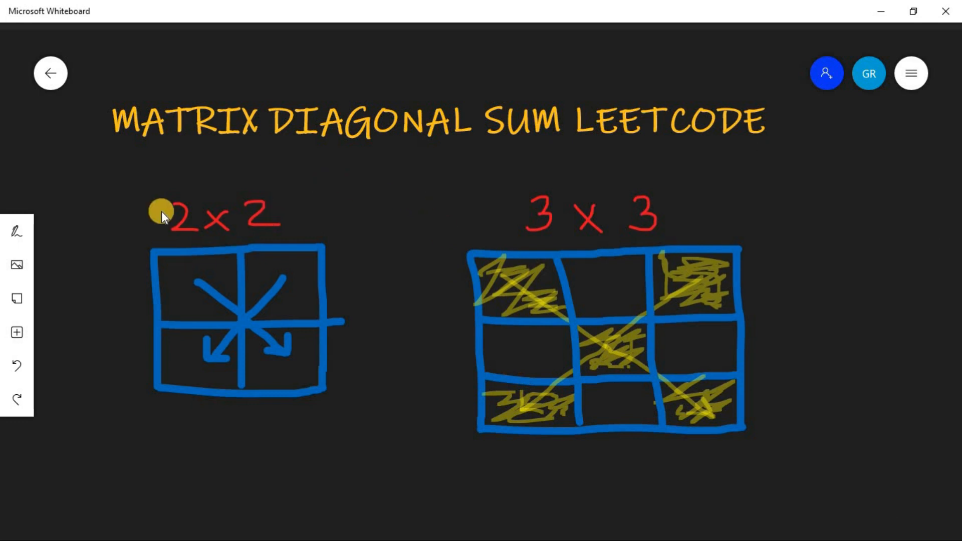
{"action": "mouse_move", "coordinate": [368, 290]}
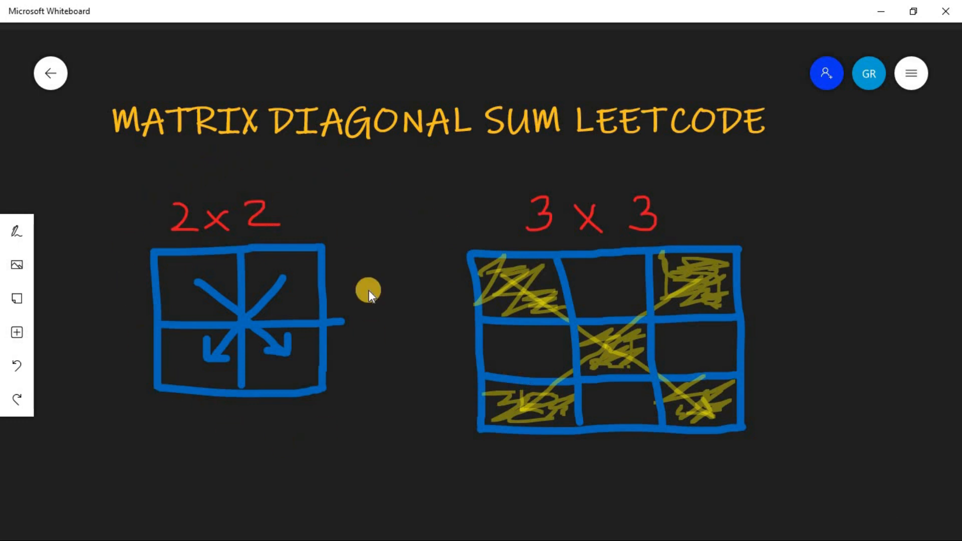
{"action": "mouse_move", "coordinate": [494, 449]}
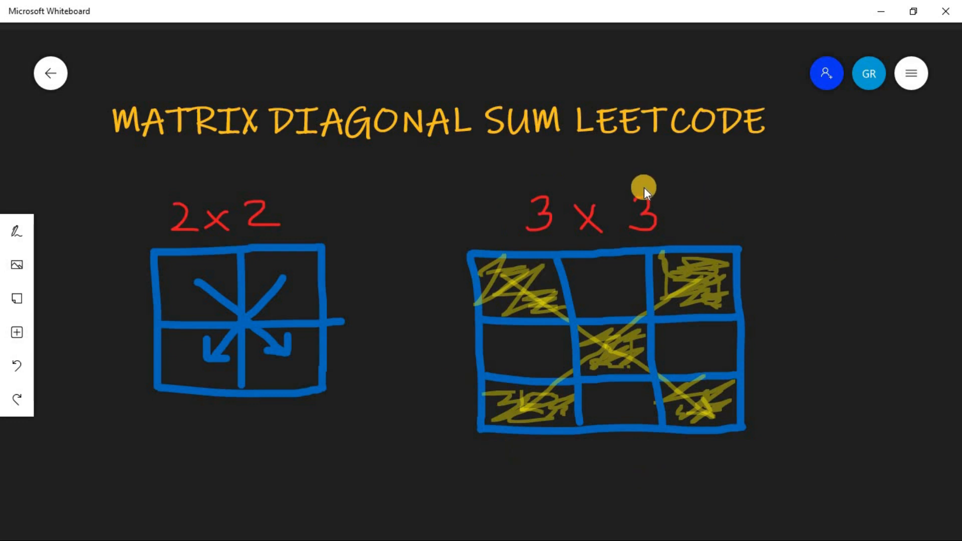
{"action": "mouse_move", "coordinate": [625, 411]}
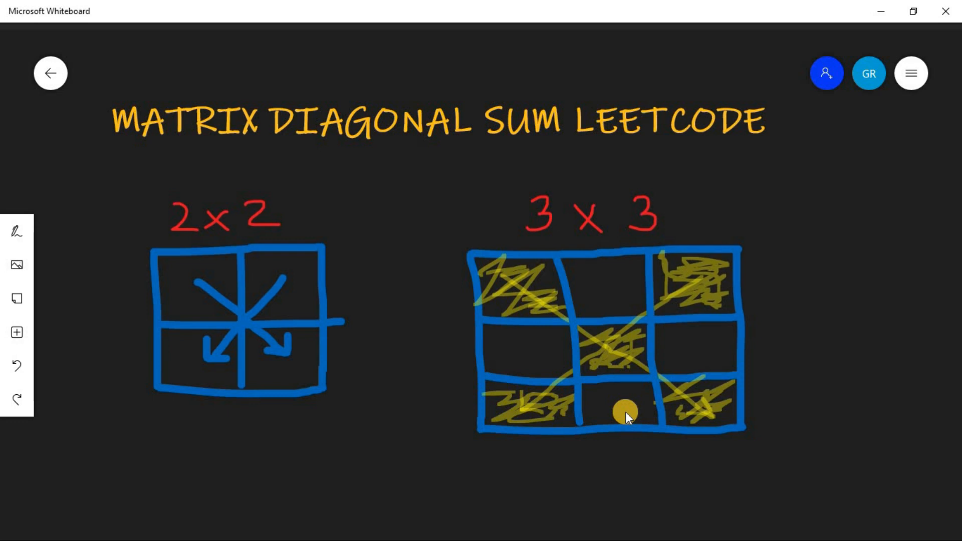
{"action": "mouse_move", "coordinate": [604, 256]}
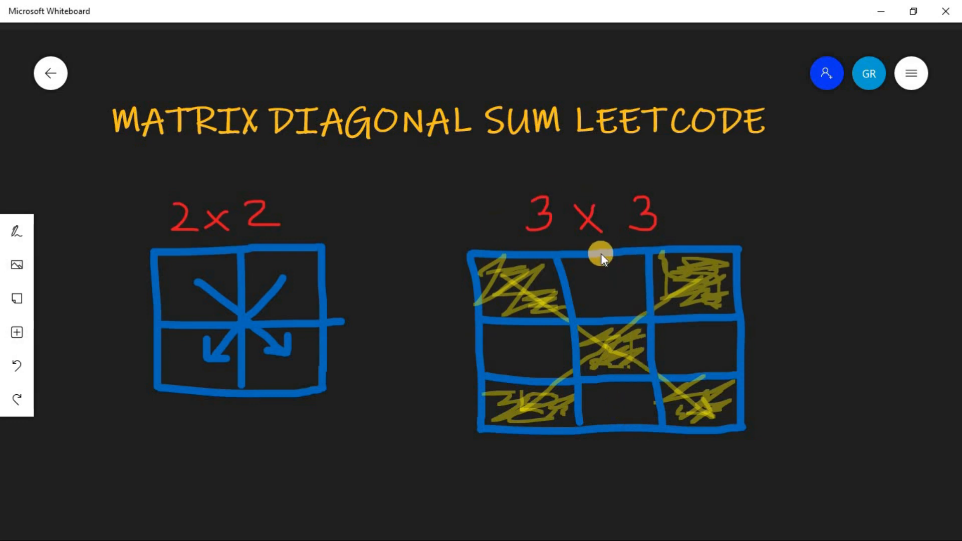
{"action": "mouse_move", "coordinate": [433, 208]}
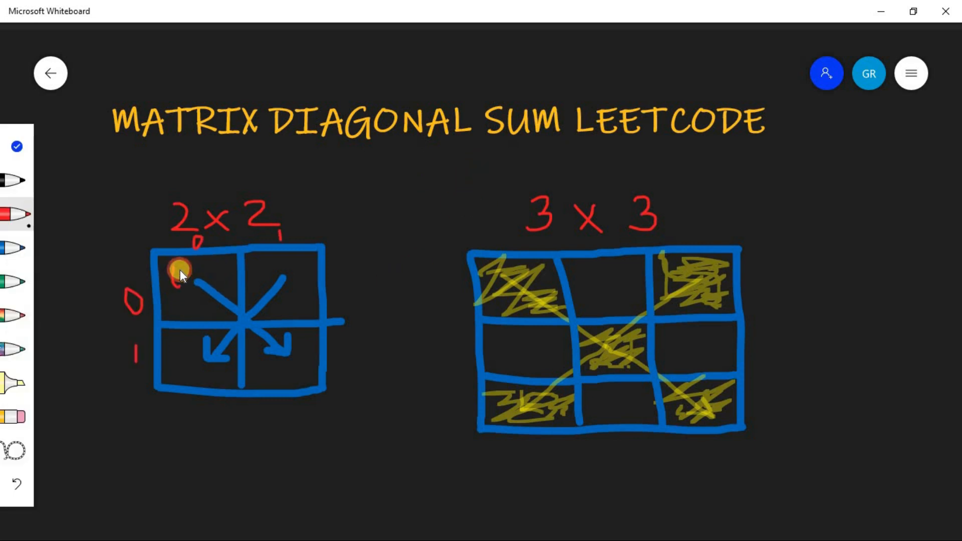
Write red cell coordinates in the 2x2 grid and 20 in the 3x3 grid's bottom-left cell.
{"action": "left_click_drag", "start_coordinate": [185, 272], "coordinate": [193, 277]}
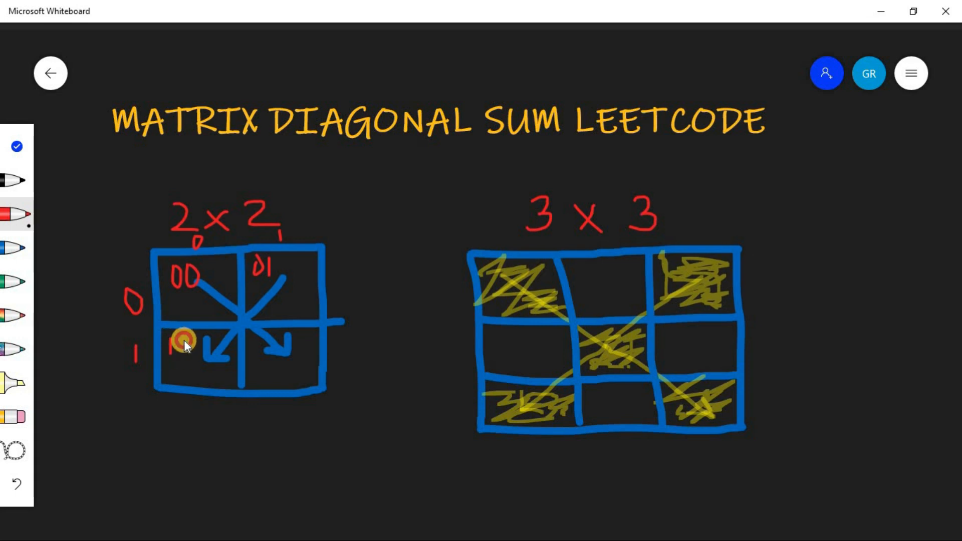
{"action": "mouse_move", "coordinate": [294, 344]}
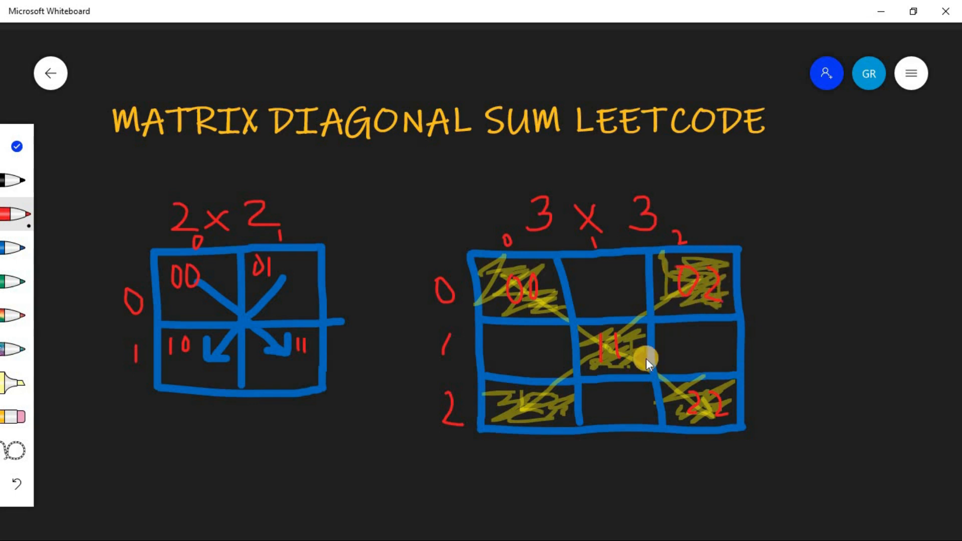
{"action": "left_click_drag", "start_coordinate": [645, 359], "coordinate": [552, 417]}
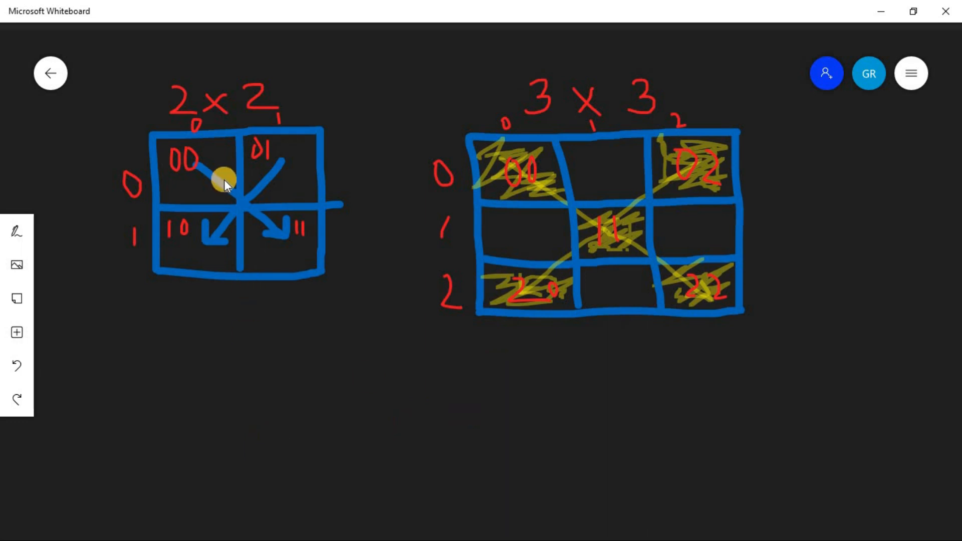
{"action": "mouse_move", "coordinate": [217, 182]}
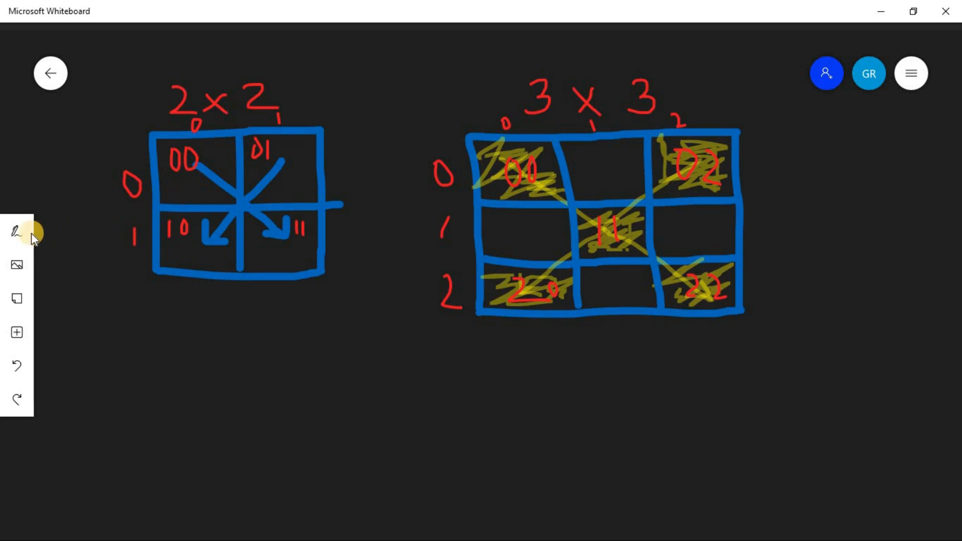
{"action": "mouse_move", "coordinate": [172, 170]}
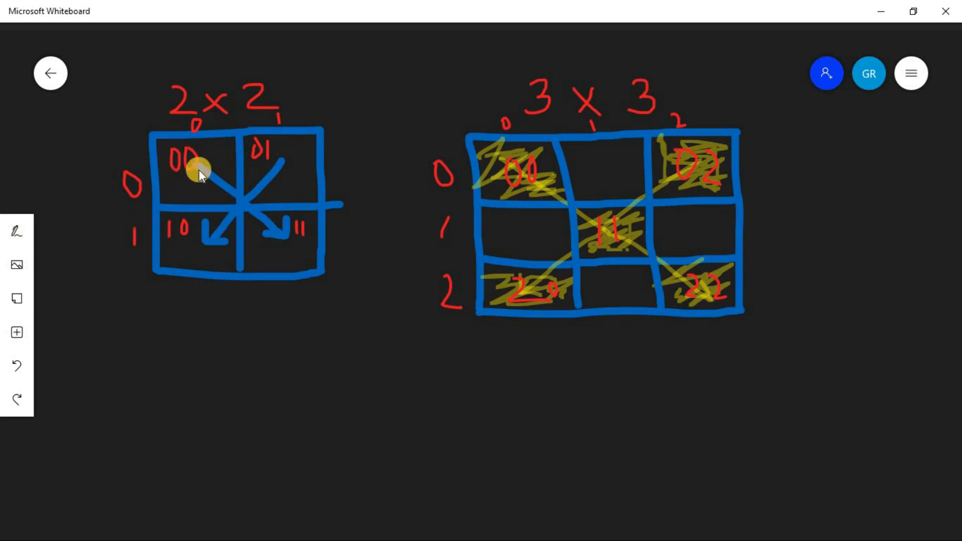
Bring up the pen choices to pick the yellow highlighter for the note.
{"action": "left_click", "coordinate": [17, 232]}
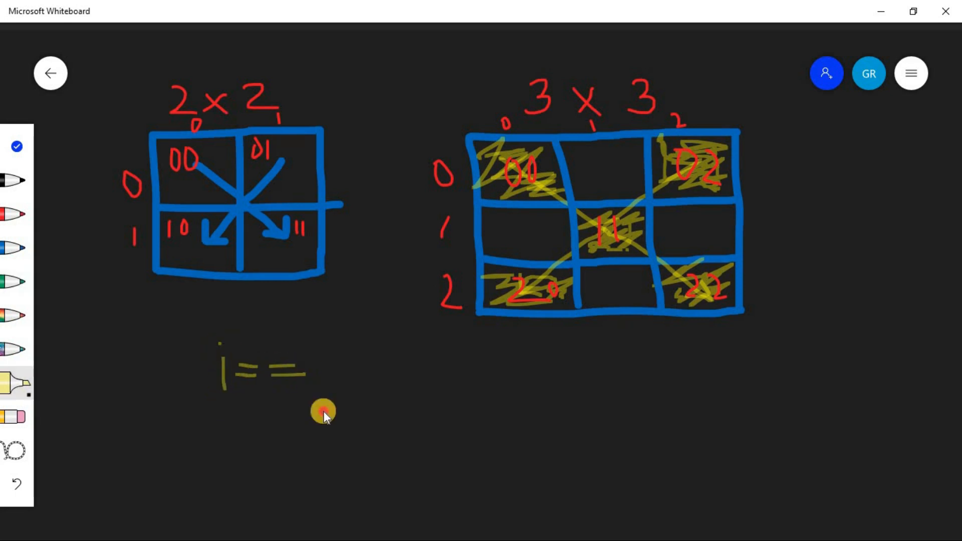
Write i==j → Primary Diag below the grids and underline Primary Diag.
{"action": "left_click_drag", "start_coordinate": [322, 411], "coordinate": [439, 387]}
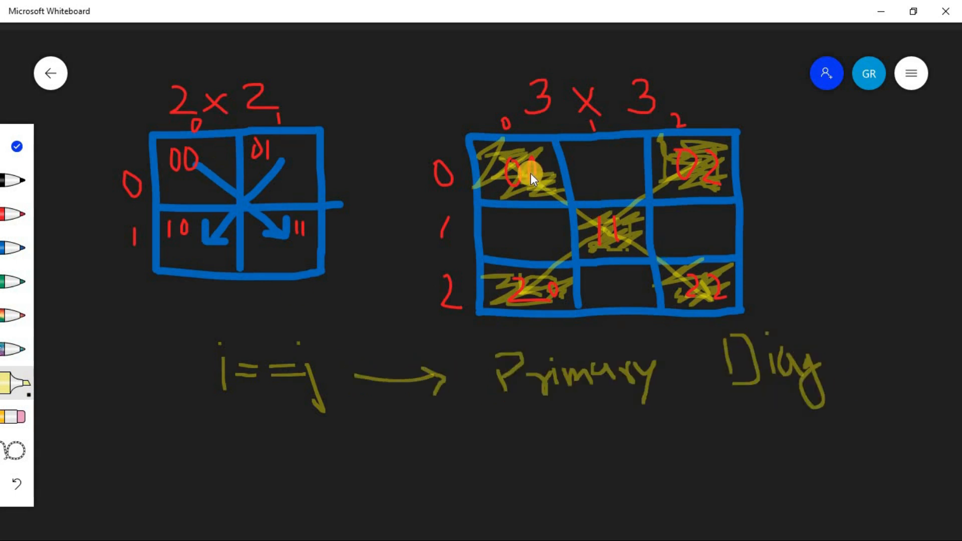
{"action": "mouse_move", "coordinate": [702, 316]}
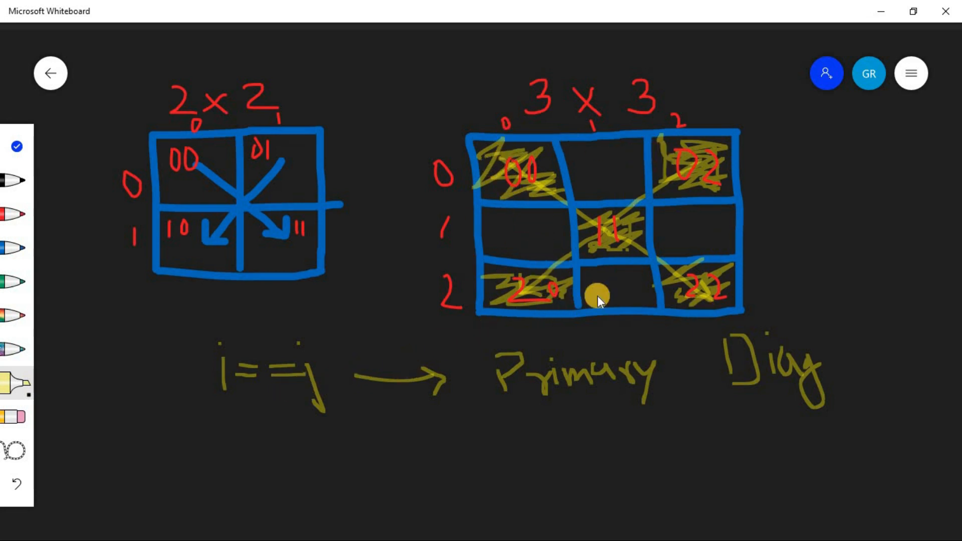
{"action": "mouse_move", "coordinate": [522, 188]}
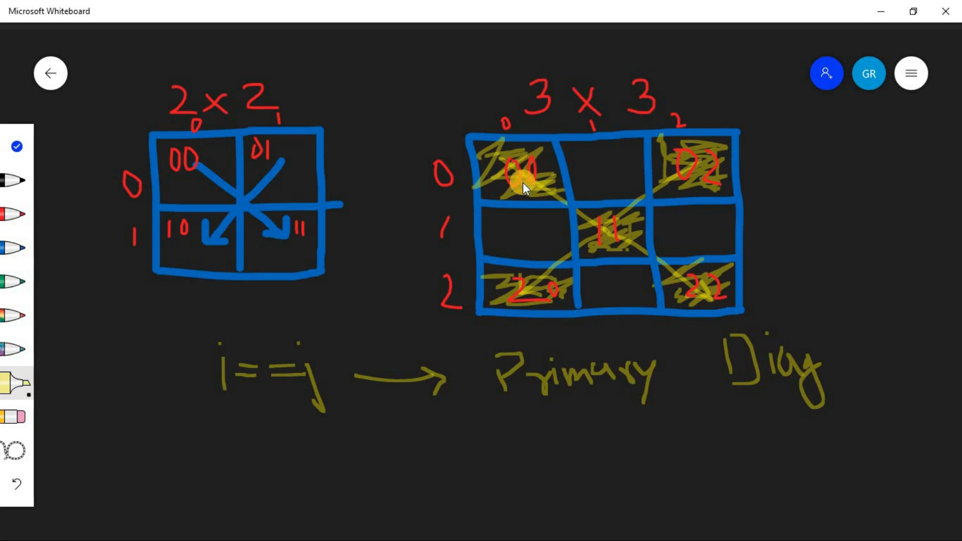
{"action": "mouse_move", "coordinate": [616, 261]}
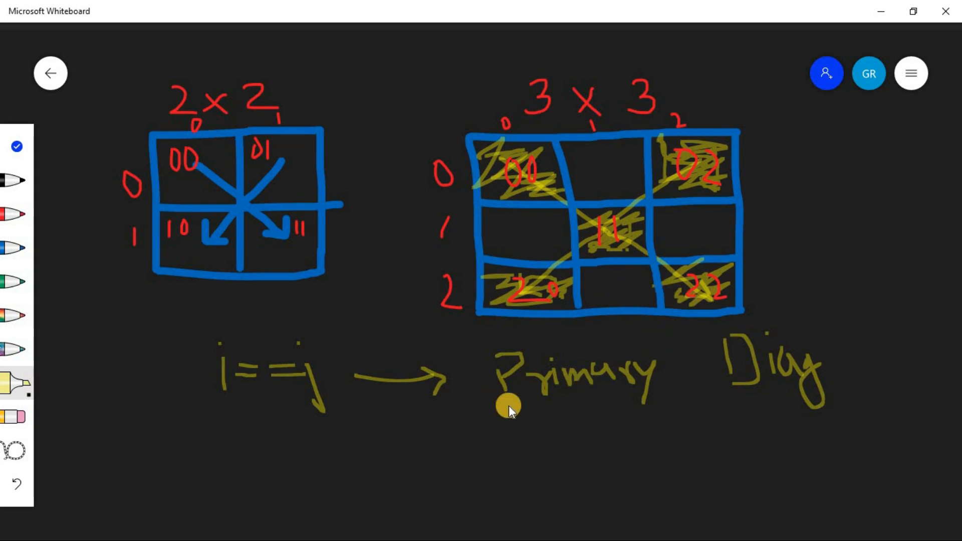
{"action": "left_click_drag", "start_coordinate": [506, 408], "coordinate": [825, 414]}
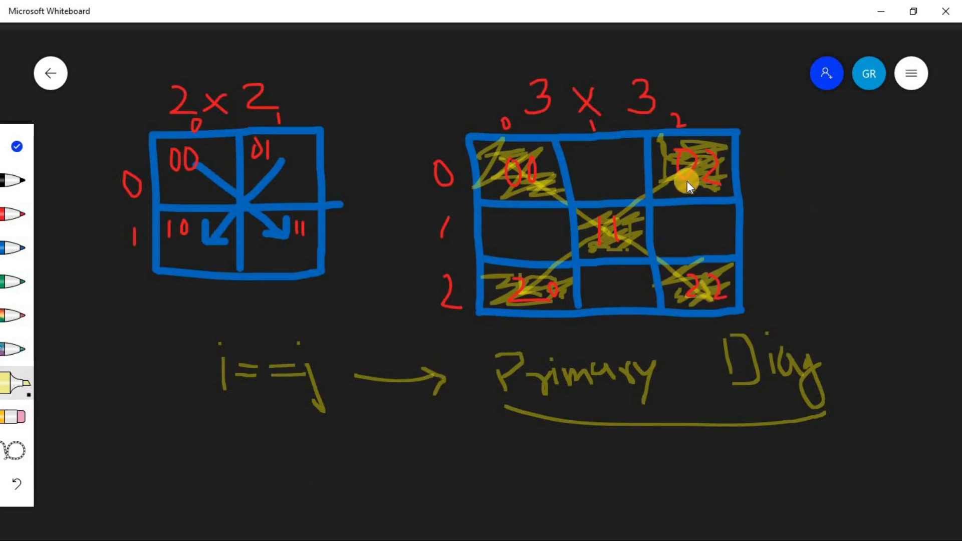
{"action": "mouse_move", "coordinate": [581, 257]}
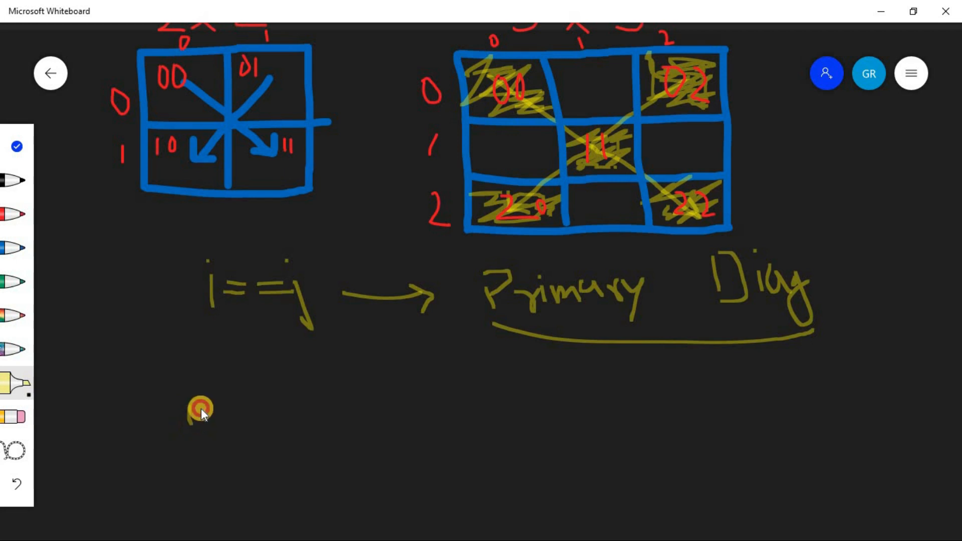
List the other-diagonal cells as 01 + 10 → 2x2 and 02 + 11 + 20 → 3x3.
{"action": "left_click_drag", "start_coordinate": [199, 411], "coordinate": [242, 416]}
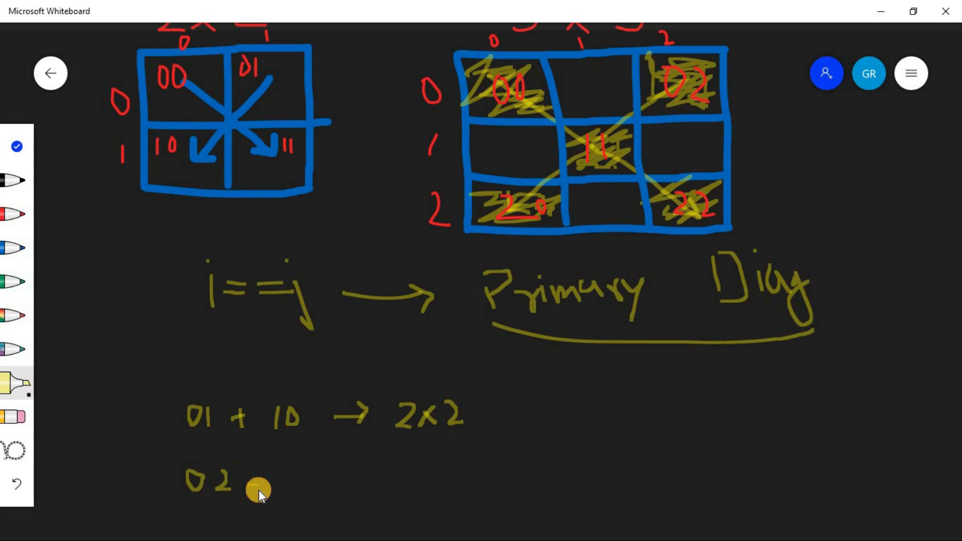
{"action": "left_click_drag", "start_coordinate": [251, 485], "coordinate": [313, 485]}
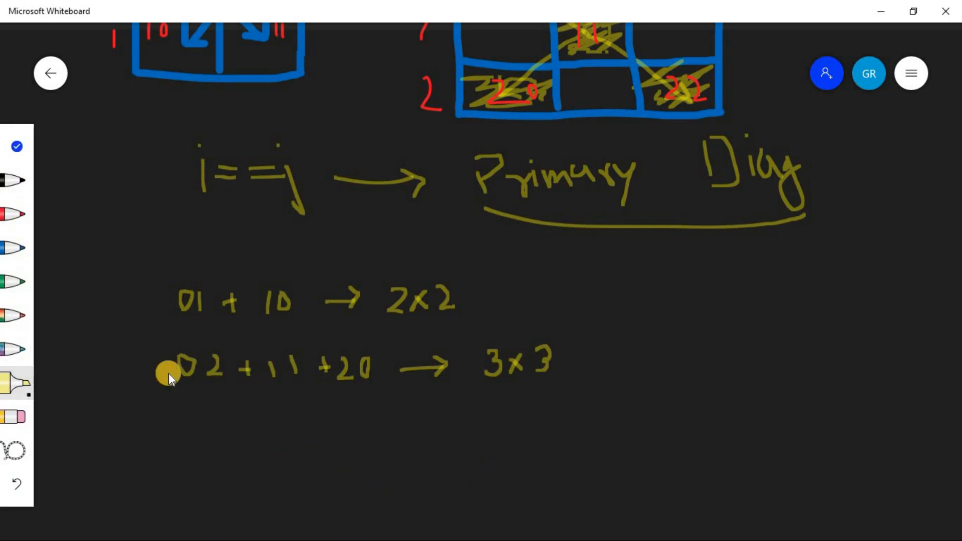
{"action": "mouse_move", "coordinate": [187, 310]}
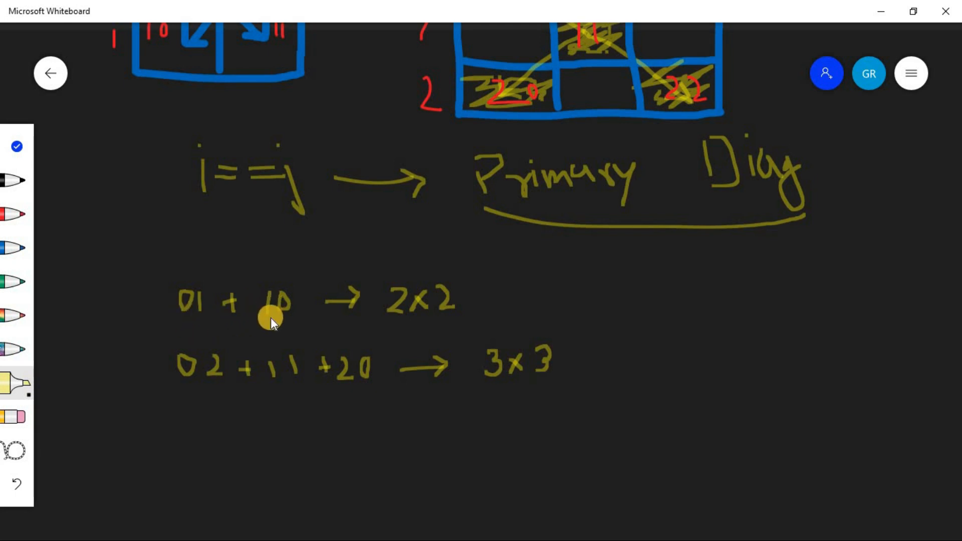
{"action": "mouse_move", "coordinate": [407, 288]}
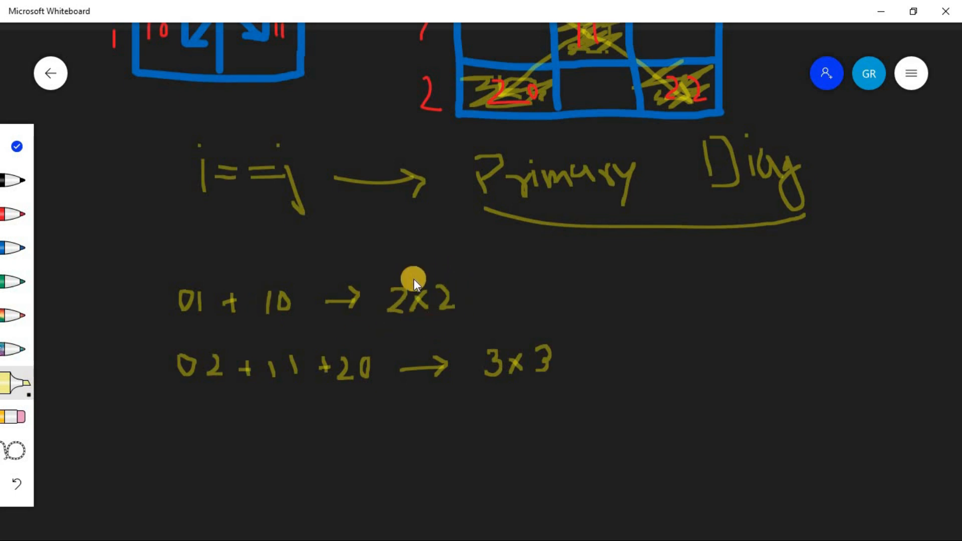
{"action": "mouse_move", "coordinate": [389, 257]}
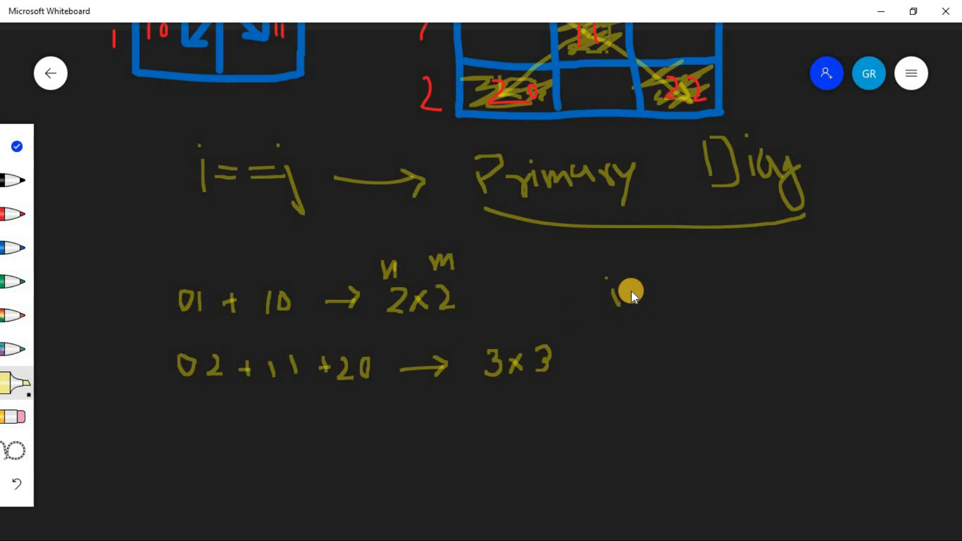
Write the ranges i → 0…n-1 and j → n-1…0 and group them with a brace.
{"action": "left_click_drag", "start_coordinate": [613, 291], "coordinate": [656, 292]}
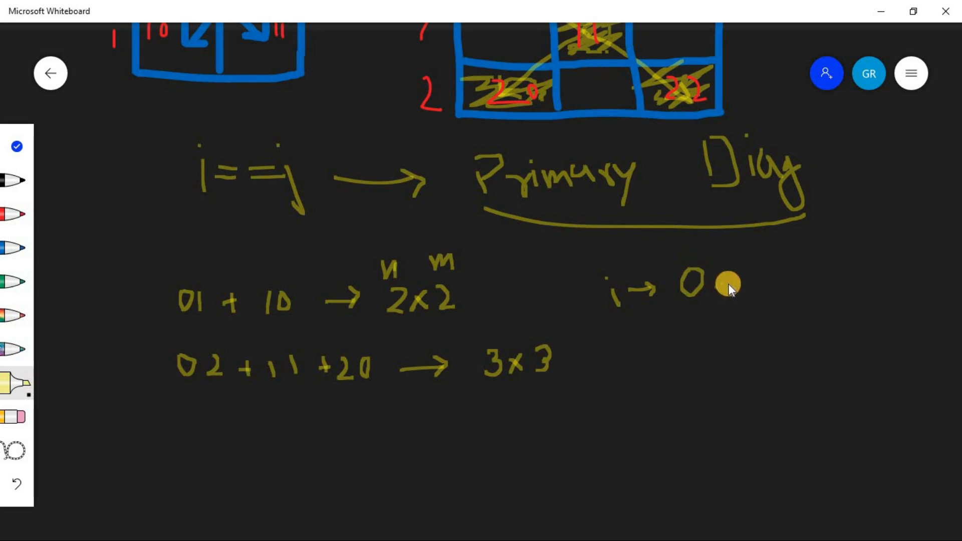
{"action": "left_click_drag", "start_coordinate": [731, 285], "coordinate": [810, 269]}
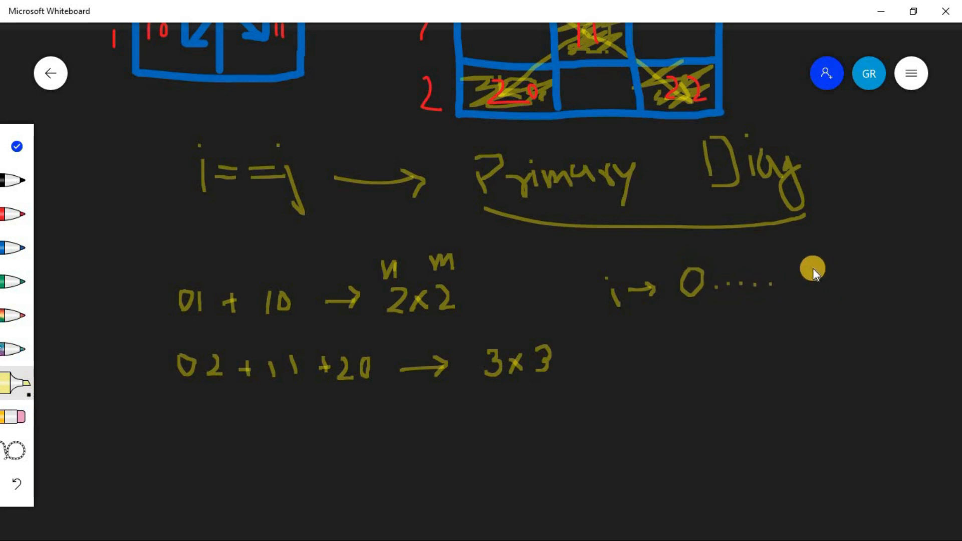
{"action": "left_click_drag", "start_coordinate": [809, 273], "coordinate": [847, 257]}
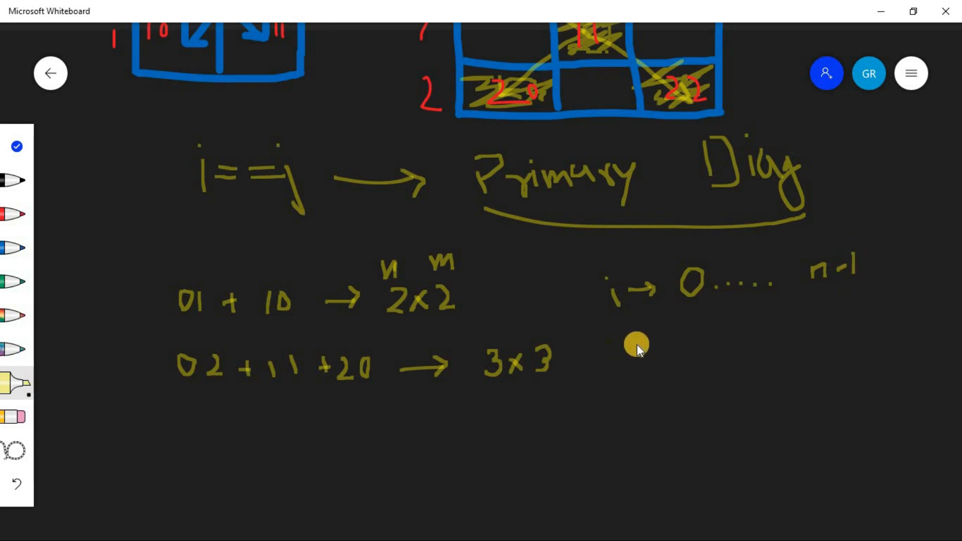
{"action": "left_click_drag", "start_coordinate": [636, 329], "coordinate": [635, 381]}
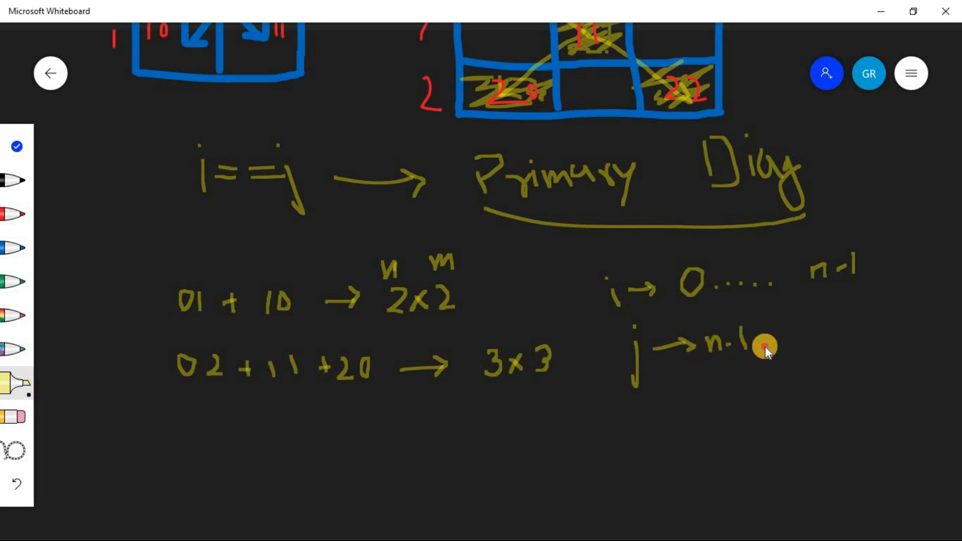
{"action": "left_click_drag", "start_coordinate": [764, 346], "coordinate": [847, 313]}
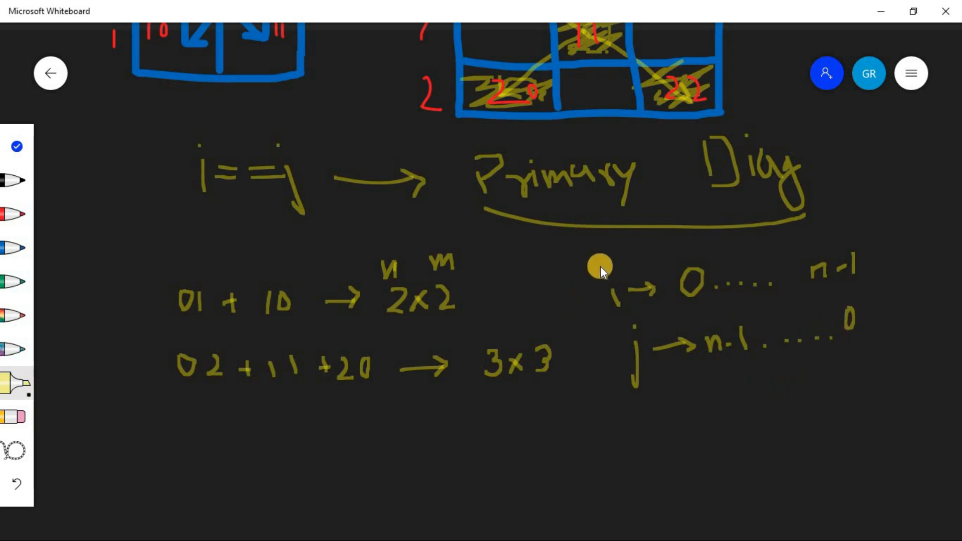
{"action": "left_click_drag", "start_coordinate": [601, 264], "coordinate": [625, 396]}
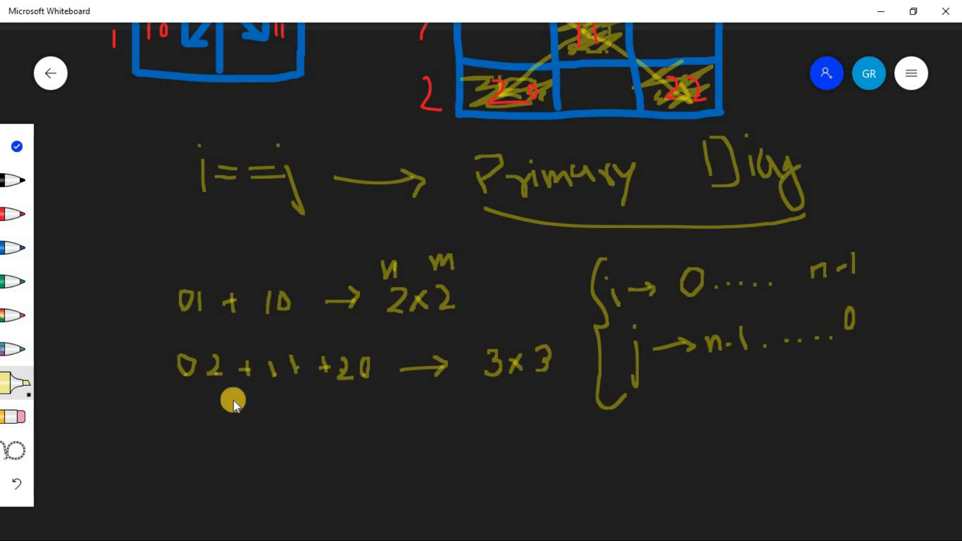
{"action": "mouse_move", "coordinate": [331, 396]}
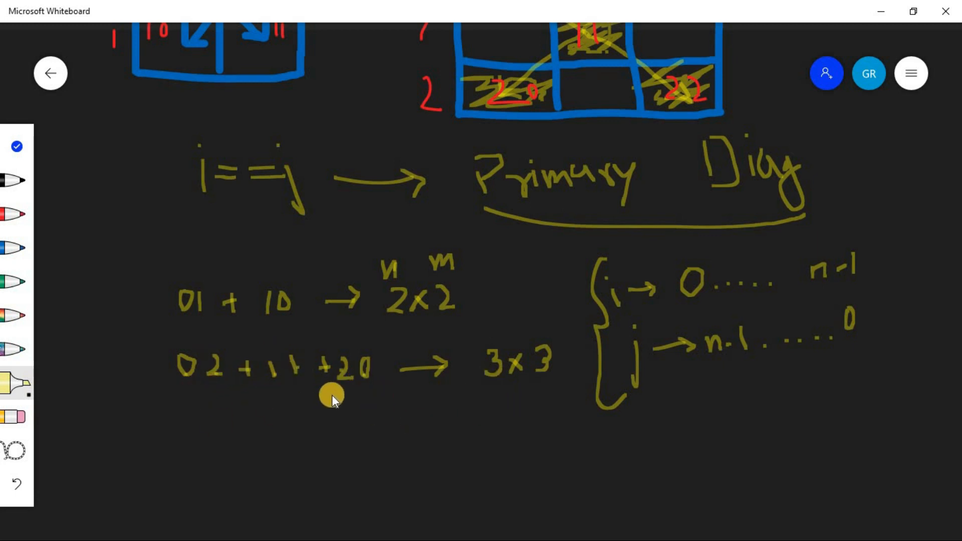
{"action": "mouse_move", "coordinate": [188, 390]}
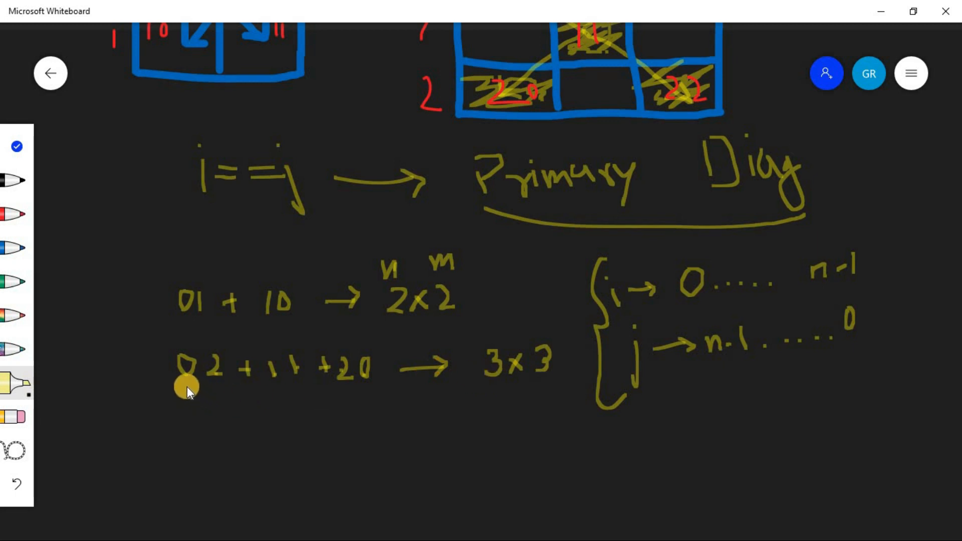
{"action": "mouse_move", "coordinate": [281, 454]}
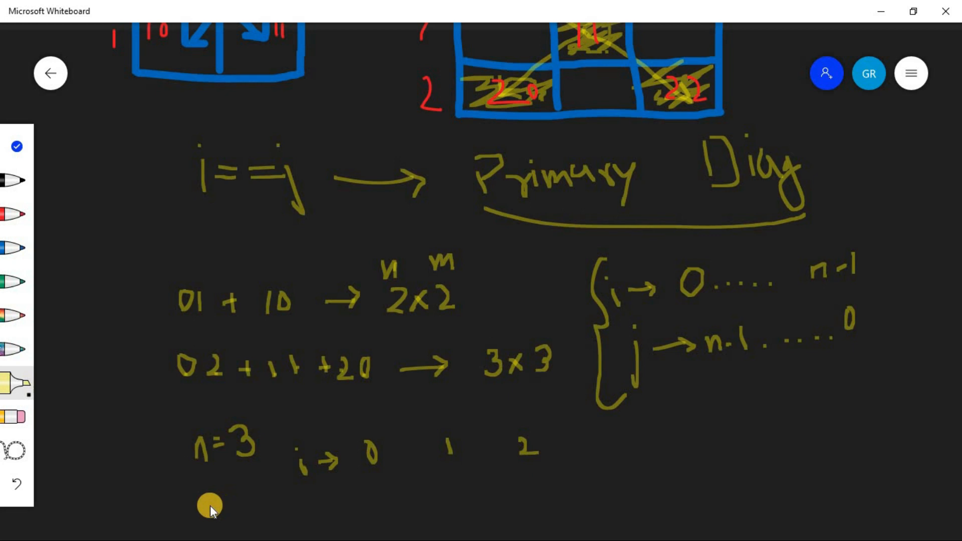
Add the example m=3 below n=3 and list secondary diagonal cells 02, 11, 20.
{"action": "left_click_drag", "start_coordinate": [209, 506], "coordinate": [231, 503]}
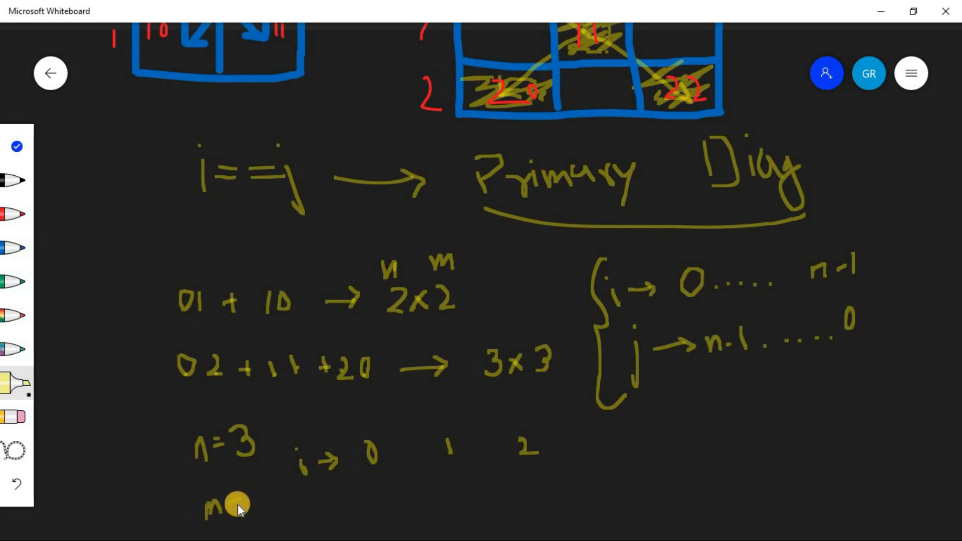
{"action": "left_click_drag", "start_coordinate": [239, 506], "coordinate": [258, 519]}
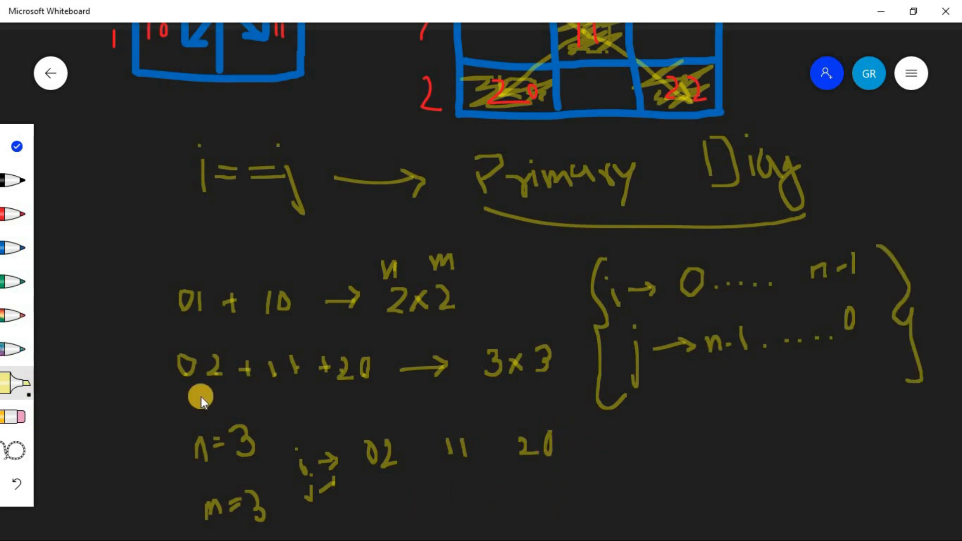
{"action": "mouse_move", "coordinate": [31, 142]}
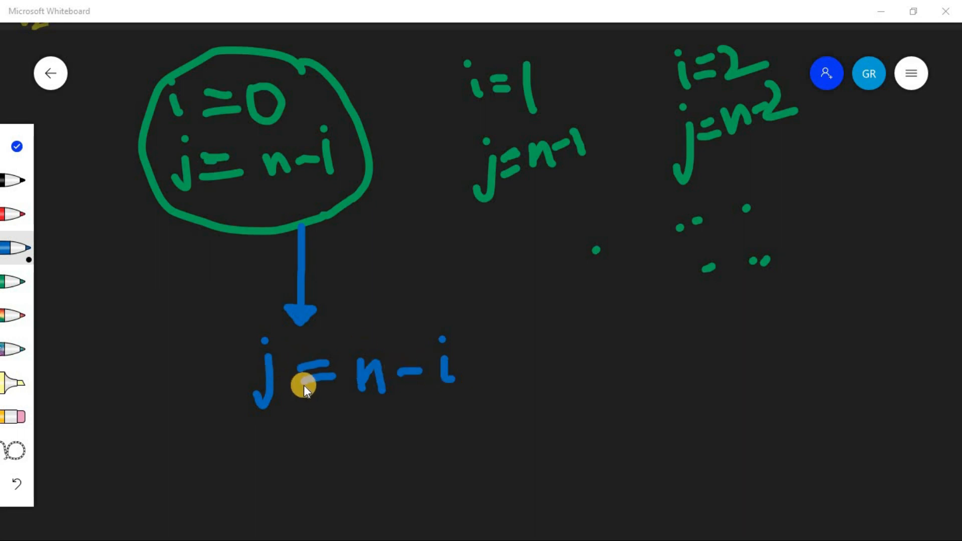
{"action": "mouse_move", "coordinate": [273, 361]}
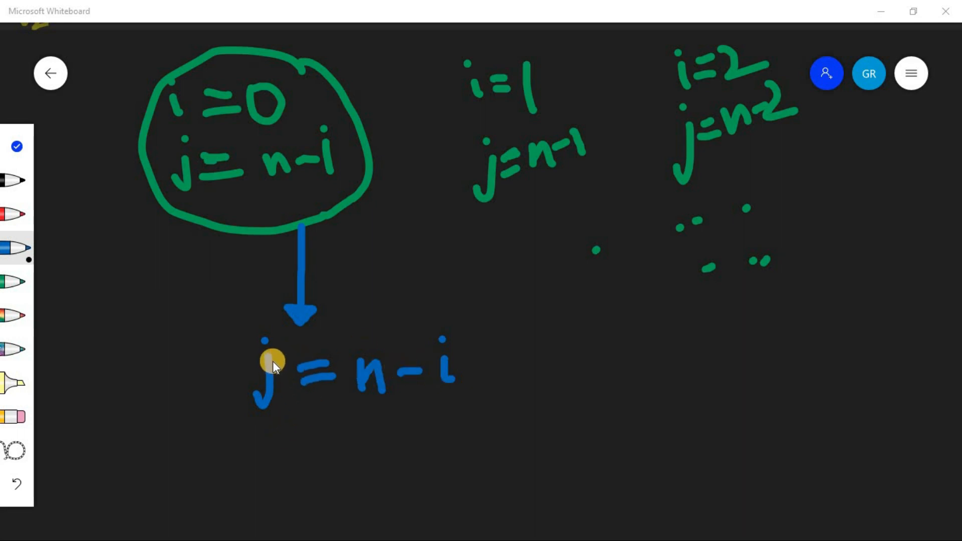
{"action": "mouse_move", "coordinate": [425, 384]}
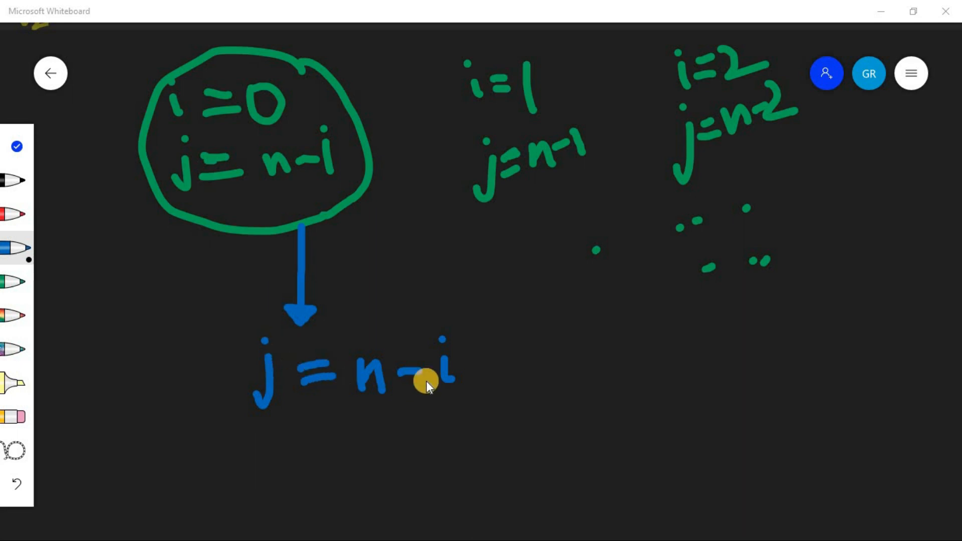
{"action": "mouse_move", "coordinate": [269, 423]}
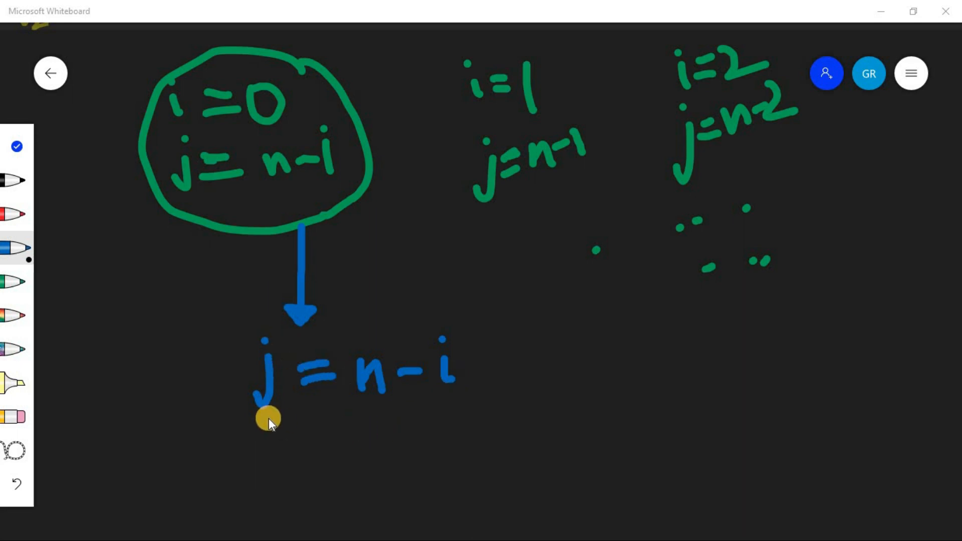
Draw curved swap arrows beneath and above the equation j = n-i.
{"action": "left_click_drag", "start_coordinate": [268, 423], "coordinate": [405, 420]}
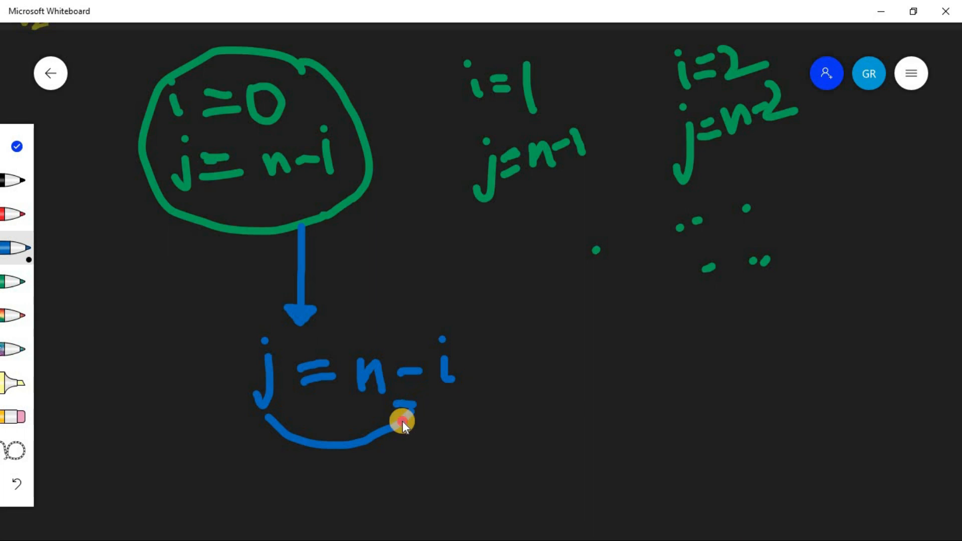
{"action": "left_click_drag", "start_coordinate": [402, 422], "coordinate": [405, 332]}
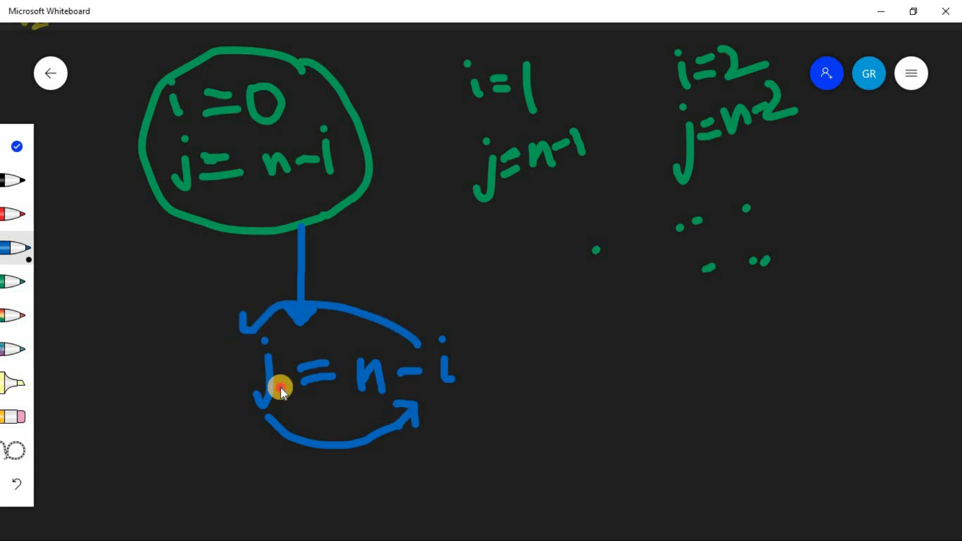
{"action": "mouse_move", "coordinate": [524, 384]}
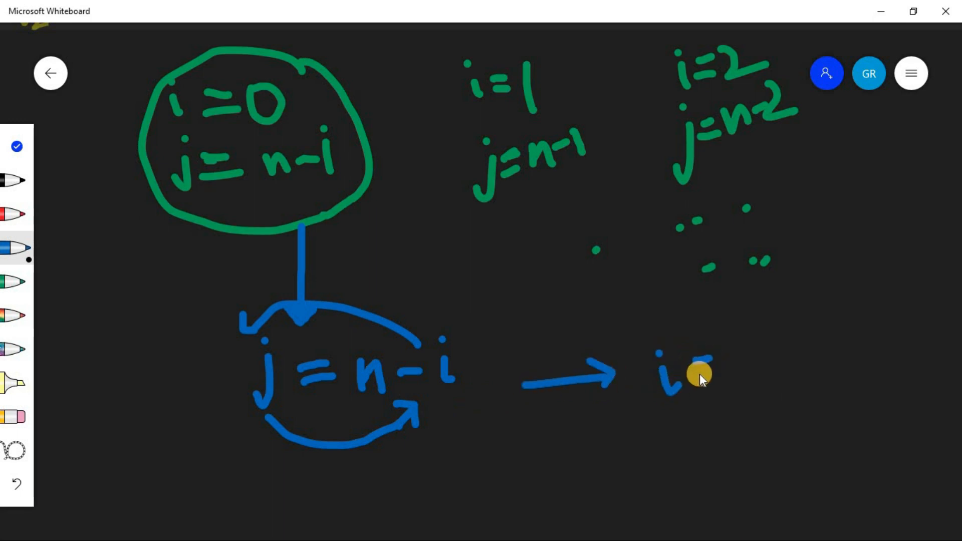
Write the rearranged result i = n-j, overline it and box it.
{"action": "left_click_drag", "start_coordinate": [706, 368], "coordinate": [767, 361]}
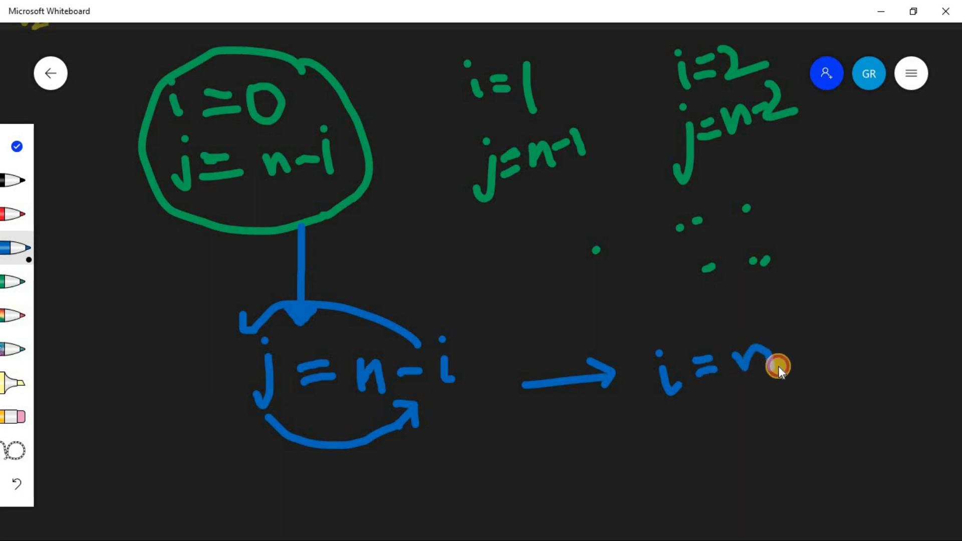
{"action": "left_click_drag", "start_coordinate": [770, 365], "coordinate": [810, 350]}
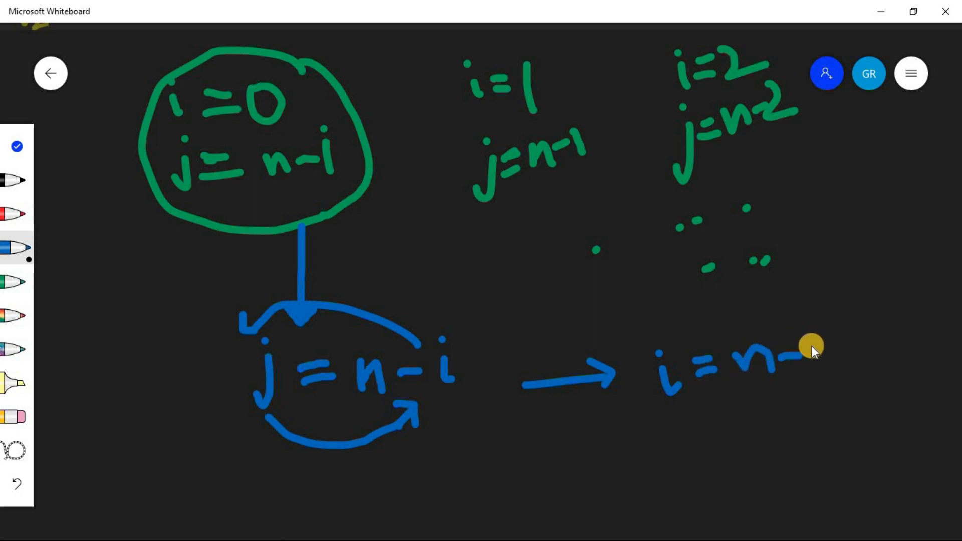
{"action": "left_click_drag", "start_coordinate": [810, 344], "coordinate": [816, 381]}
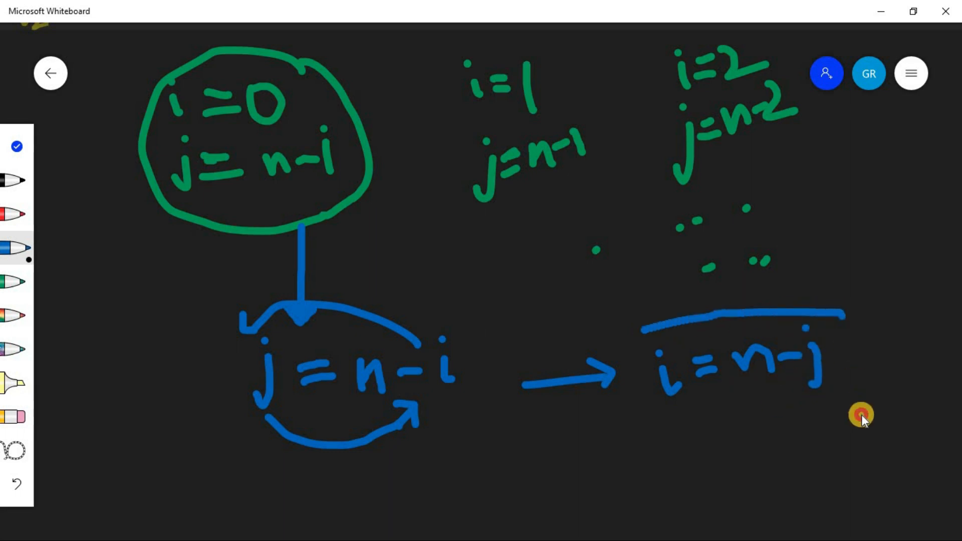
{"action": "left_click_drag", "start_coordinate": [859, 414], "coordinate": [666, 430]}
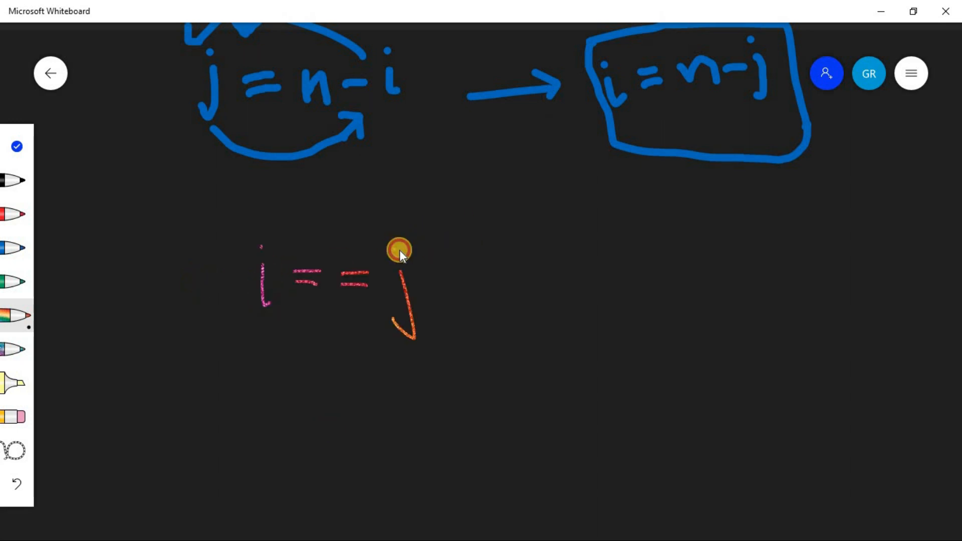
Box i == j in rainbow ink, then write i == n-j beside it and frame it.
{"action": "left_click_drag", "start_coordinate": [399, 251], "coordinate": [608, 283]}
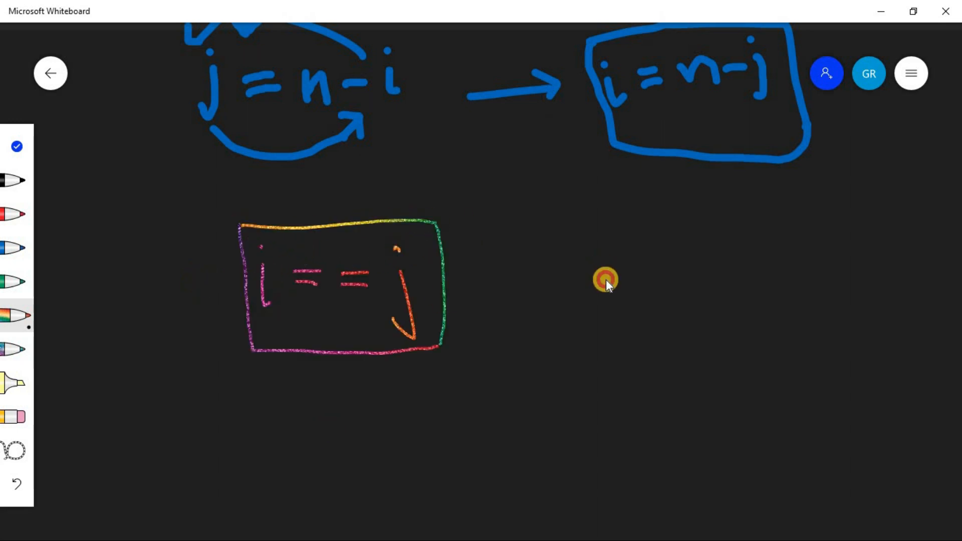
{"action": "left_click_drag", "start_coordinate": [599, 255], "coordinate": [610, 298]}
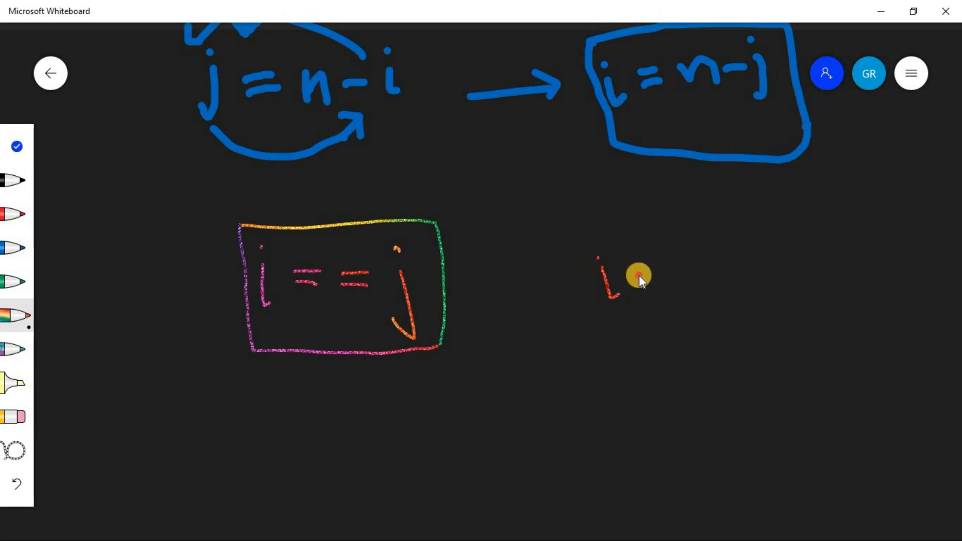
{"action": "left_click_drag", "start_coordinate": [635, 276], "coordinate": [659, 283]}
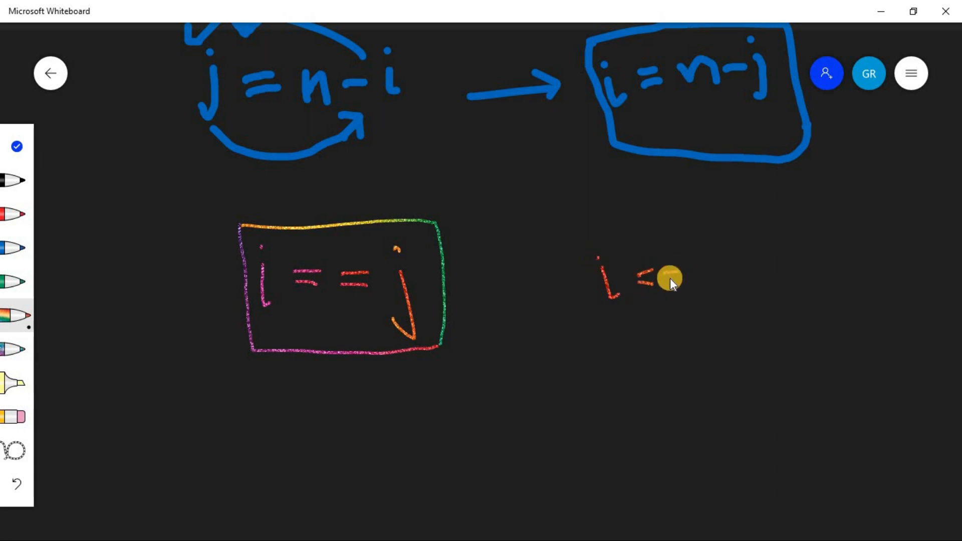
{"action": "left_click_drag", "start_coordinate": [669, 280], "coordinate": [740, 283]}
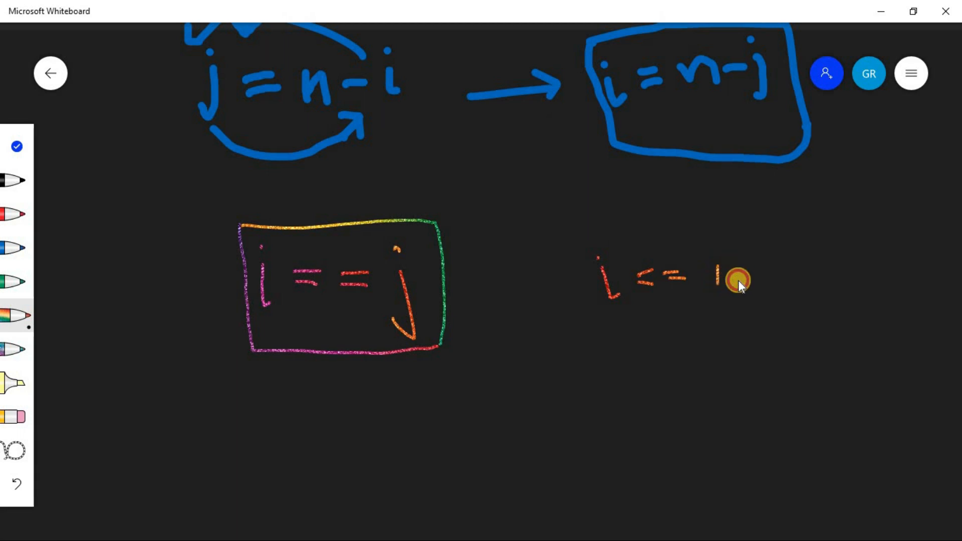
{"action": "left_click_drag", "start_coordinate": [730, 283], "coordinate": [810, 277]}
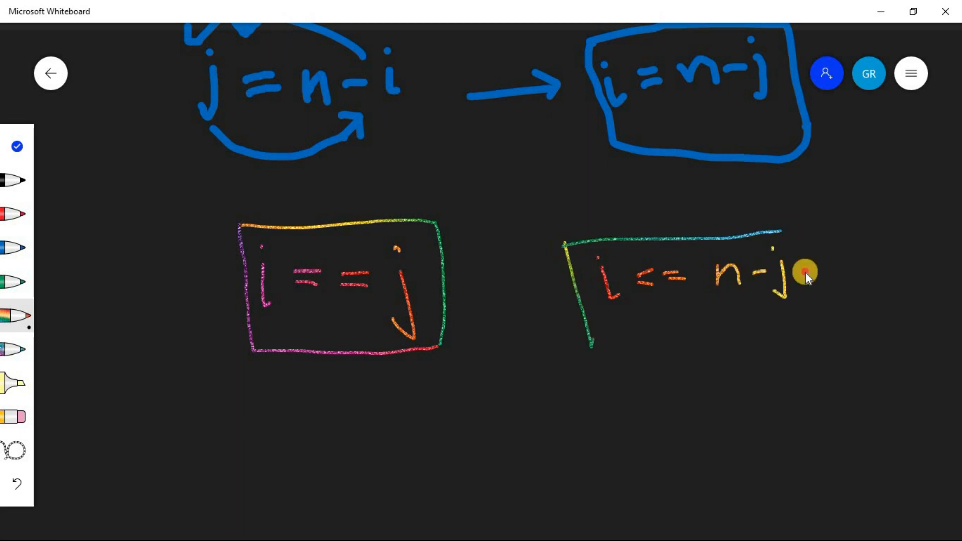
{"action": "left_click_drag", "start_coordinate": [801, 272], "coordinate": [818, 326]}
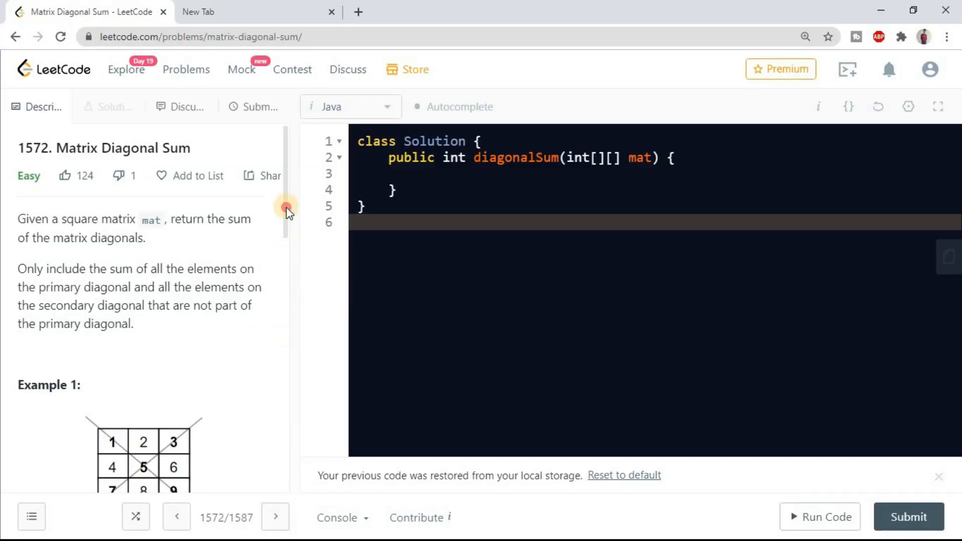
Scroll the problem description down to Example 1's matrix diagram.
{"action": "scroll", "scroll_direction": "down", "scroll_amount": 3}
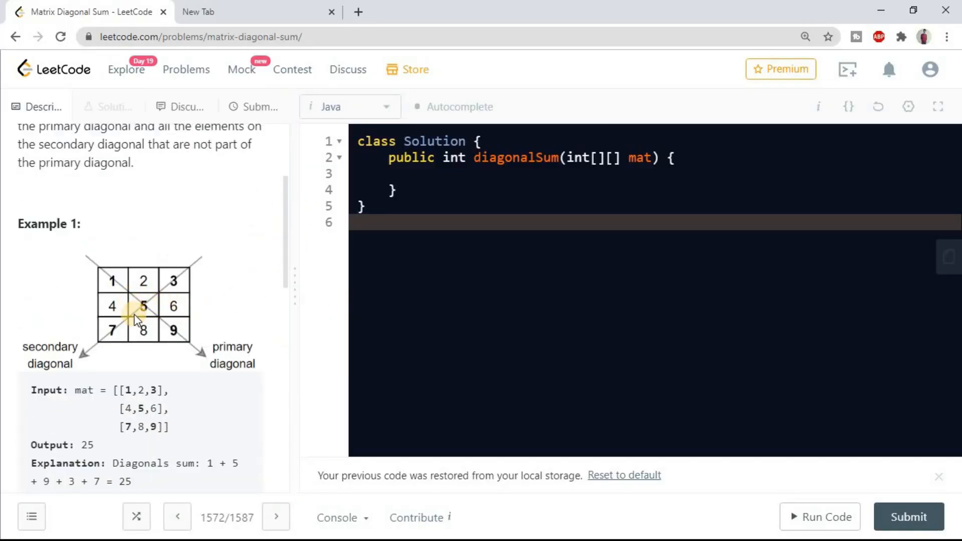
{"action": "mouse_move", "coordinate": [142, 305]}
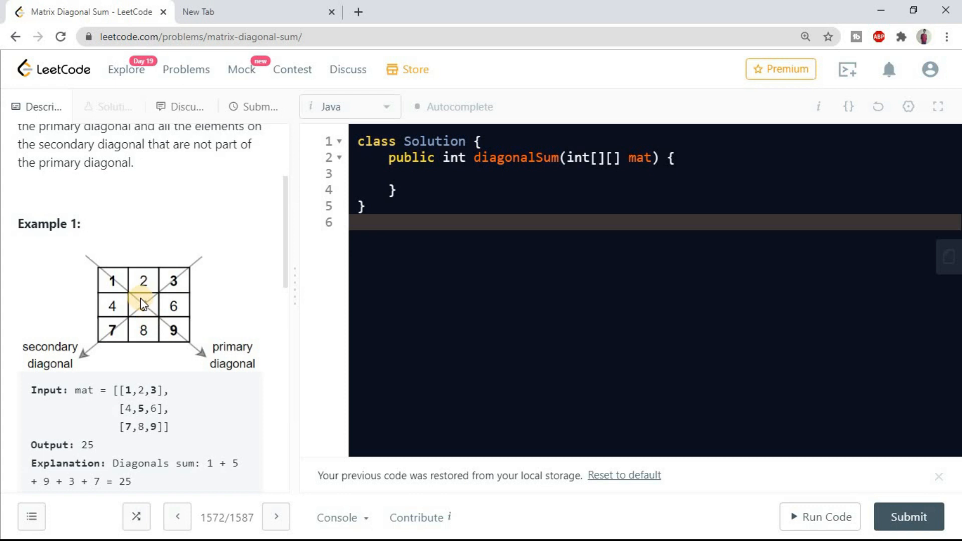
{"action": "mouse_move", "coordinate": [404, 311]}
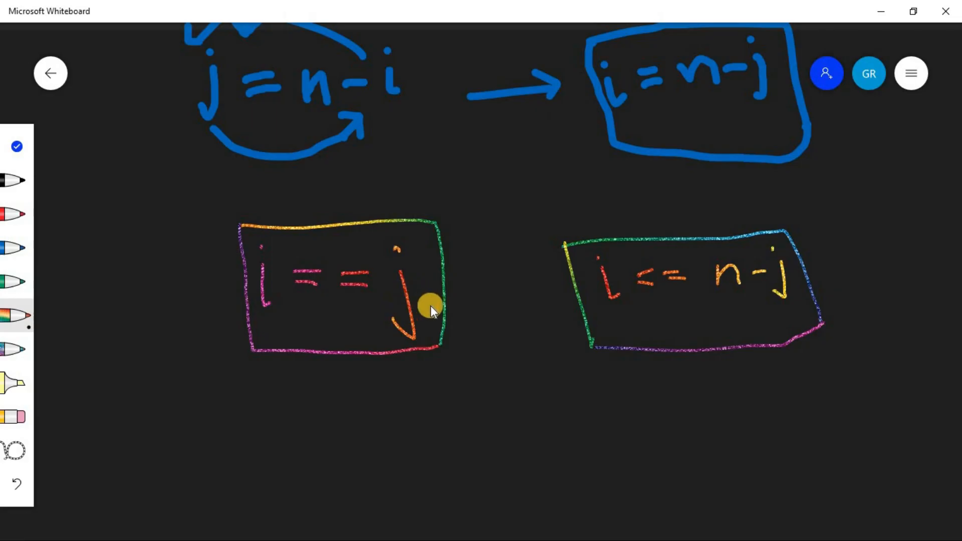
{"action": "mouse_move", "coordinate": [207, 307]}
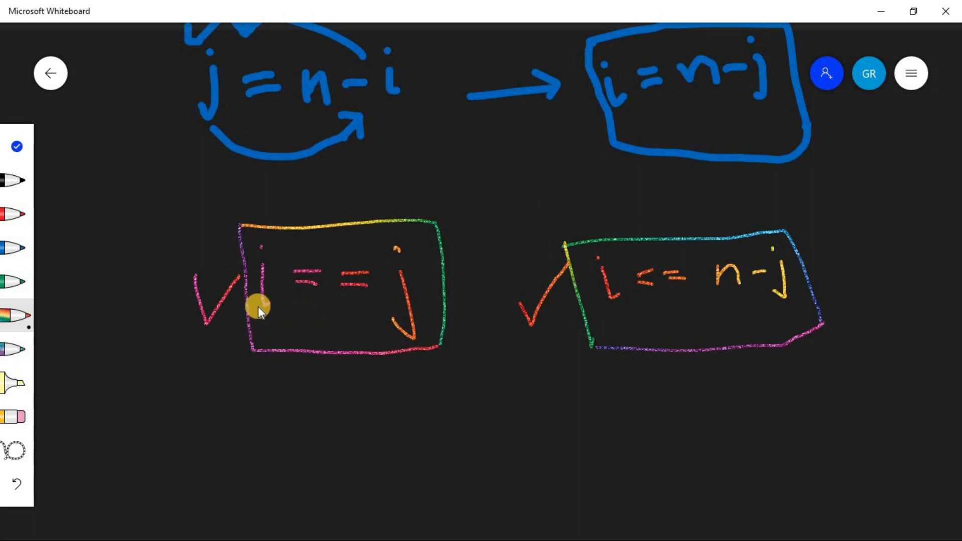
{"action": "mouse_move", "coordinate": [335, 236]}
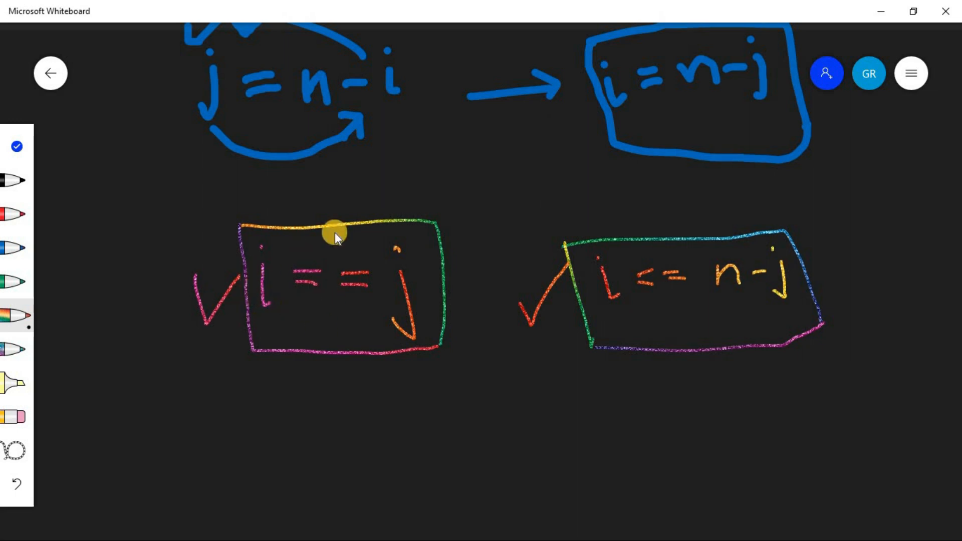
{"action": "mouse_move", "coordinate": [659, 267]}
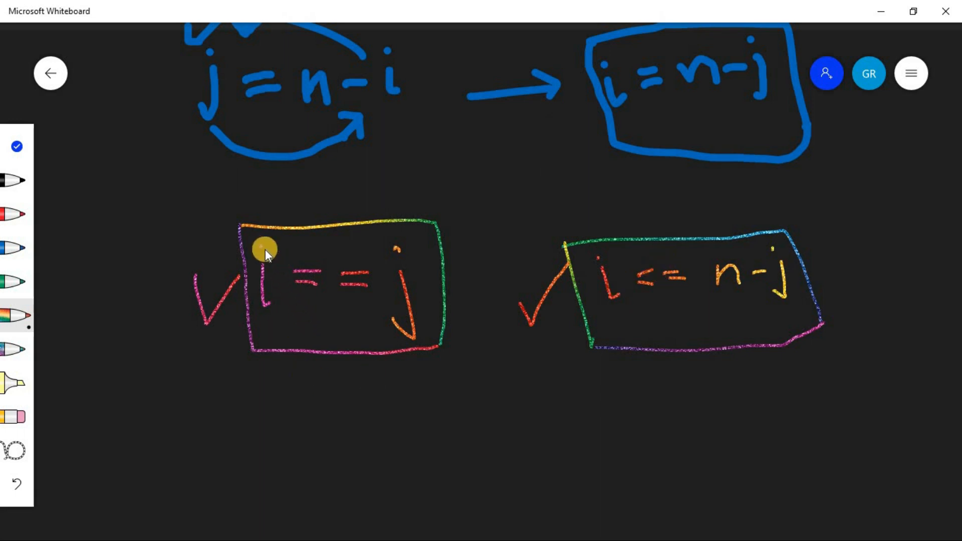
{"action": "mouse_move", "coordinate": [675, 396]}
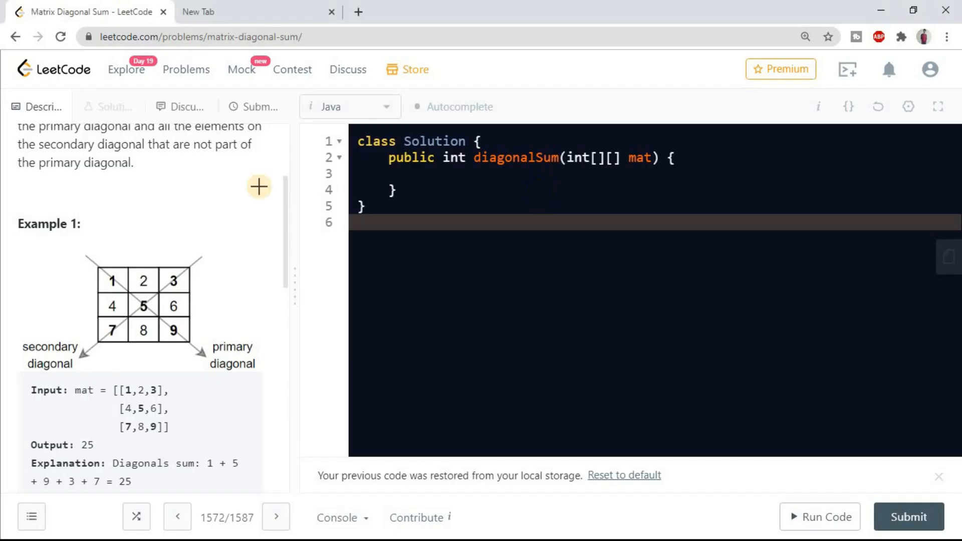
{"action": "mouse_move", "coordinate": [109, 256]}
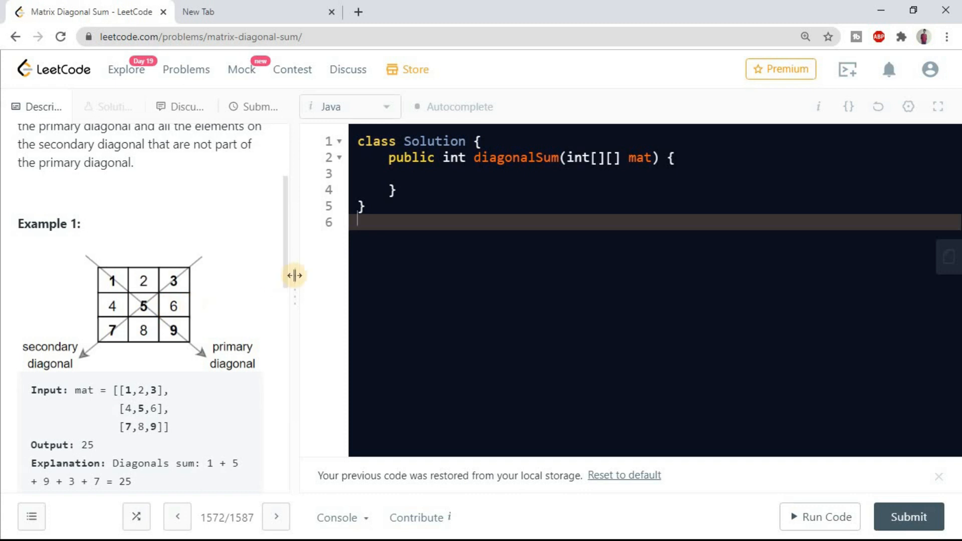
Declare int diagonalSum = 0; inside the method.
{"action": "type", "text": "int"}
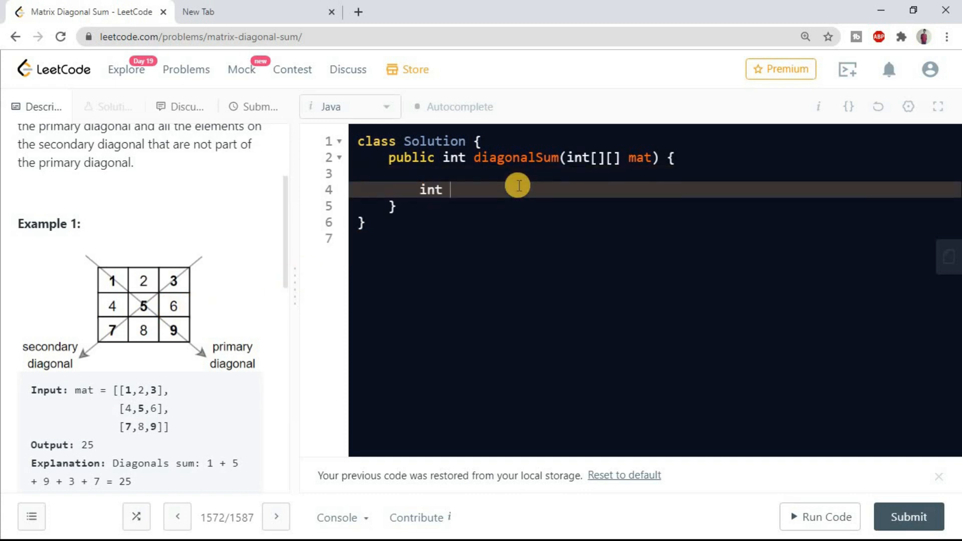
{"action": "mouse_move", "coordinate": [512, 157]}
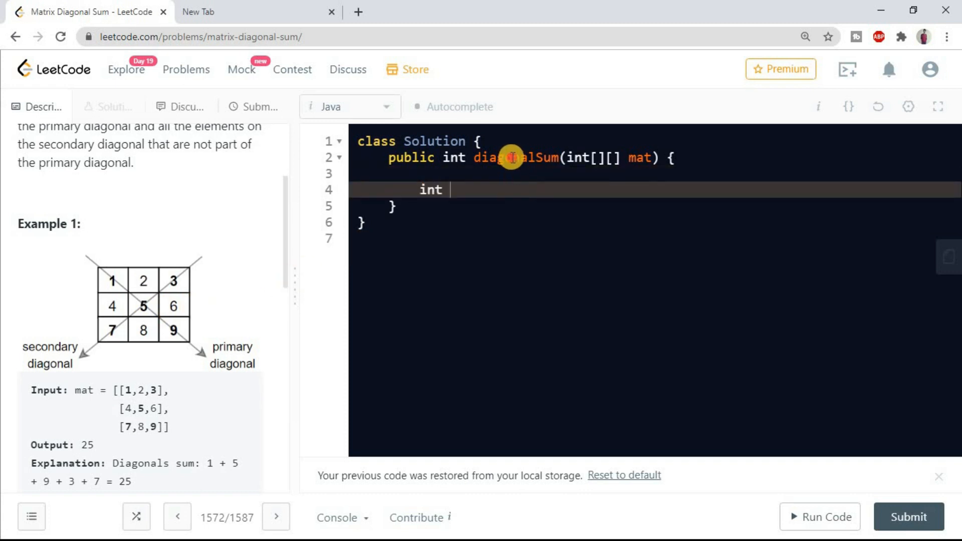
{"action": "double_click", "coordinate": [514, 157]}
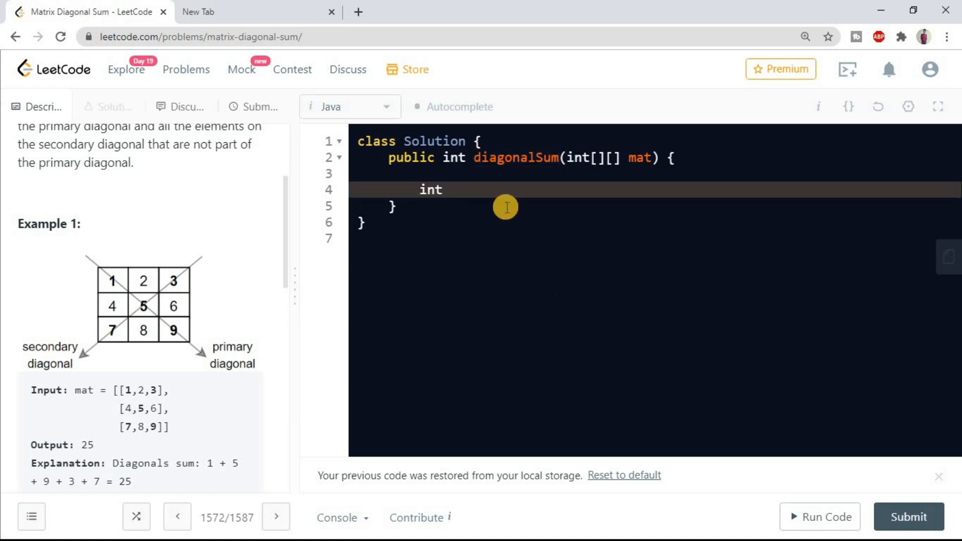
{"action": "type", "text": "diagonalSum ="}
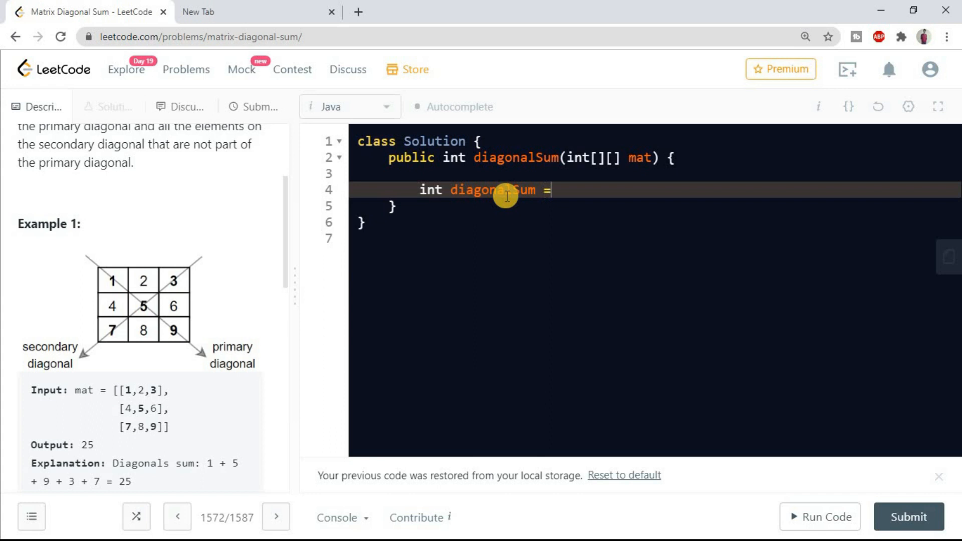
{"action": "type", "text": "0;"}
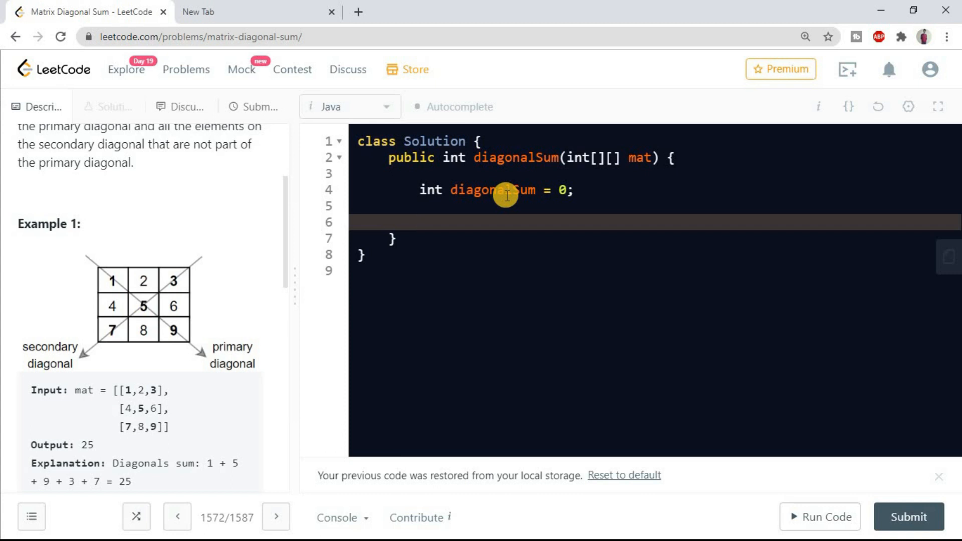
Start a for loop with int i over the rows of mat.
{"action": "type", "text": "for"}
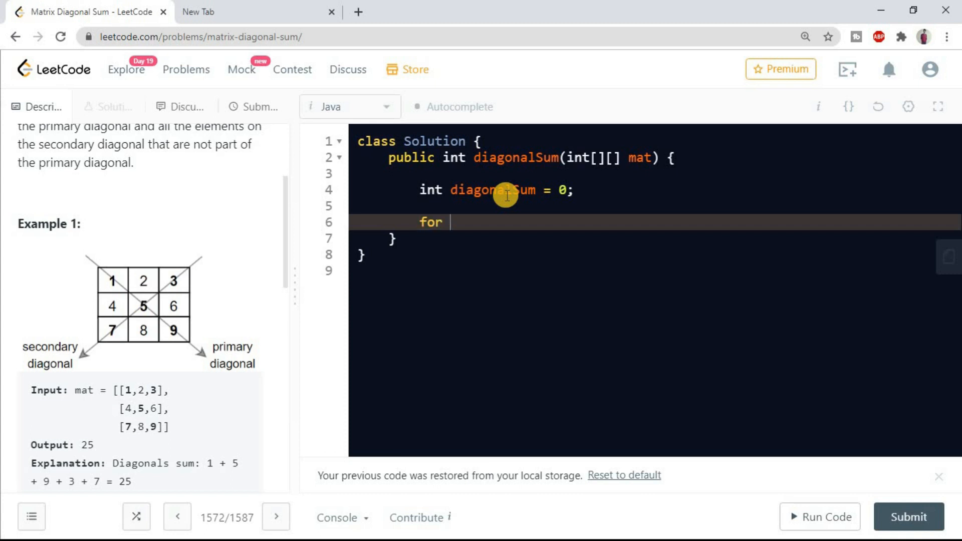
{"action": "type", "text": "(int"}
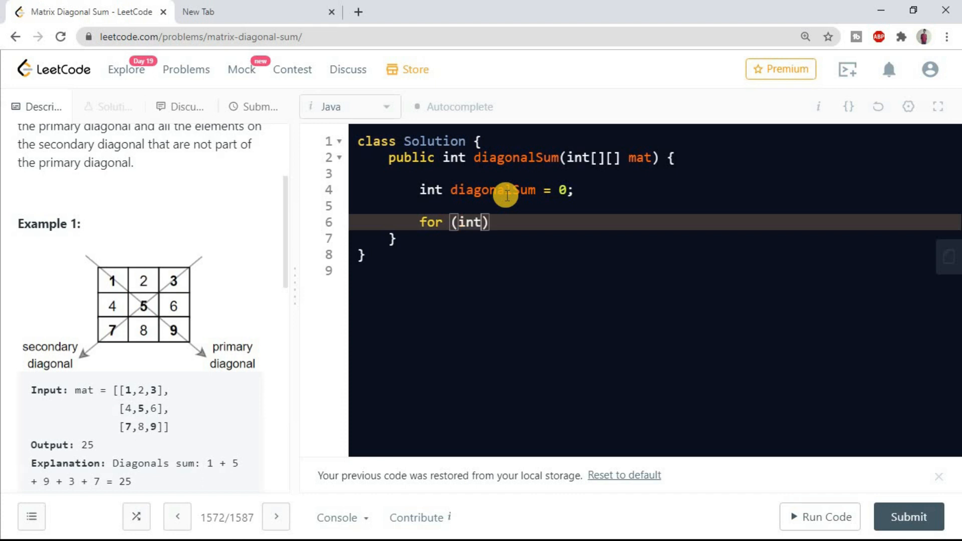
{"action": "type", "text": "i=0; i<mat.length; i++"}
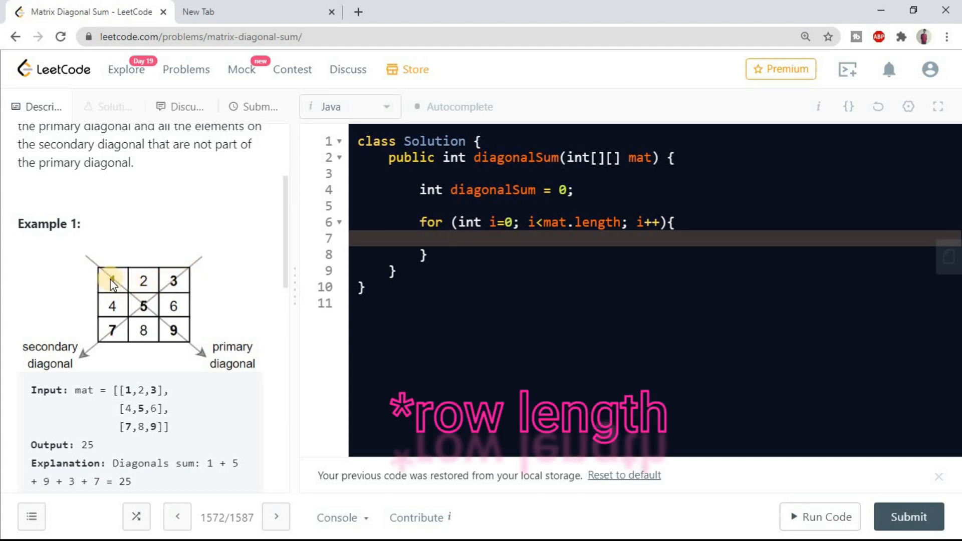
{"action": "mouse_move", "coordinate": [187, 326]}
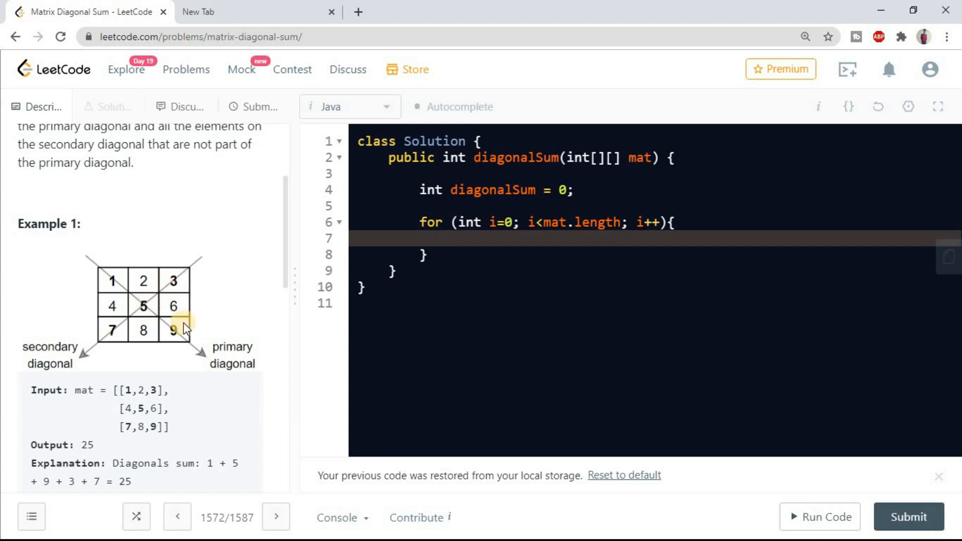
{"action": "mouse_move", "coordinate": [178, 278]}
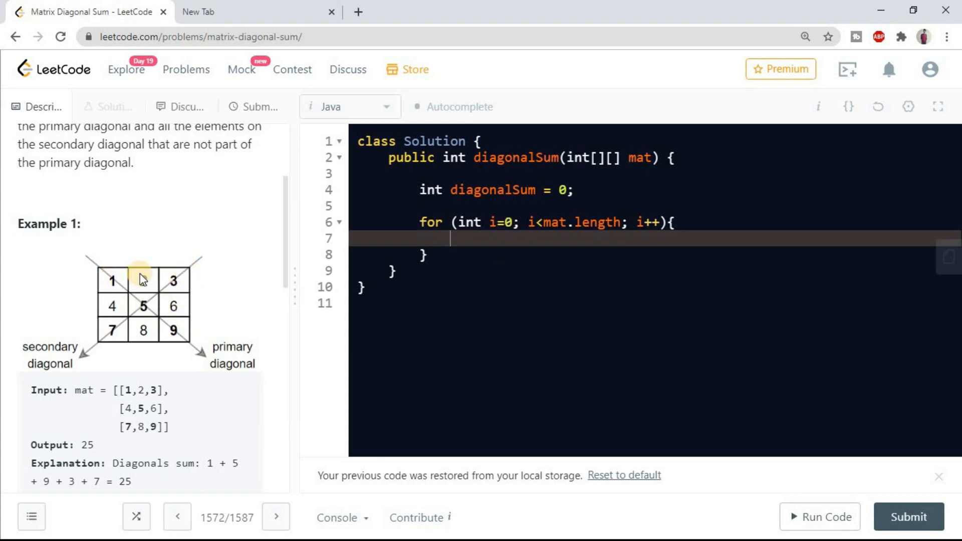
{"action": "mouse_move", "coordinate": [318, 276]}
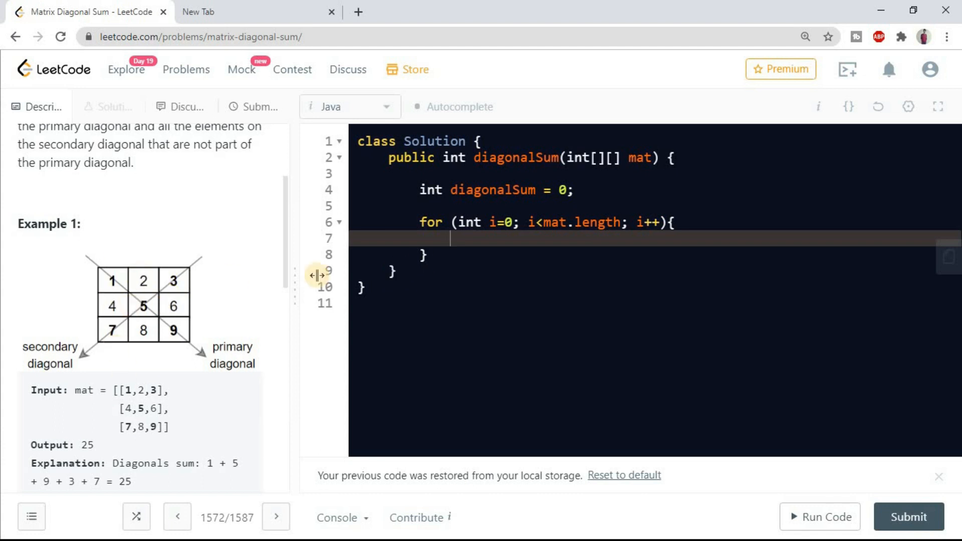
Nest a j loop bounded by mat[i].length and start a comment line above the loops.
{"action": "double_click", "coordinate": [580, 222]}
{"action": "type", "text": "for (int j=0; j<m; i++){"}
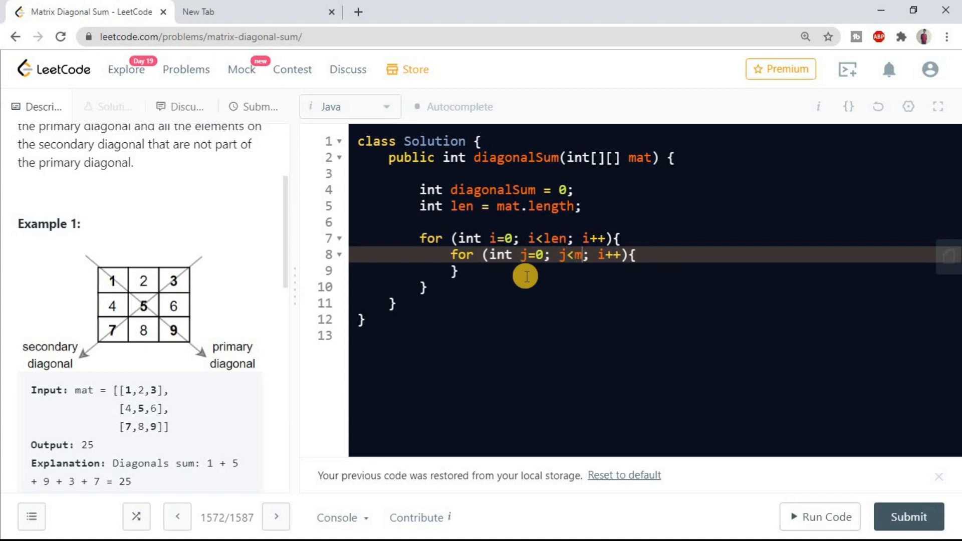
{"action": "type", "text": "mat[i]"}
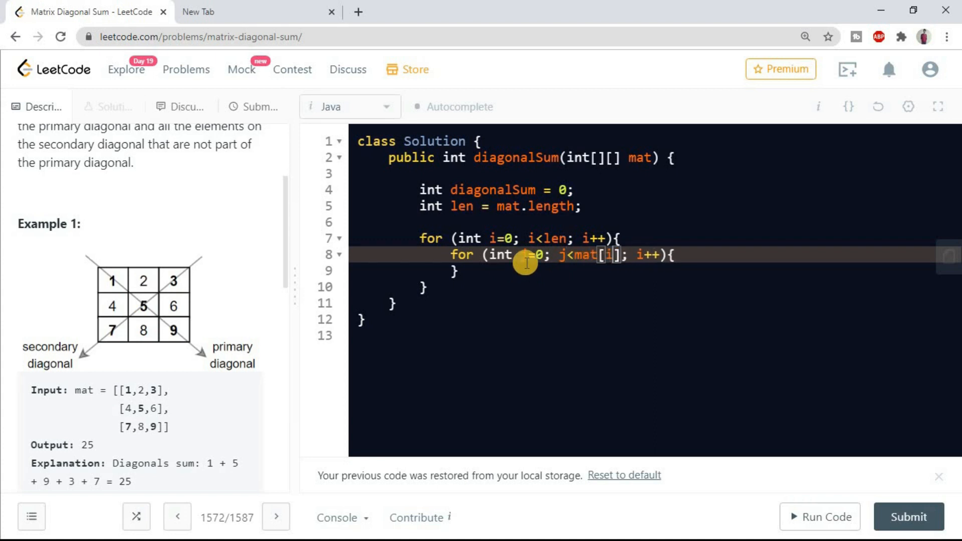
{"action": "type", "text": ".l"}
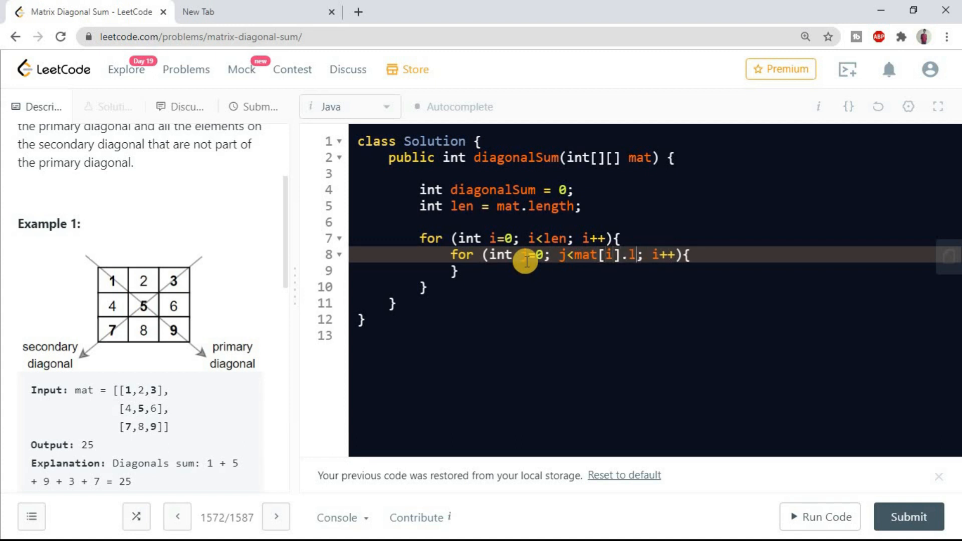
{"action": "type", "text": "ength"}
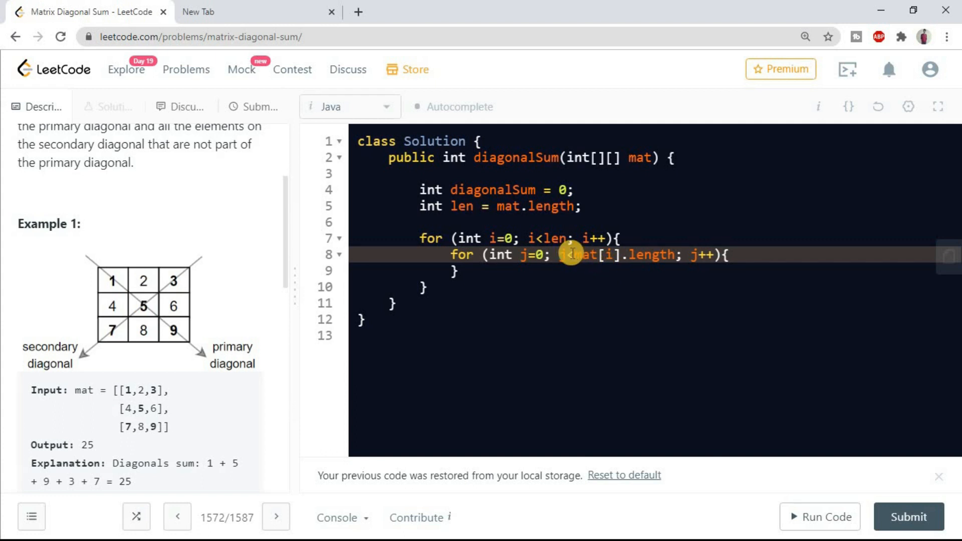
{"action": "double_click", "coordinate": [598, 254]}
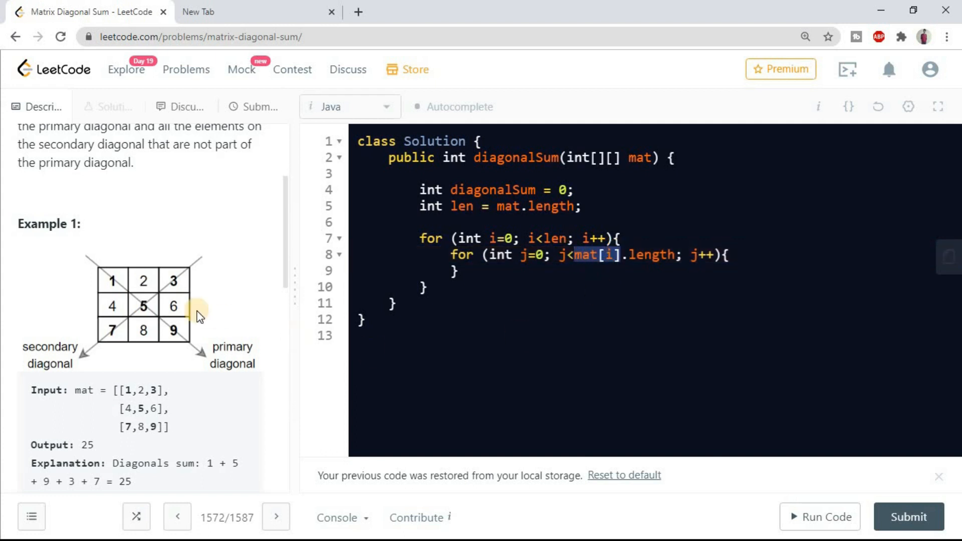
{"action": "mouse_move", "coordinate": [113, 280]}
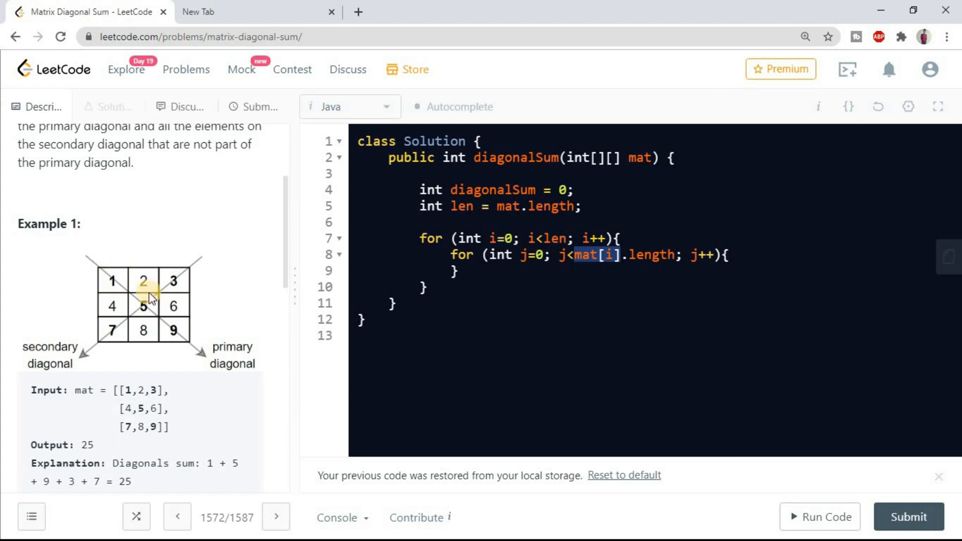
{"action": "mouse_move", "coordinate": [114, 280]}
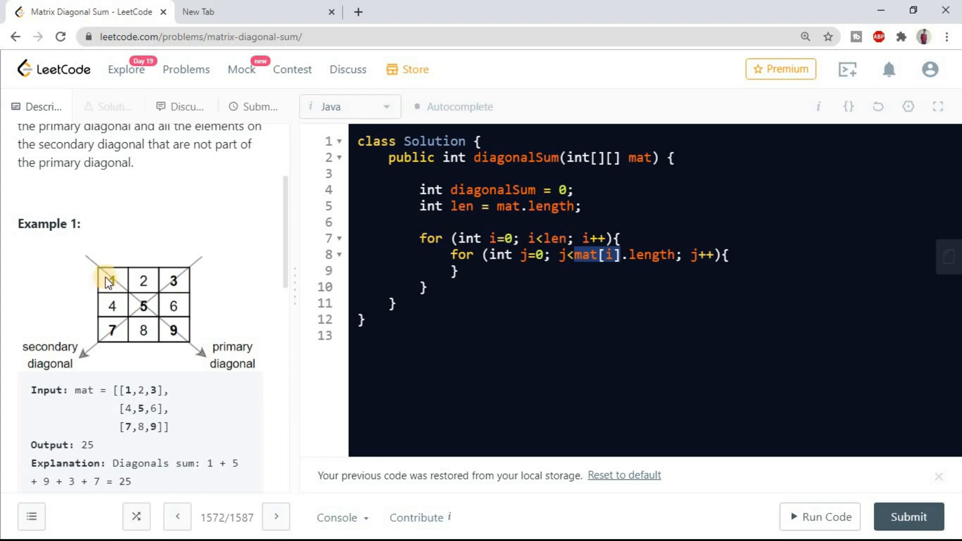
{"action": "mouse_move", "coordinate": [253, 291]}
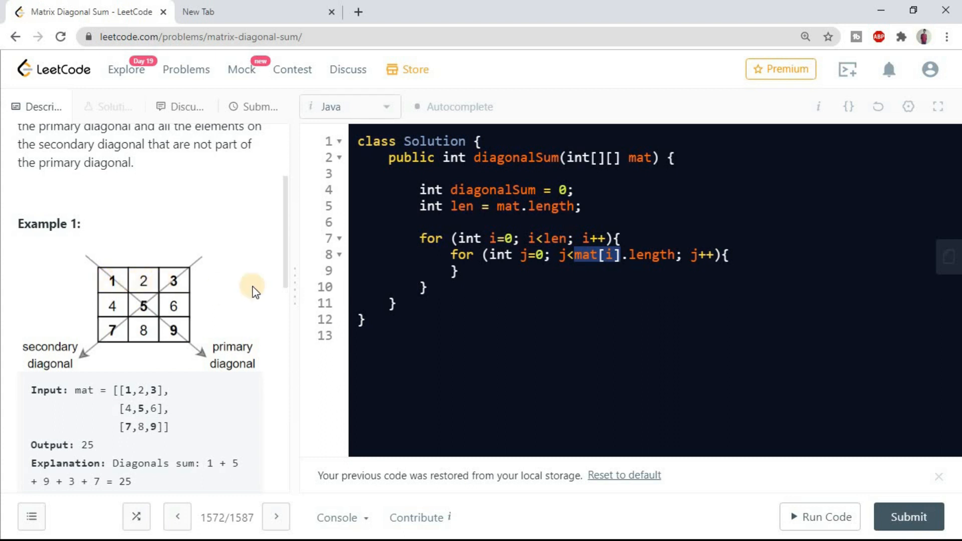
{"action": "left_click", "coordinate": [590, 238]}
{"action": "type", "text": "if"}
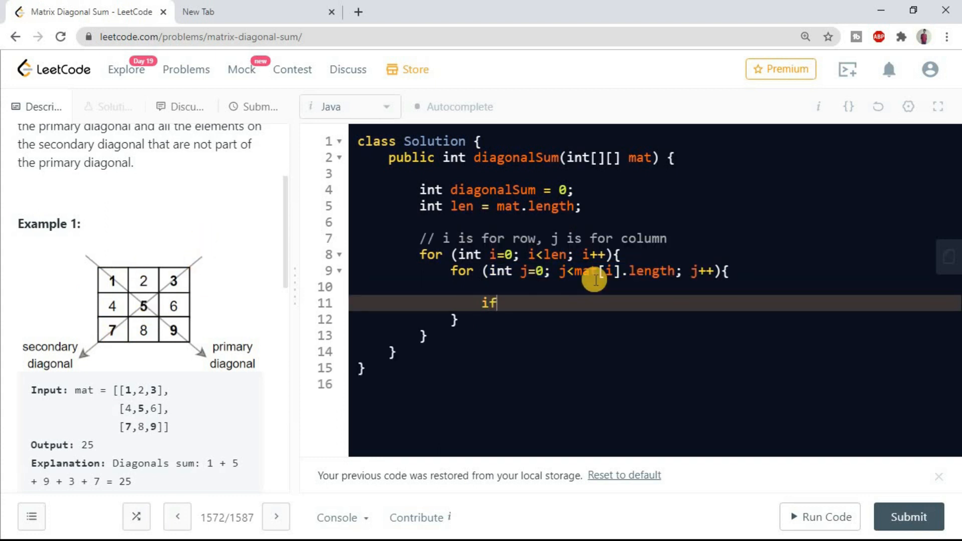
Add the if(i == j) block assigning diagonalSum plus mat[i][j], commented as the primary diagonal.
{"action": "type", "text": "(i =="}
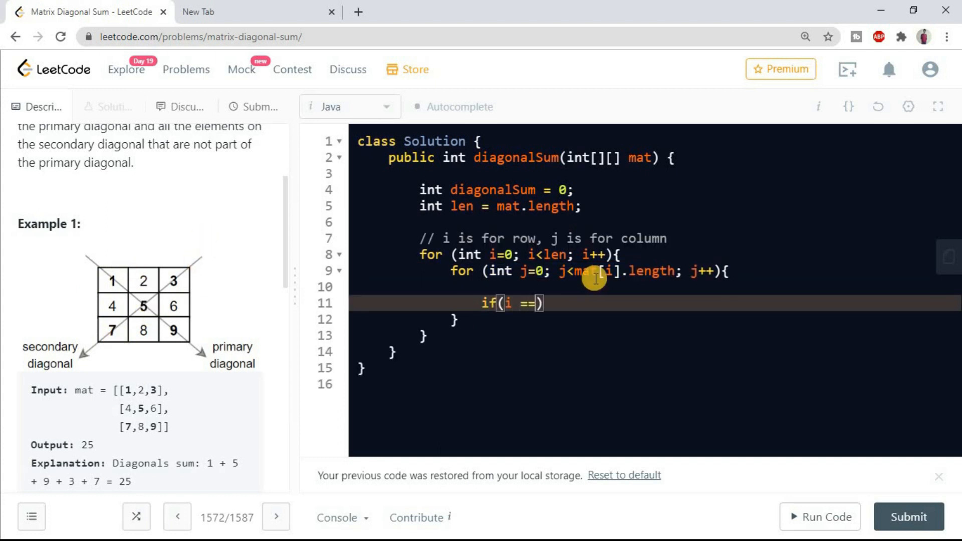
{"action": "type", "text": "j"}
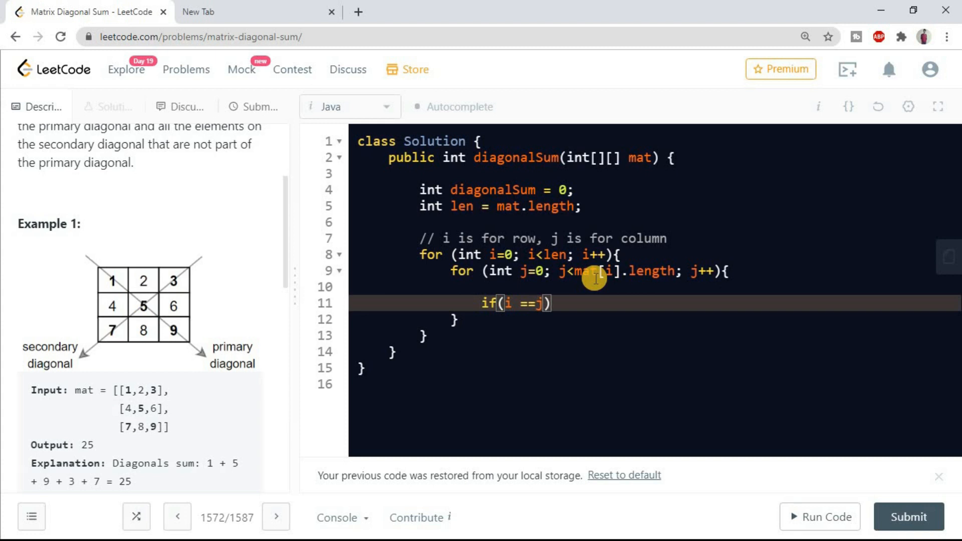
{"action": "type", "text": "{"}
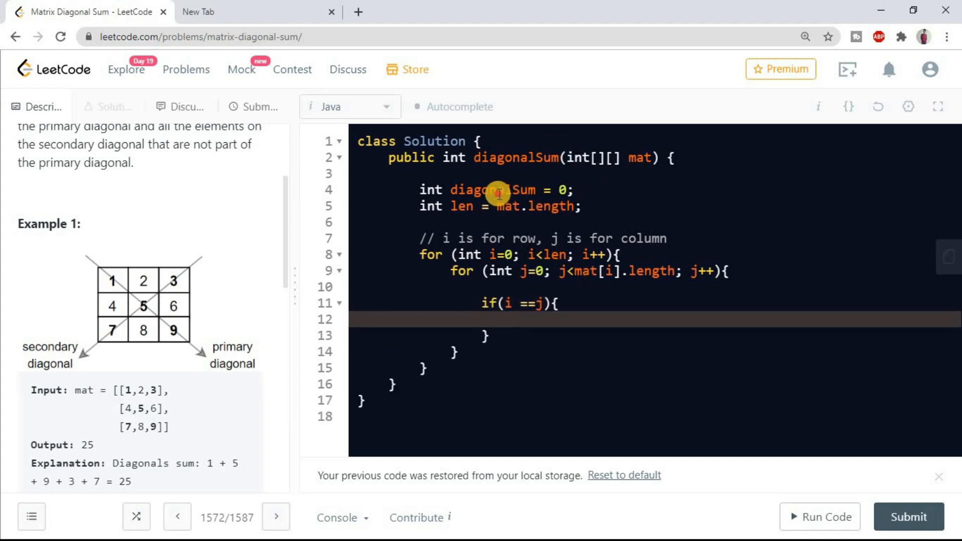
{"action": "double_click", "coordinate": [493, 190]}
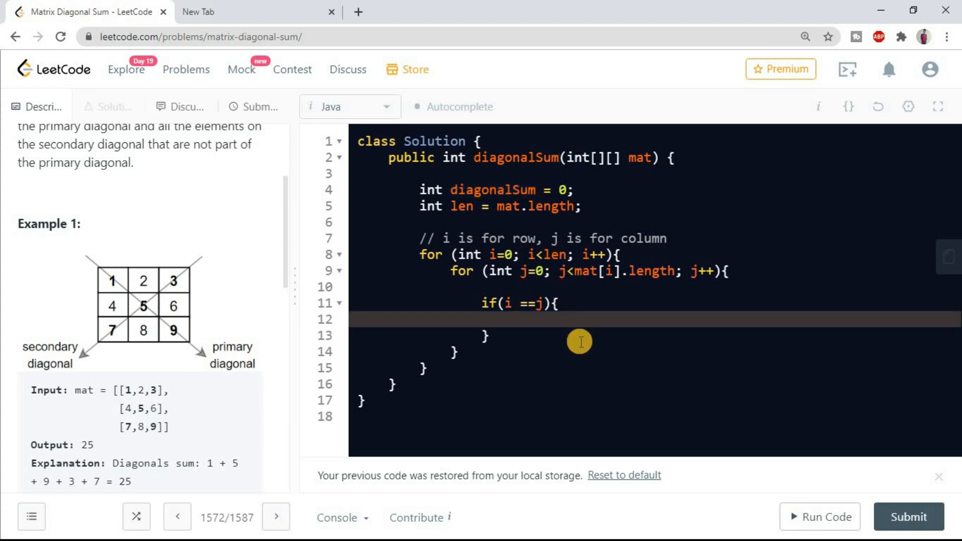
{"action": "type", "text": "diagonalSum ="}
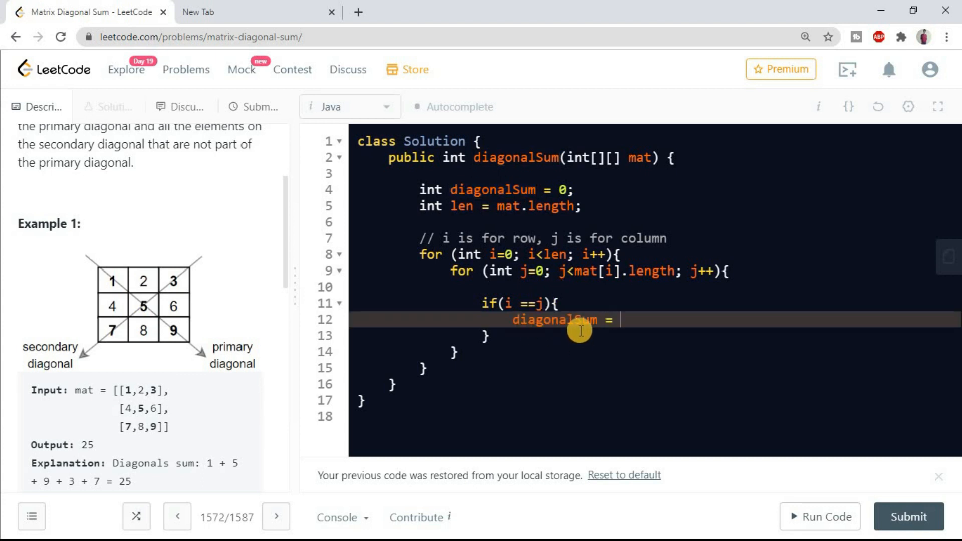
{"action": "type", "text": "diagonalSum + ma"}
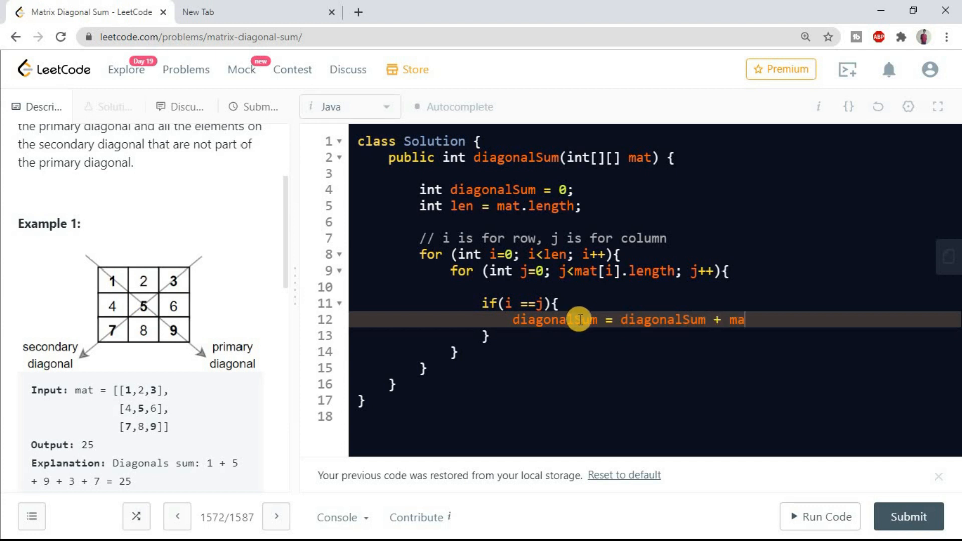
{"action": "type", "text": "t[i][j];"}
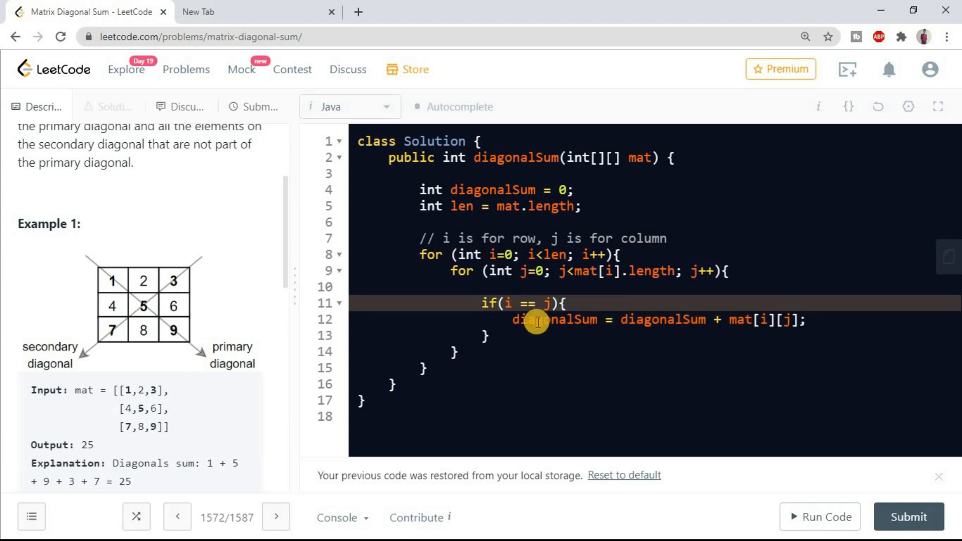
{"action": "type", "text": "// primary diag"}
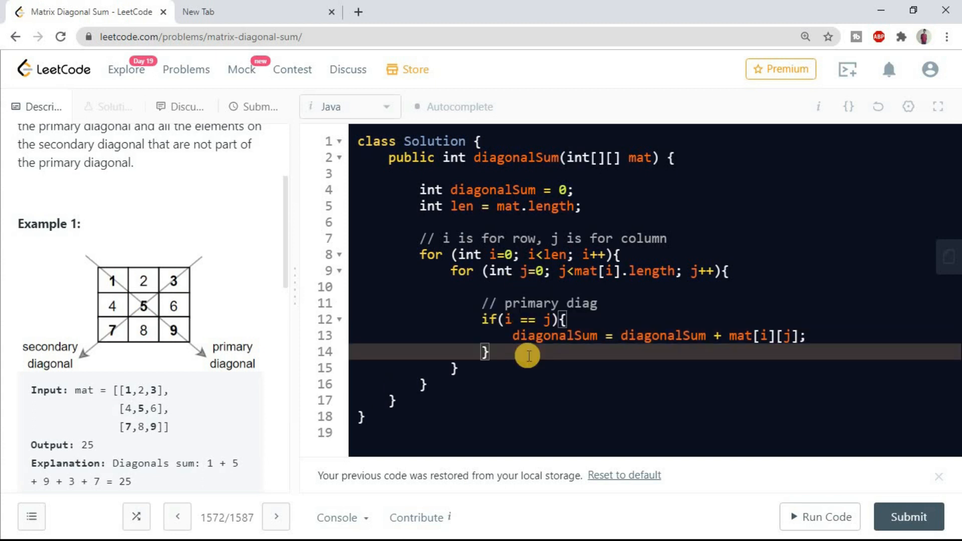
Add the else if(i == len-j) secondary-diagonal case, return diagonalSum;, and shorten the additions to +=.
{"action": "type", "text": "else if(i == len-j){"}
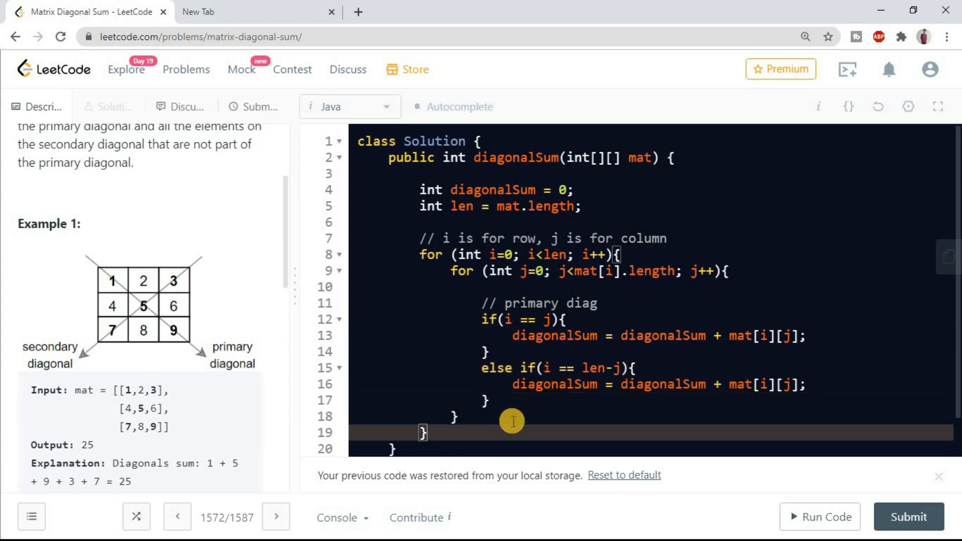
{"action": "type", "text": "retu"}
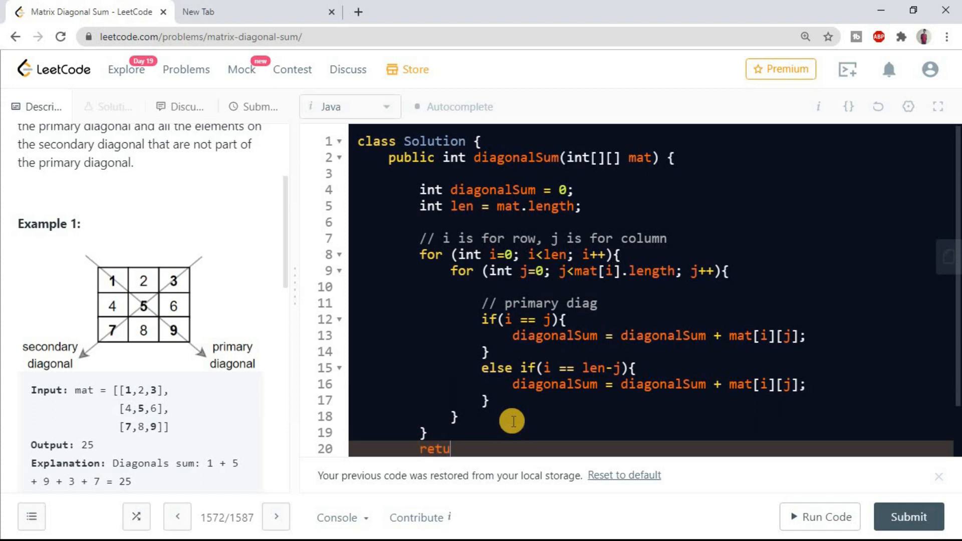
{"action": "type", "text": "rn"}
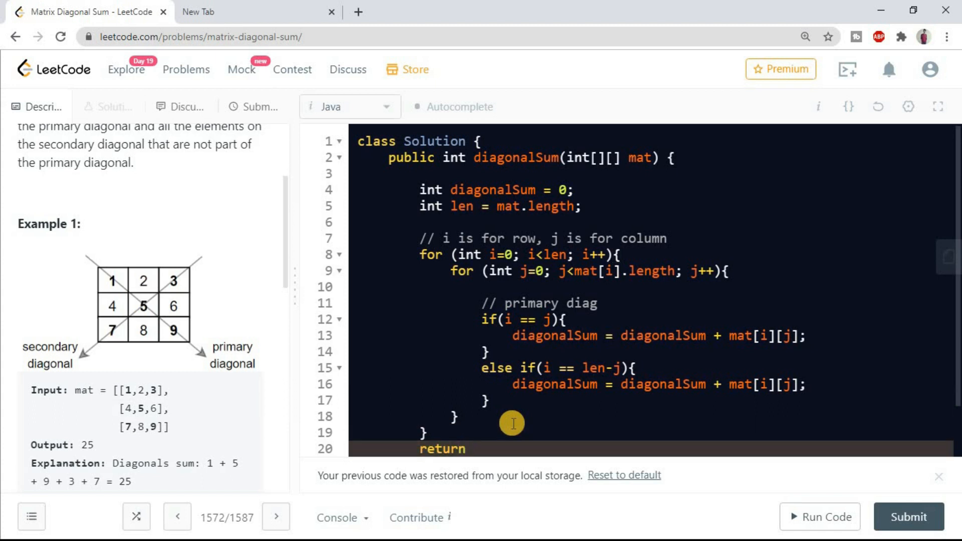
{"action": "type", "text": "diagonalSum;"}
{"action": "left_click", "coordinate": [650, 336]}
{"action": "type", "text": "="}
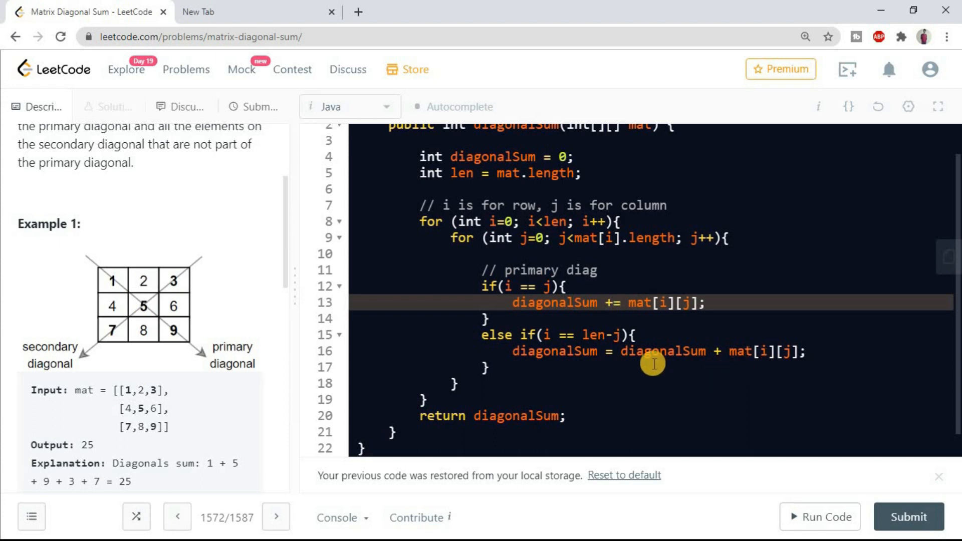
{"action": "left_click_drag", "start_coordinate": [601, 352], "coordinate": [718, 352]}
{"action": "type", "text": "="}
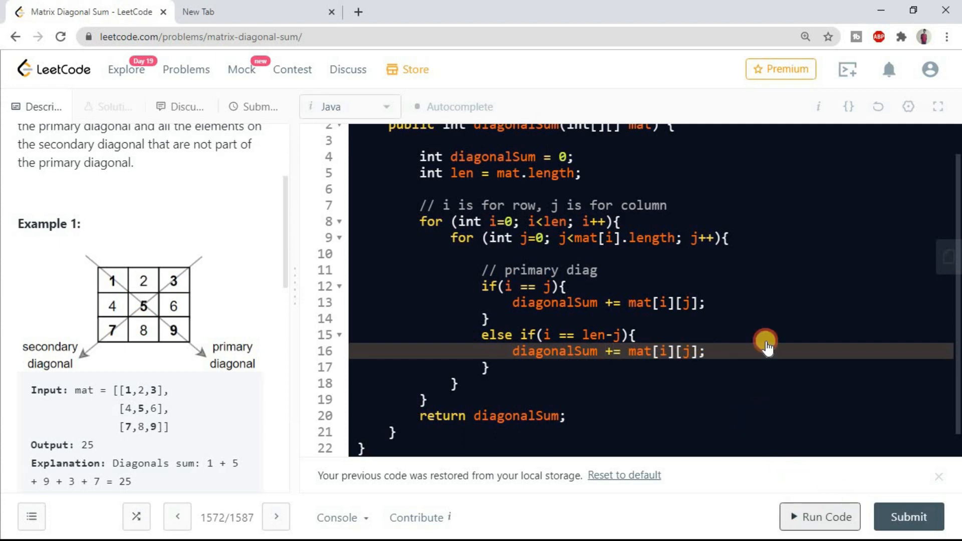
Run Example 1, see Wrong Answer 29 vs 25, and change len to mat.length-1.
{"action": "left_click", "coordinate": [819, 517]}
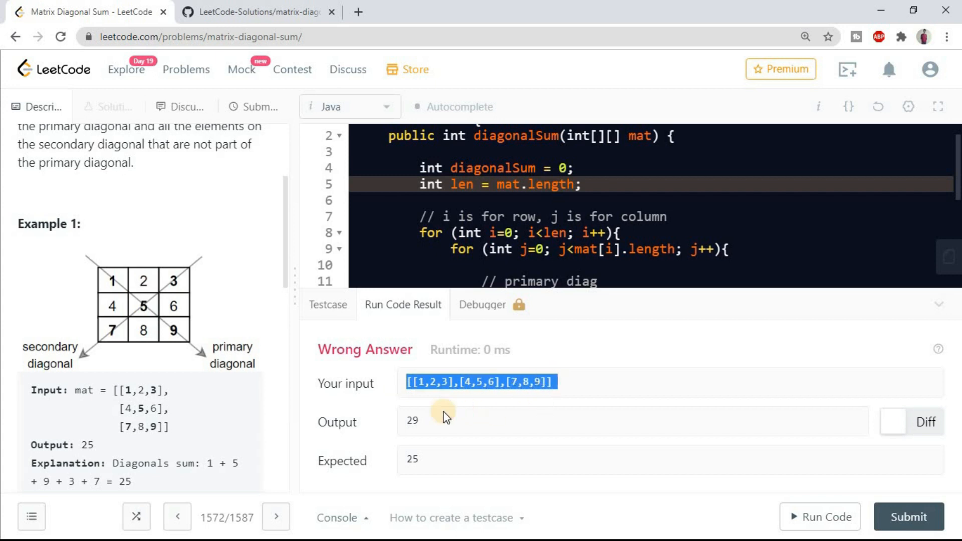
{"action": "mouse_move", "coordinate": [941, 307]}
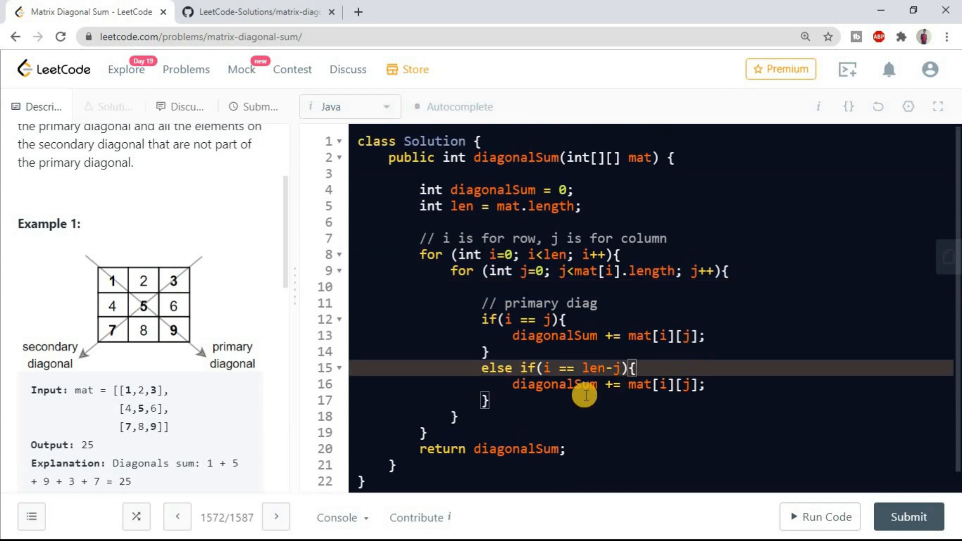
{"action": "mouse_move", "coordinate": [569, 362]}
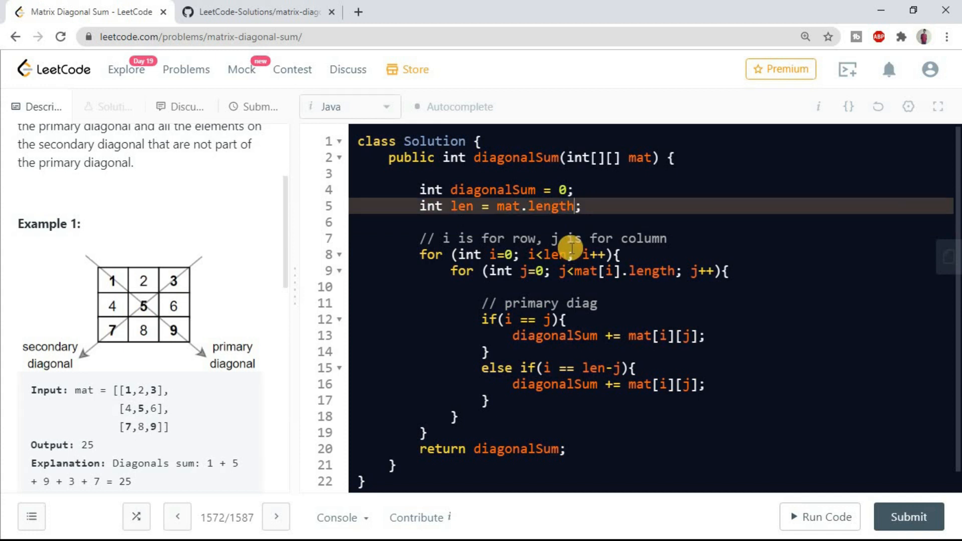
{"action": "type", "text": "-1"}
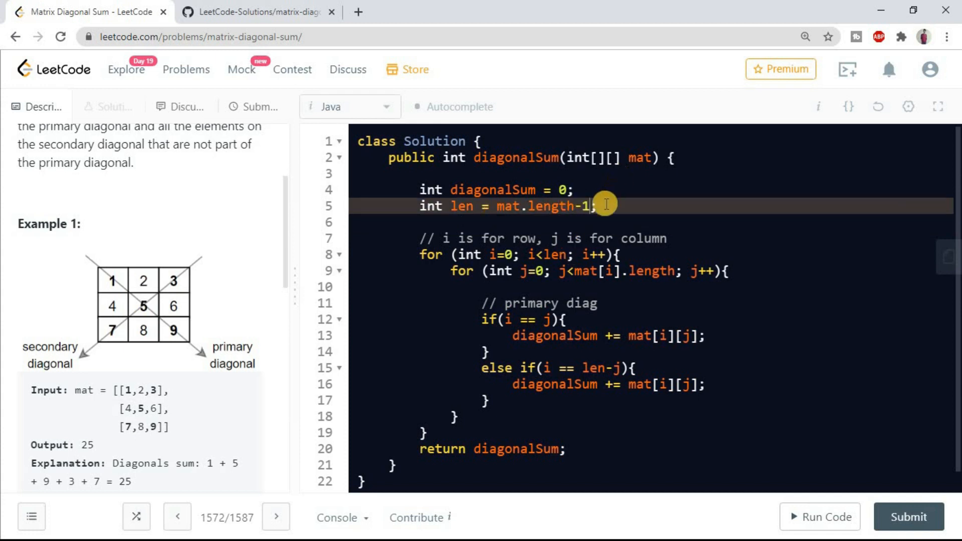
{"action": "mouse_move", "coordinate": [130, 349]}
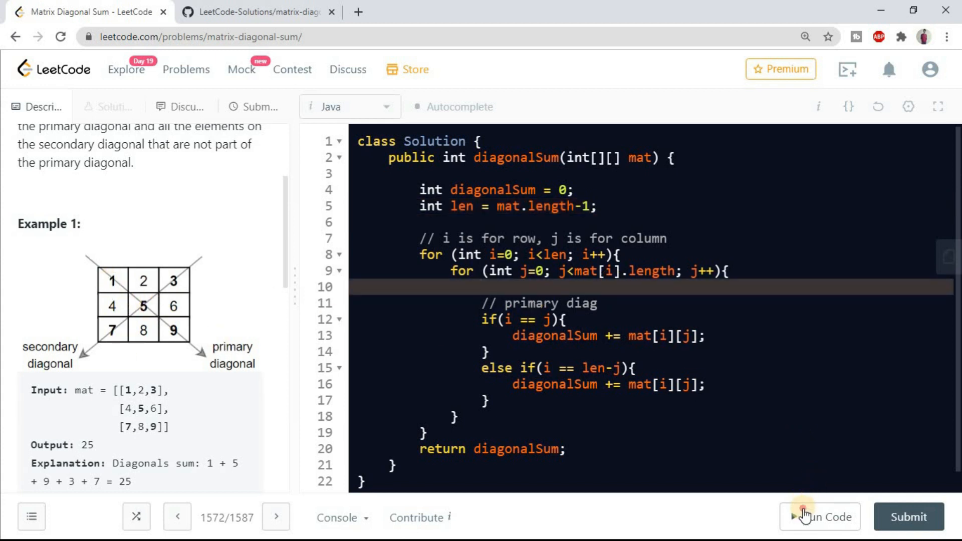
Rerun to get 9, set the outer loop bound to i<mat.length, and rerun for Accepted output 25.
{"action": "left_click", "coordinate": [819, 518]}
{"action": "type", "text": "mat"}
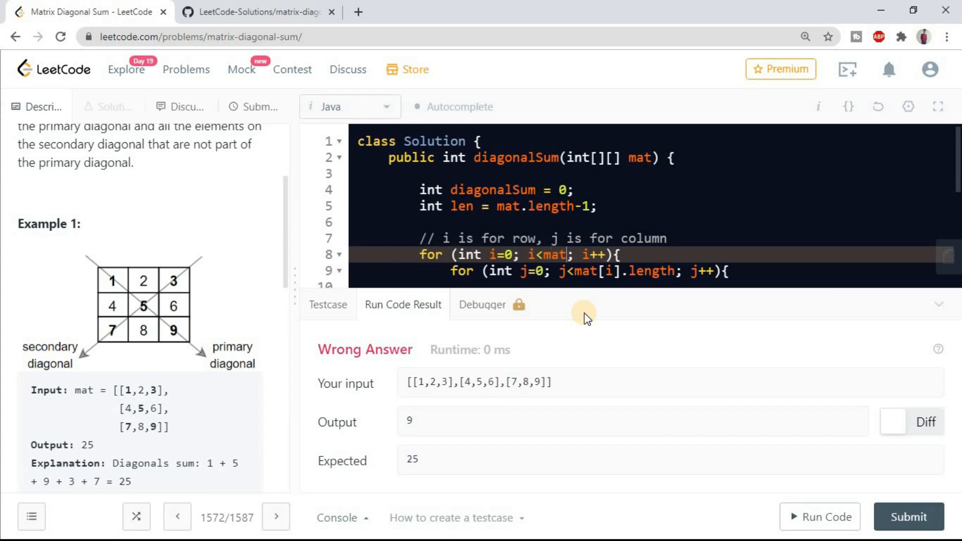
{"action": "type", "text": ".length"}
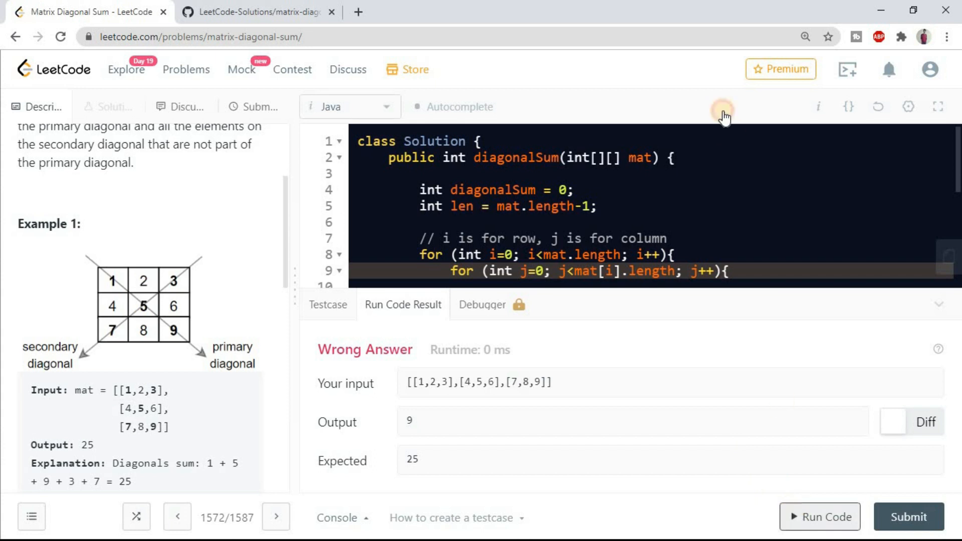
{"action": "left_click", "coordinate": [909, 516]}
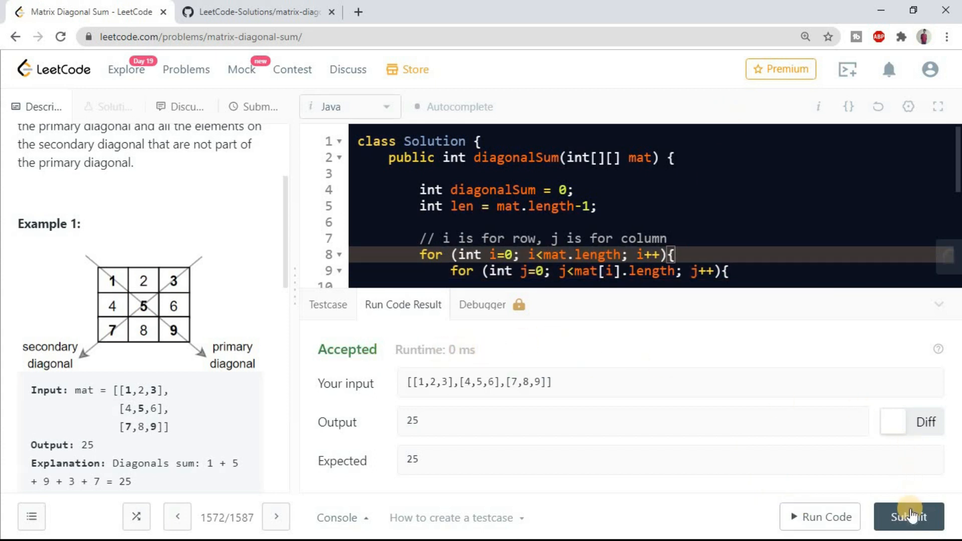
Submit the solution and view the Success panel: 1 ms runtime, 39.6 MB memory.
{"action": "left_click", "coordinate": [910, 517]}
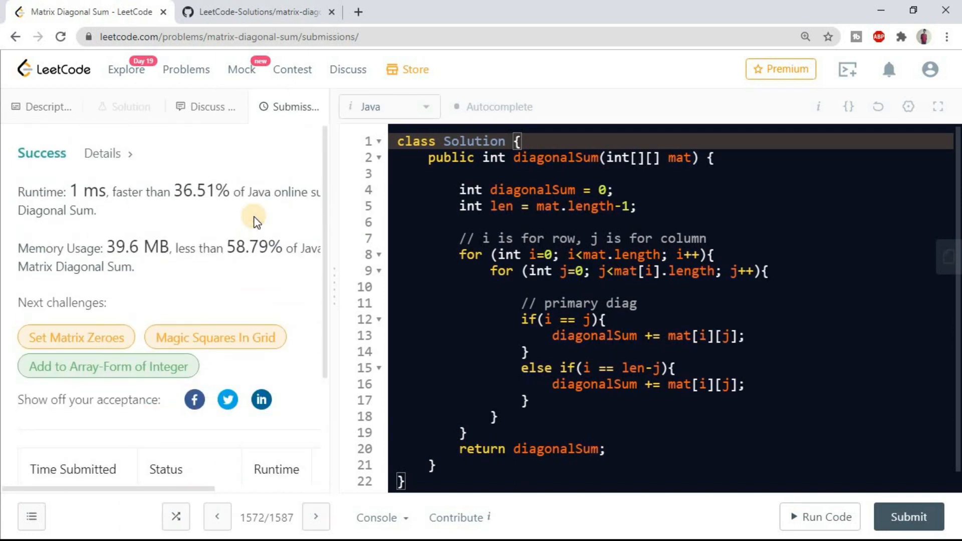
{"action": "left_click", "coordinate": [604, 223]}
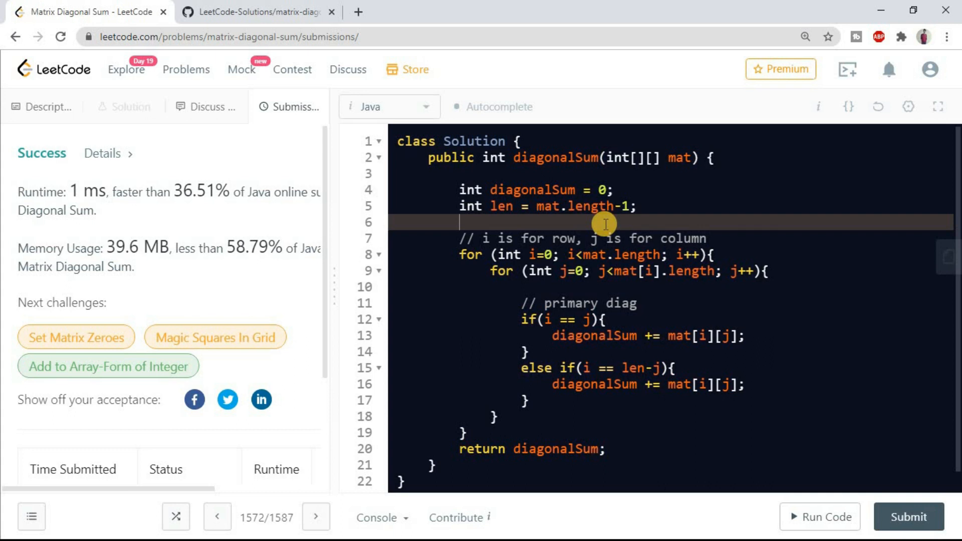